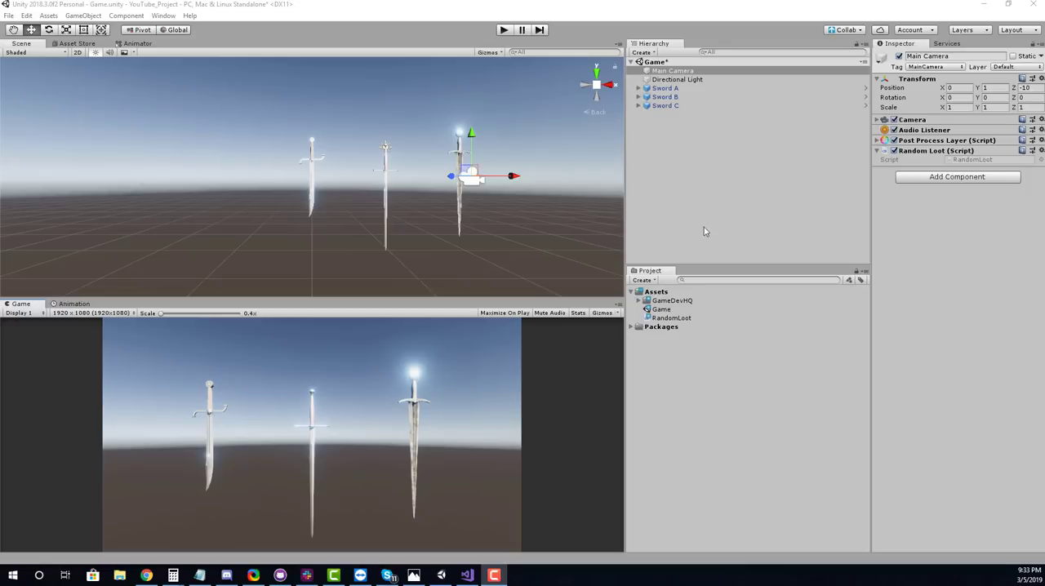
{"action": "mouse_move", "coordinate": [693, 326]}
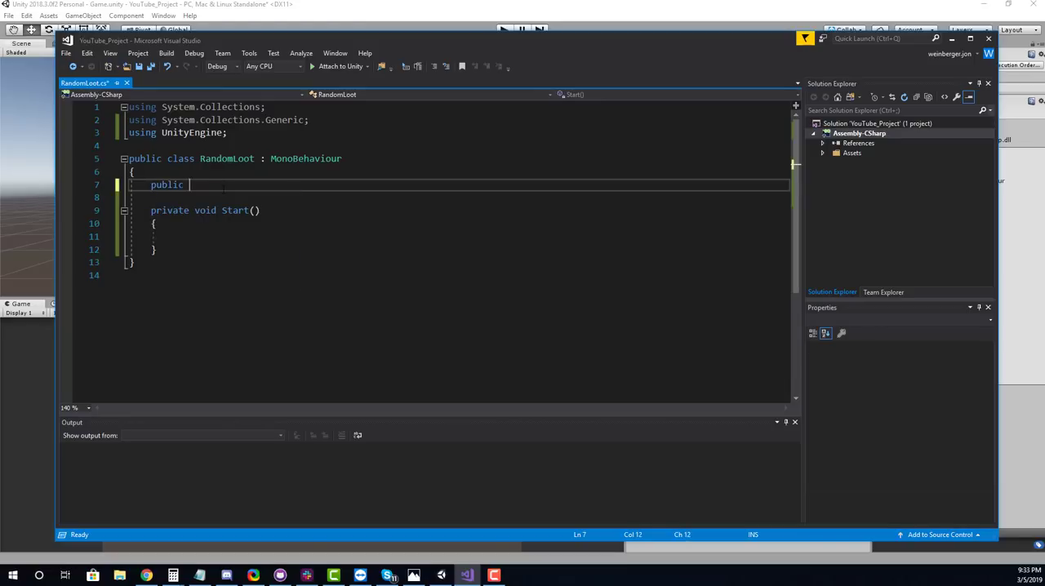
Step: Declare public int[] table initialized to weights 60, 30 and 10 on line 7
{"action": "type", "text": "int[]"}
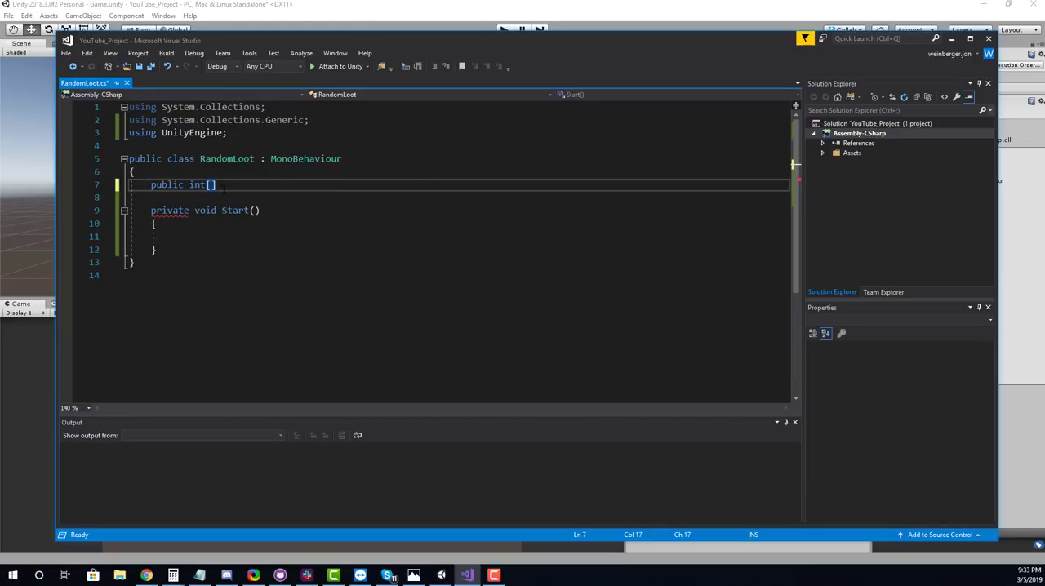
{"action": "type", "text": "table = {"}
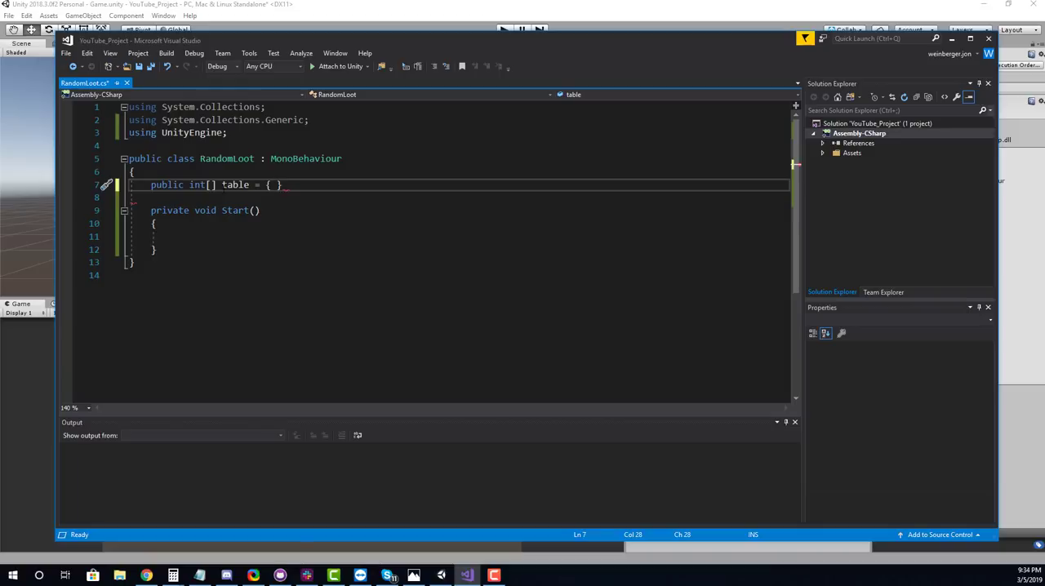
{"action": "type", "text": "6"}
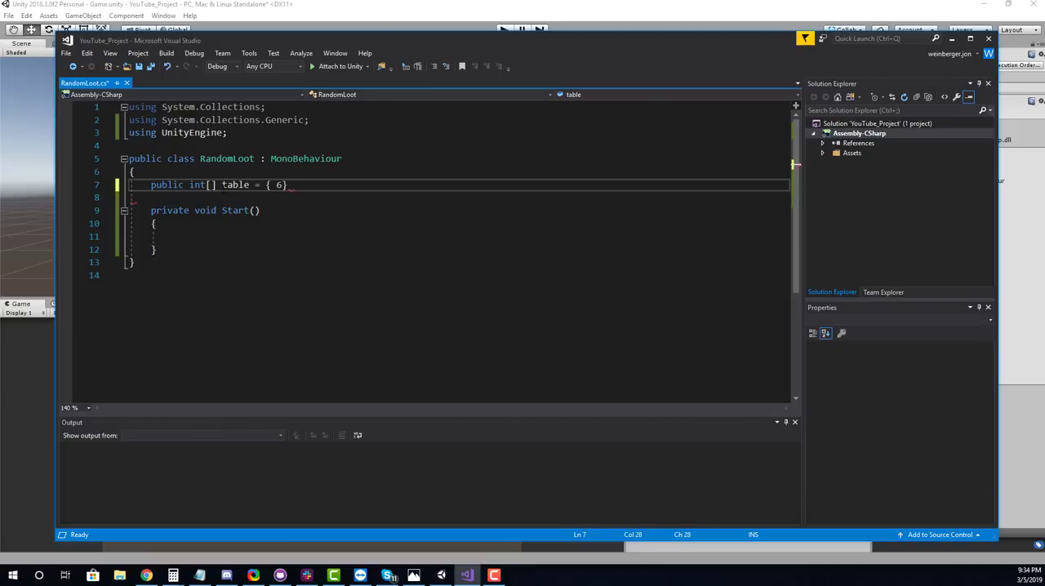
{"action": "type", "text": "0,"}
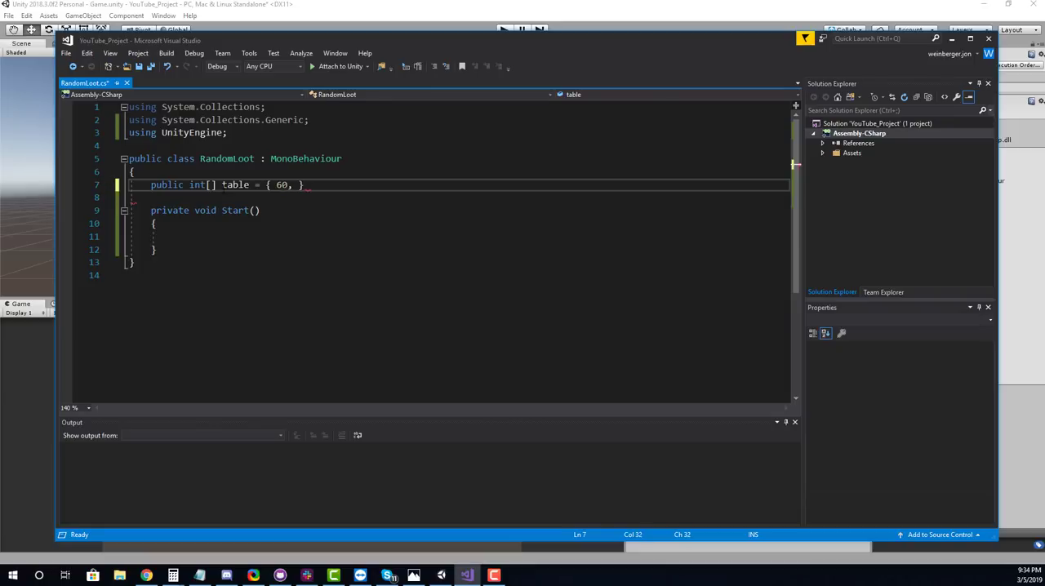
{"action": "type", "text": "30, 1}"}
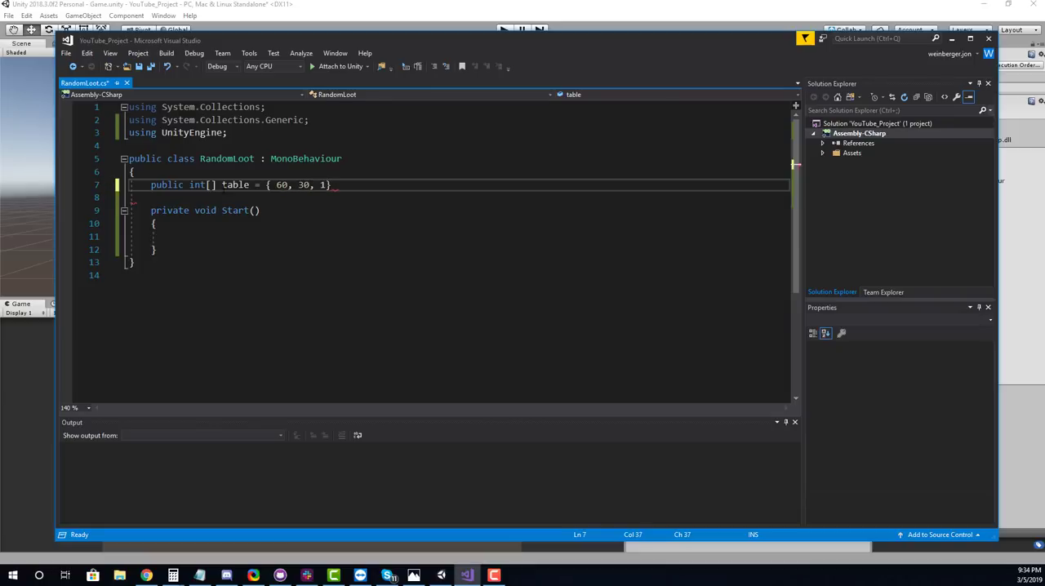
{"action": "type", "text": "0"}
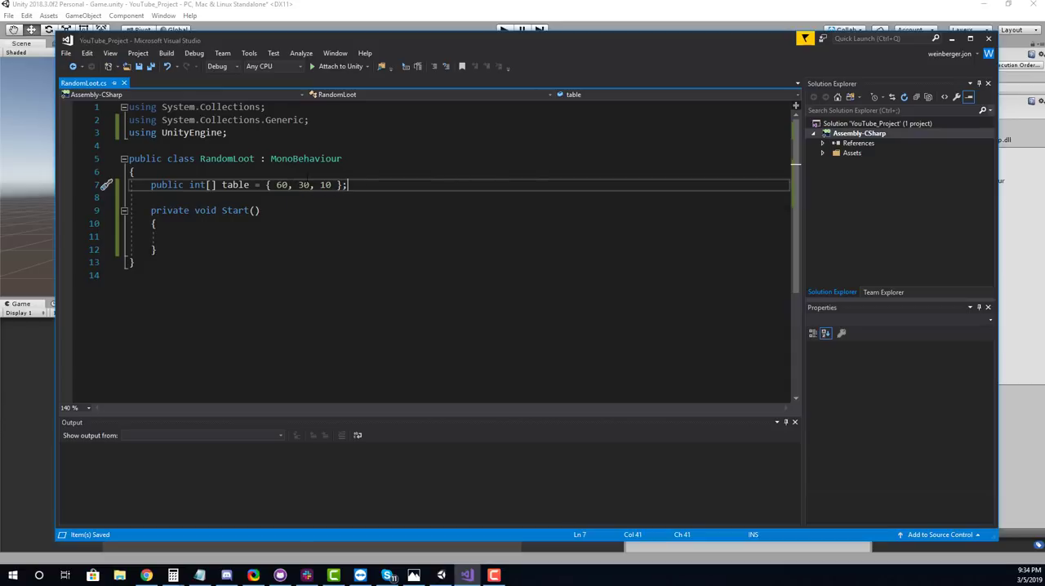
Step: Experiment with the table weights by retyping 60 and 10
{"action": "double_click", "coordinate": [281, 184]}
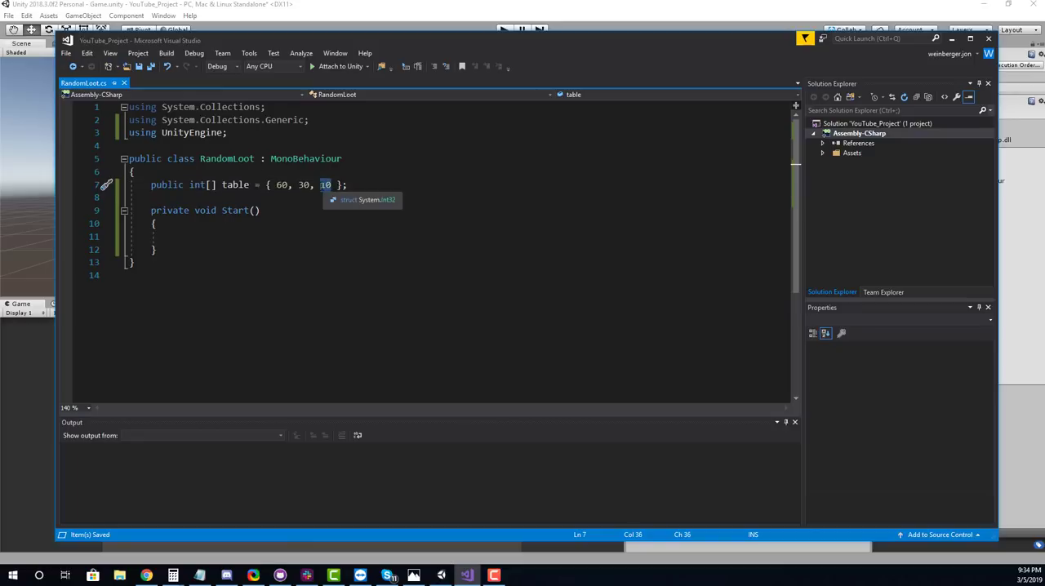
{"action": "type", "text": "60"}
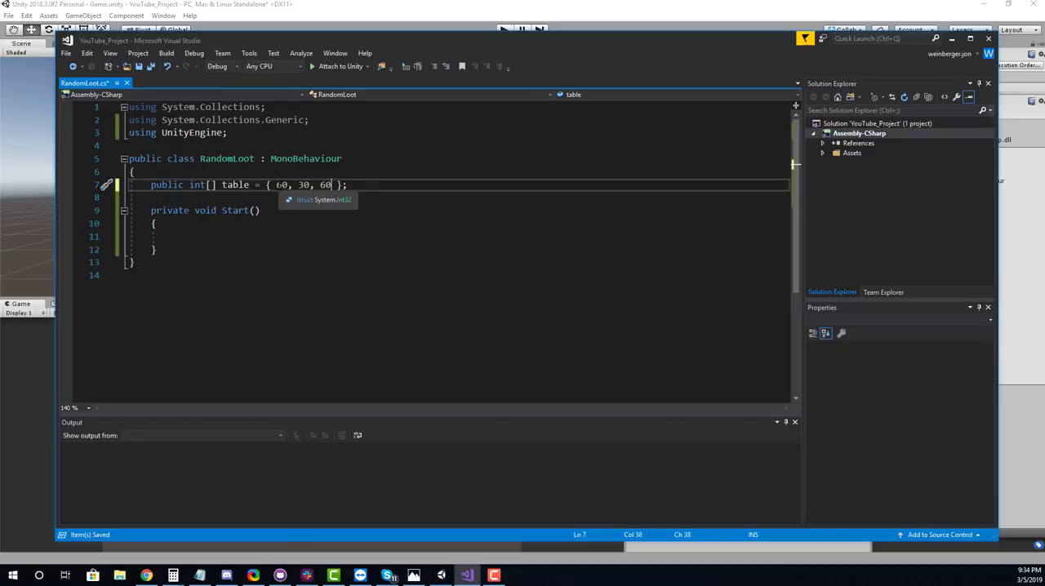
{"action": "type", "text": "10"}
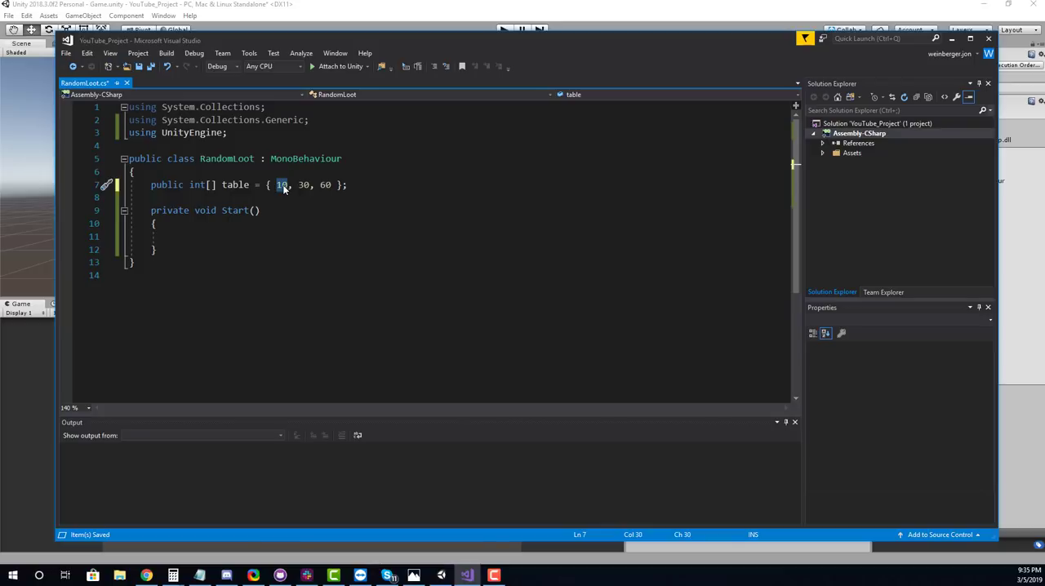
{"action": "type", "text": "60"}
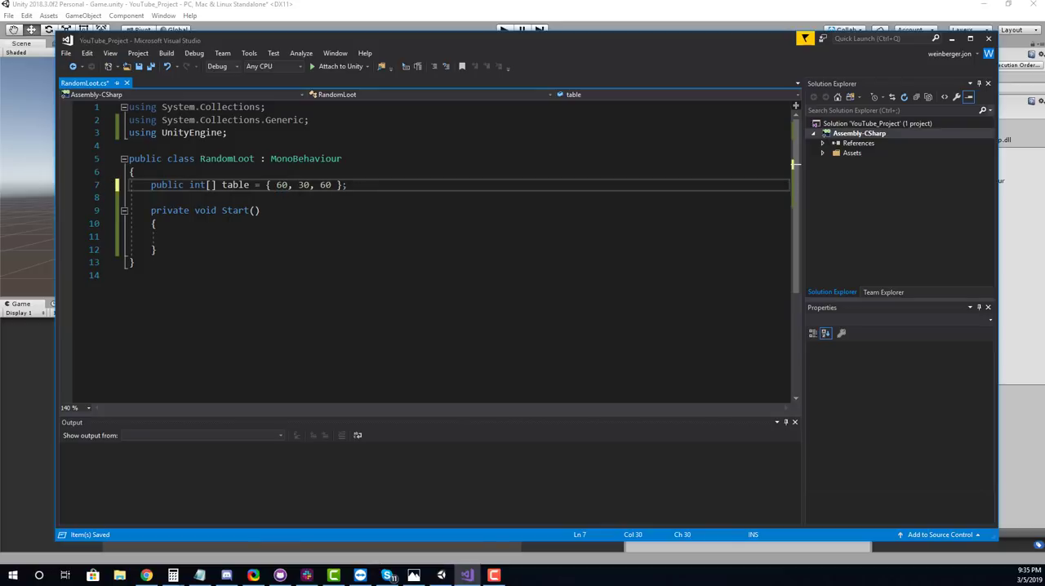
{"action": "type", "text": "10"}
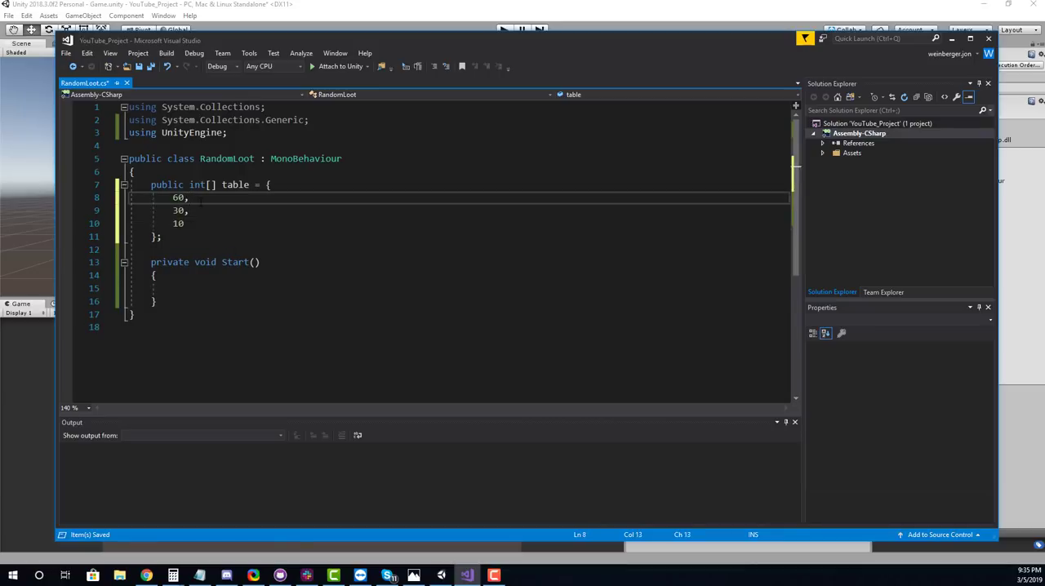
Step: Put each weight on its own line, commented //sword A, //sword B and //sword C
{"action": "type", "text": "//sword A"}
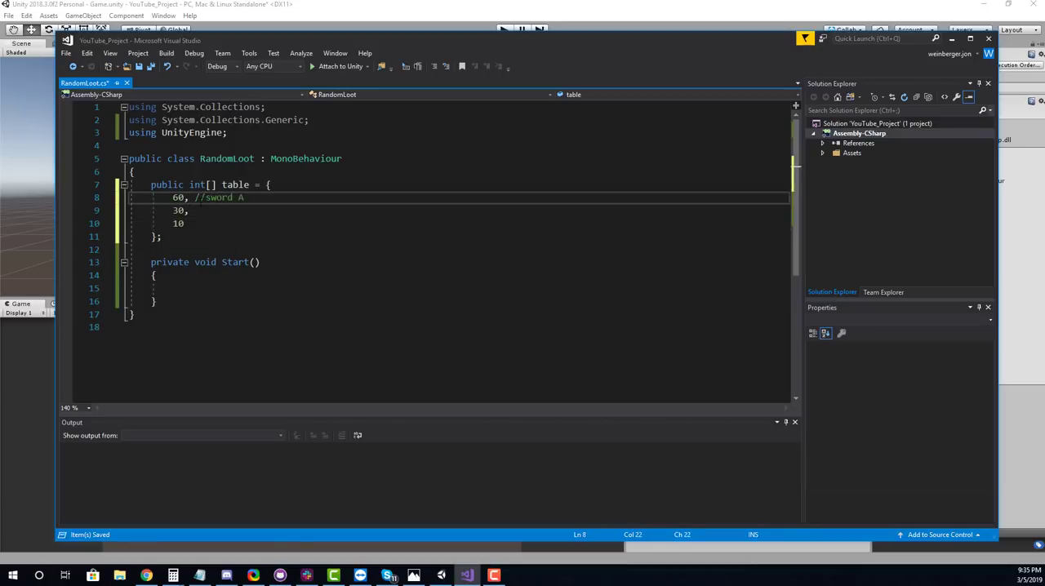
{"action": "type", "text": "//"}
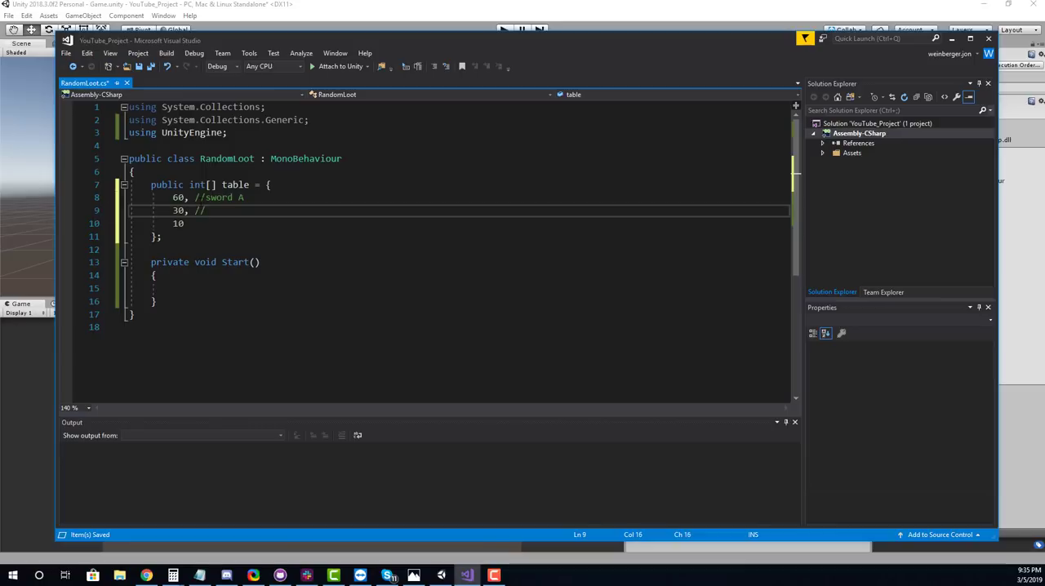
{"action": "type", "text": "sword B"}
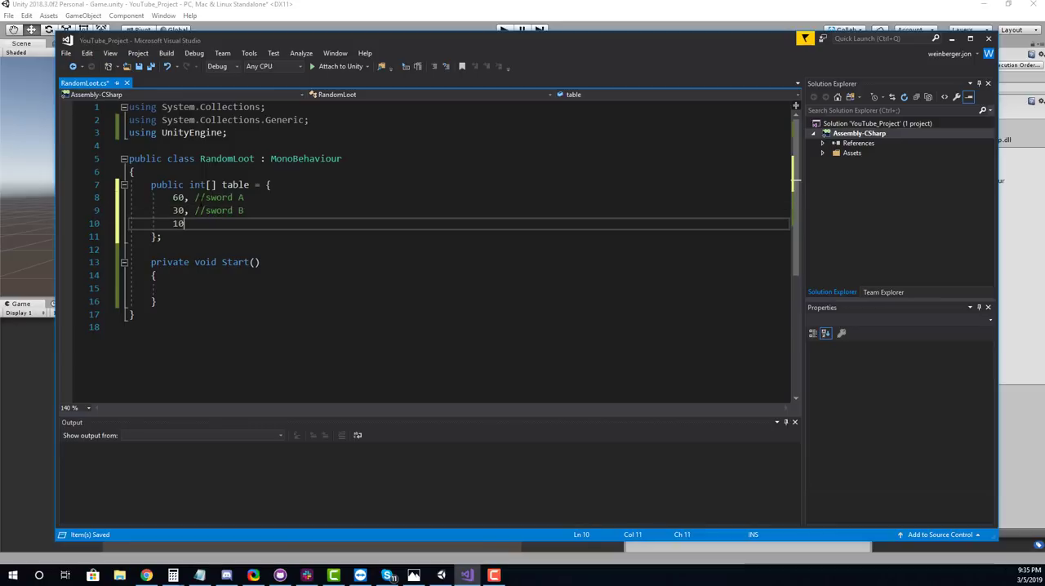
{"action": "type", "text": "//sword C"}
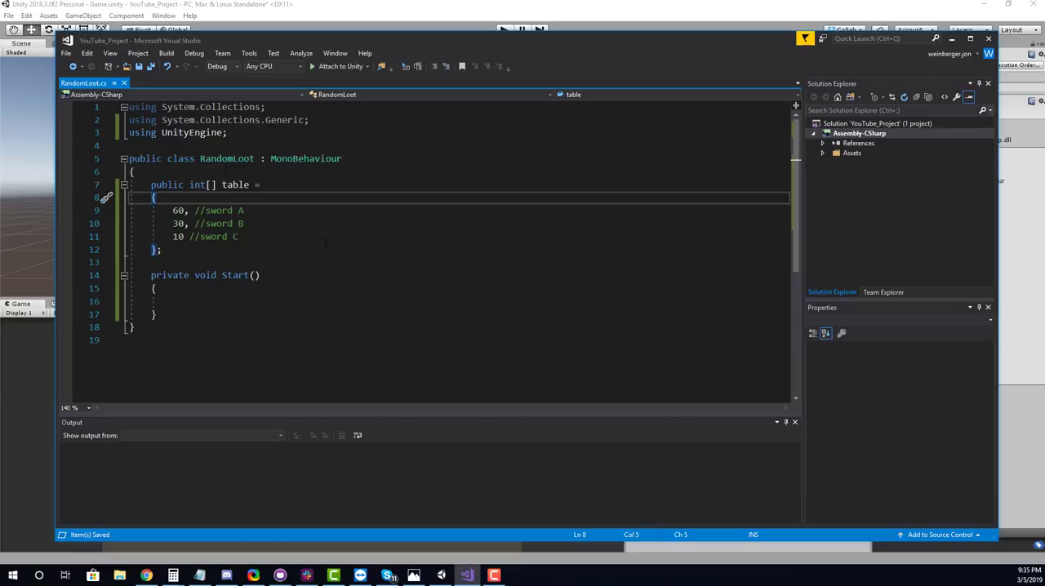
{"action": "left_click_drag", "start_coordinate": [173, 210], "coordinate": [186, 223]}
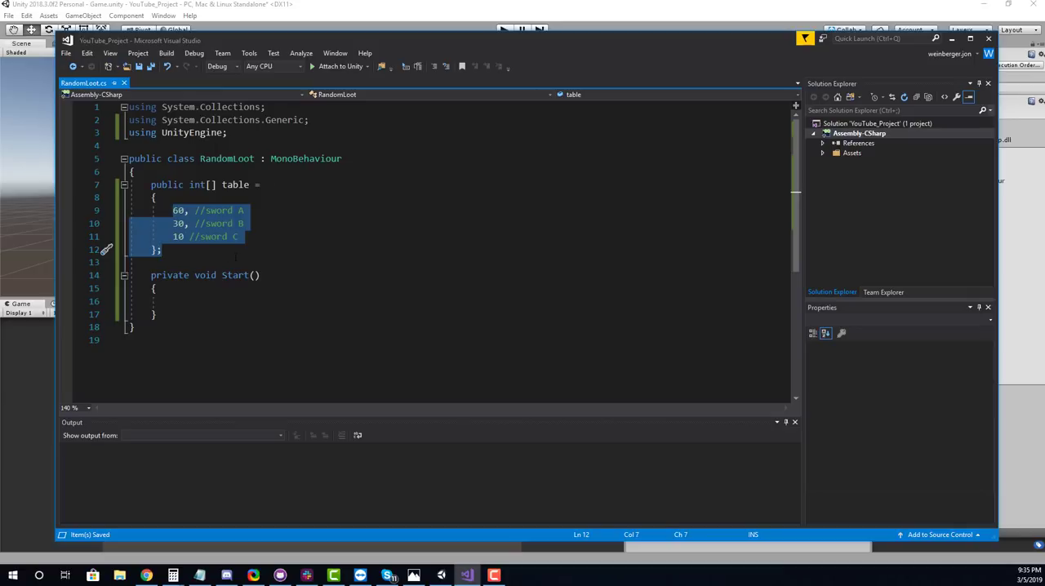
Step: Add a Start comment about tallying the total weight of 100
{"action": "left_click", "coordinate": [196, 302]}
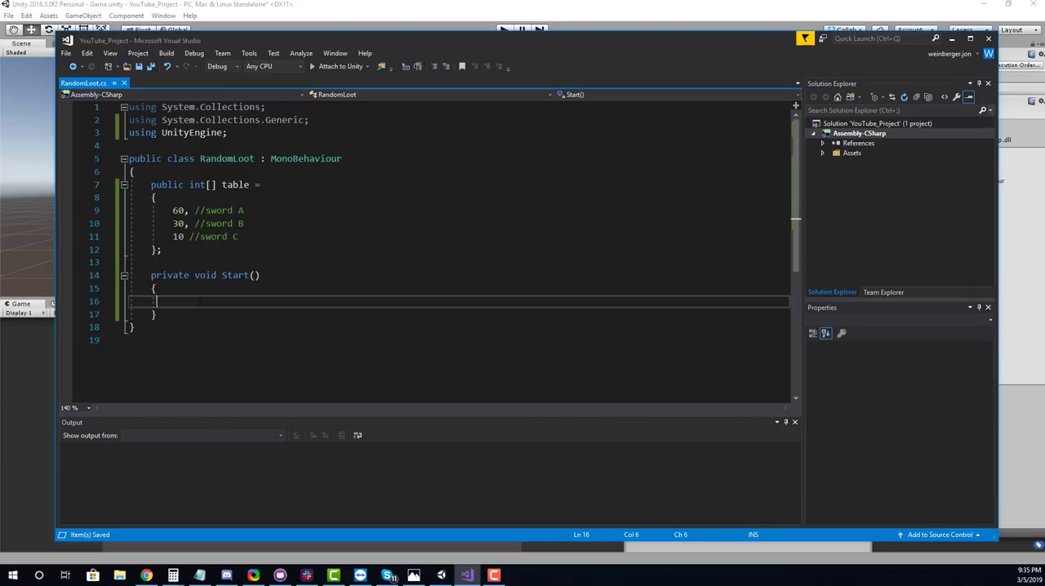
{"action": "type", "text": "//"}
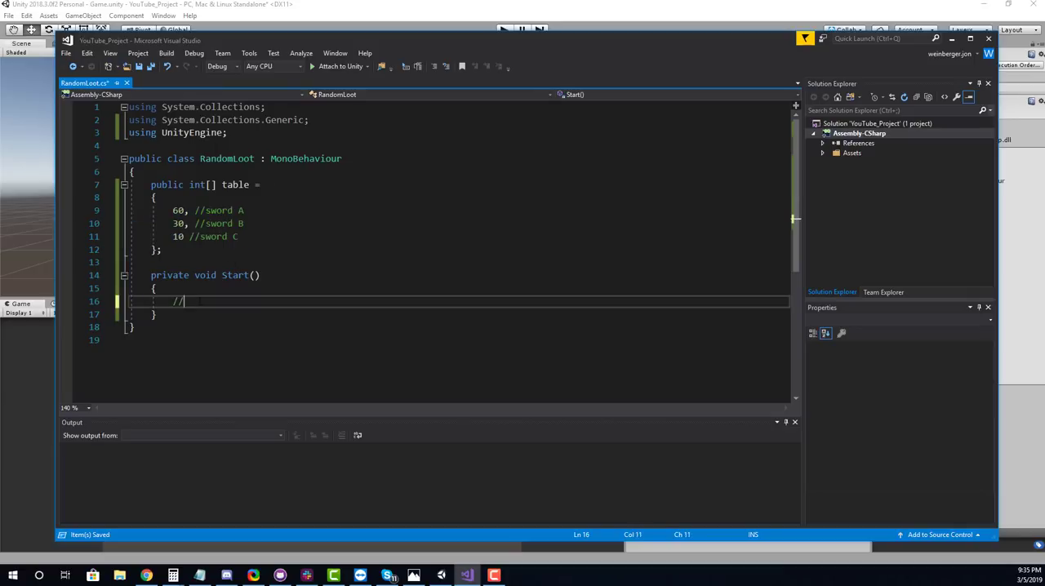
{"action": "type", "text": "tally"}
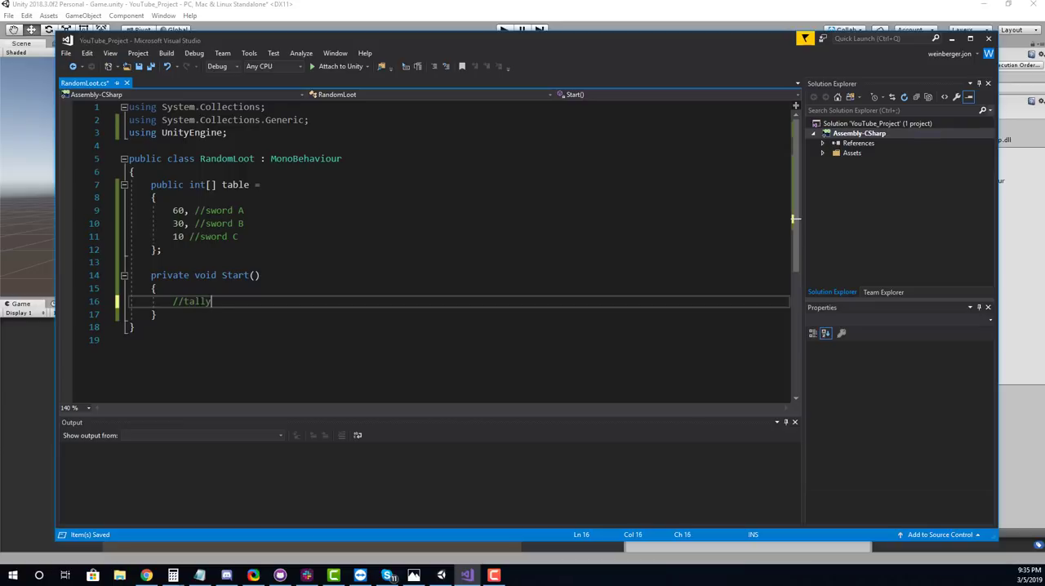
{"action": "type", "text": "the total weight"}
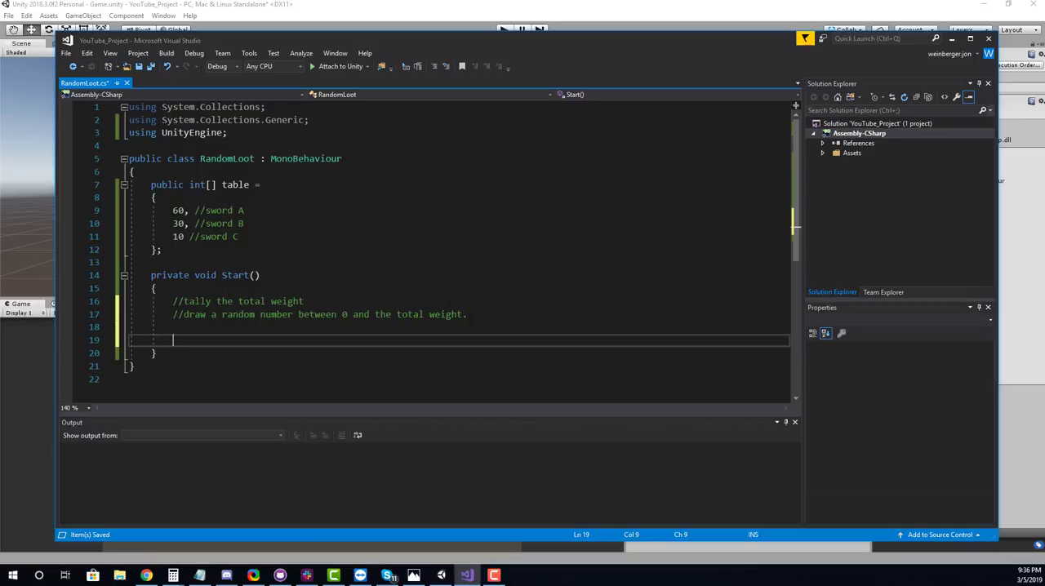
{"action": "type", "text": "(100."}
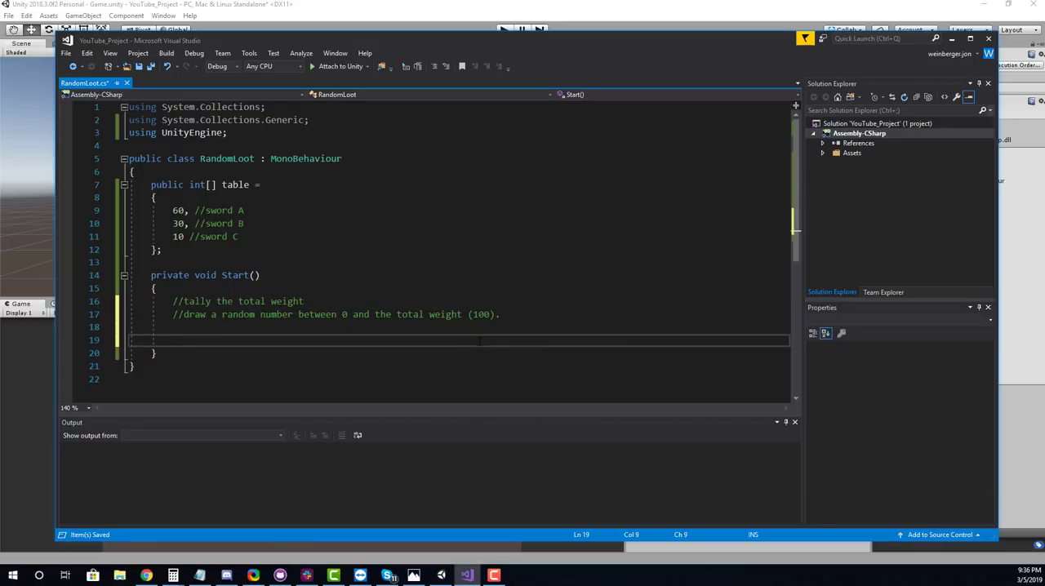
Step: Comment a sample draw randomNumber = 49 and check whether 49 < 60 gives sword A
{"action": "type", "text": "//randomv"}
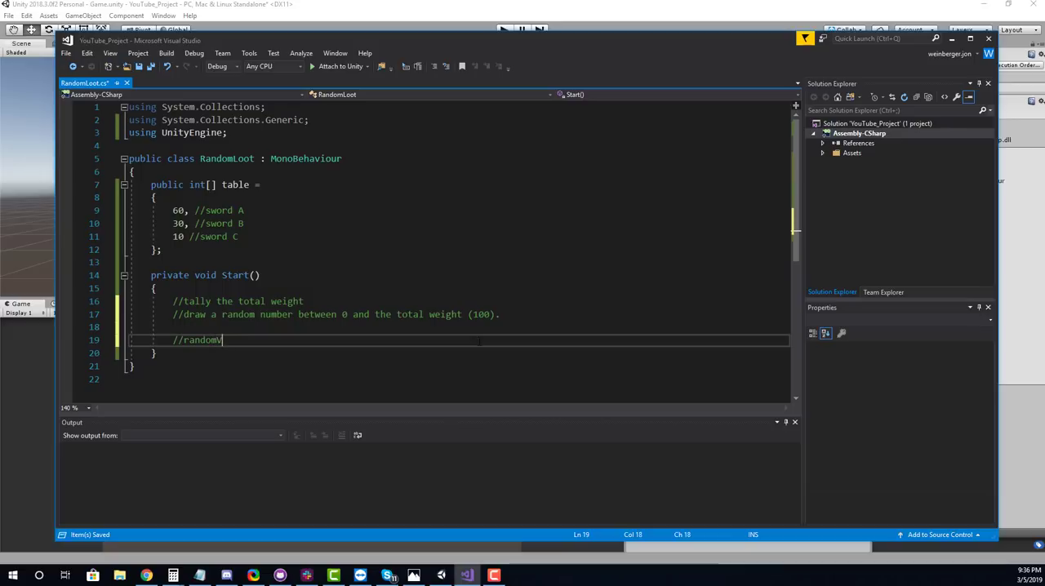
{"action": "type", "text": "Number ="}
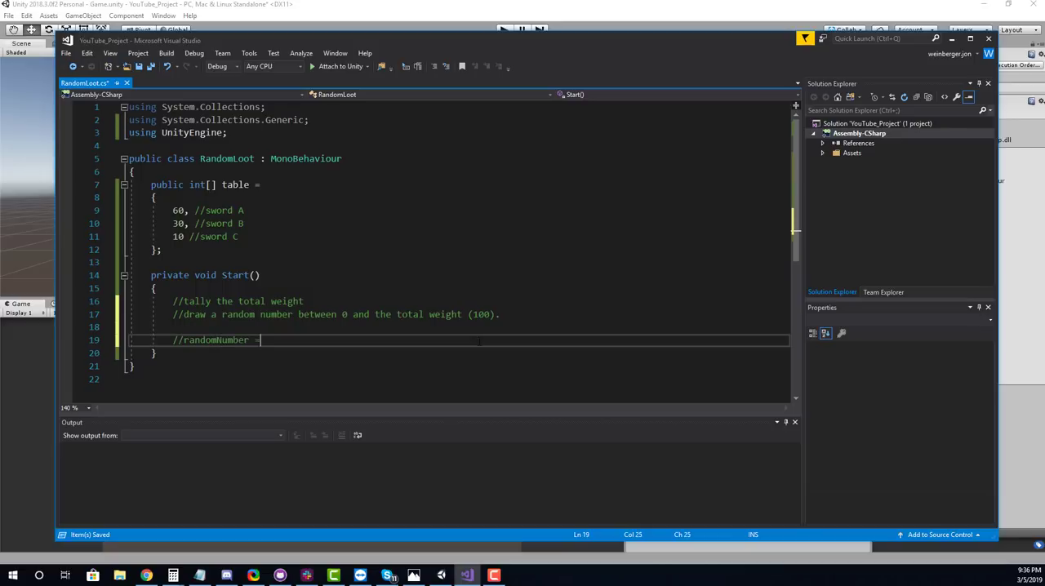
{"action": "type", "text": "49"}
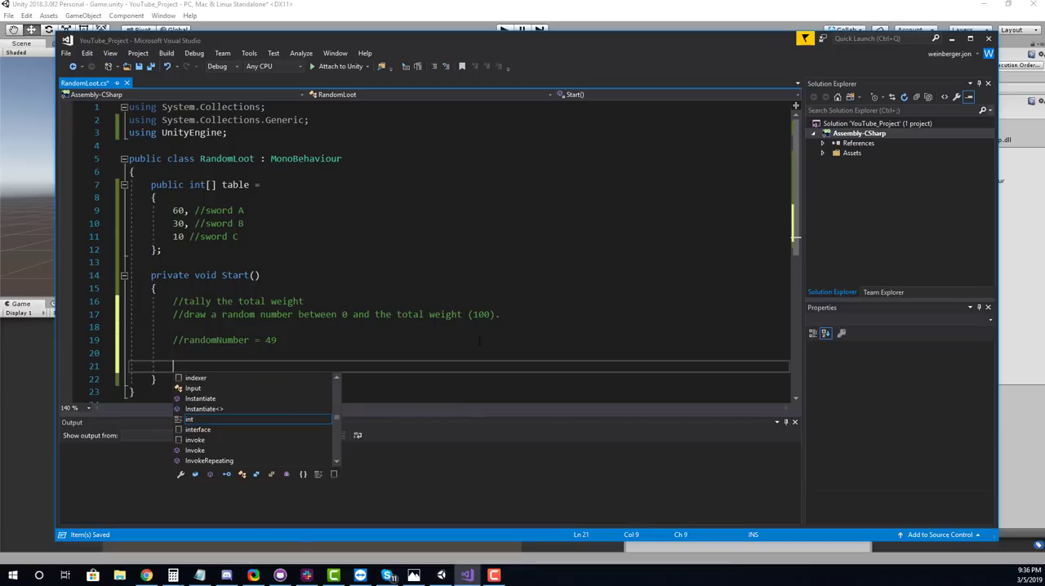
{"action": "type", "text": "//"}
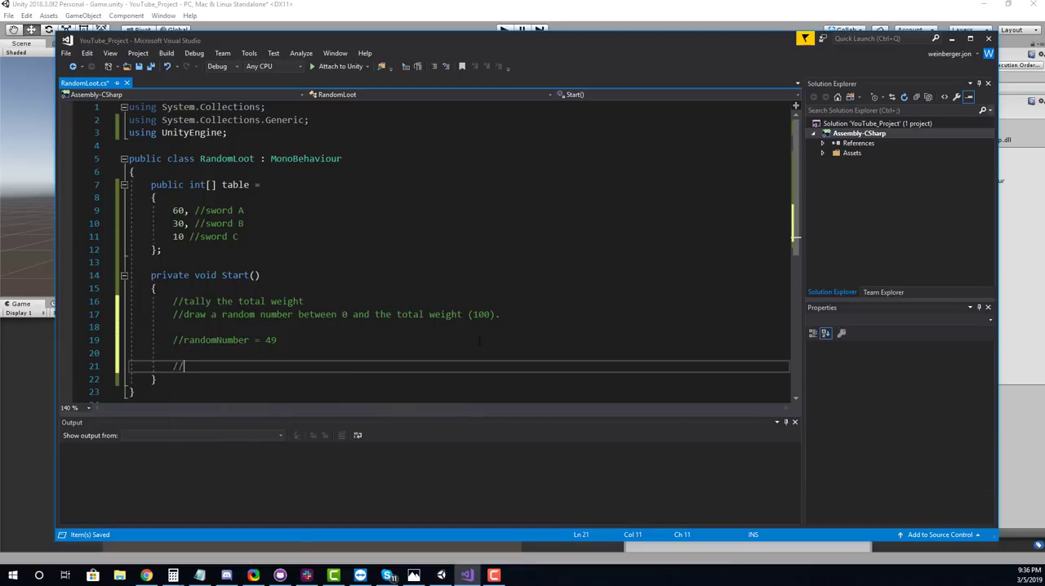
{"action": "type", "text": "is"}
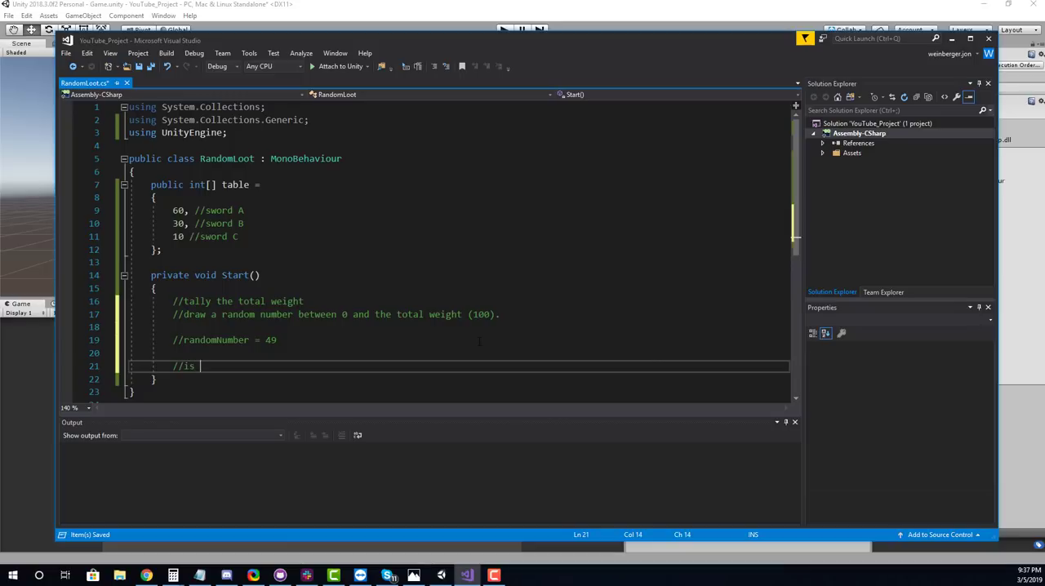
{"action": "type", "text": "49 <"}
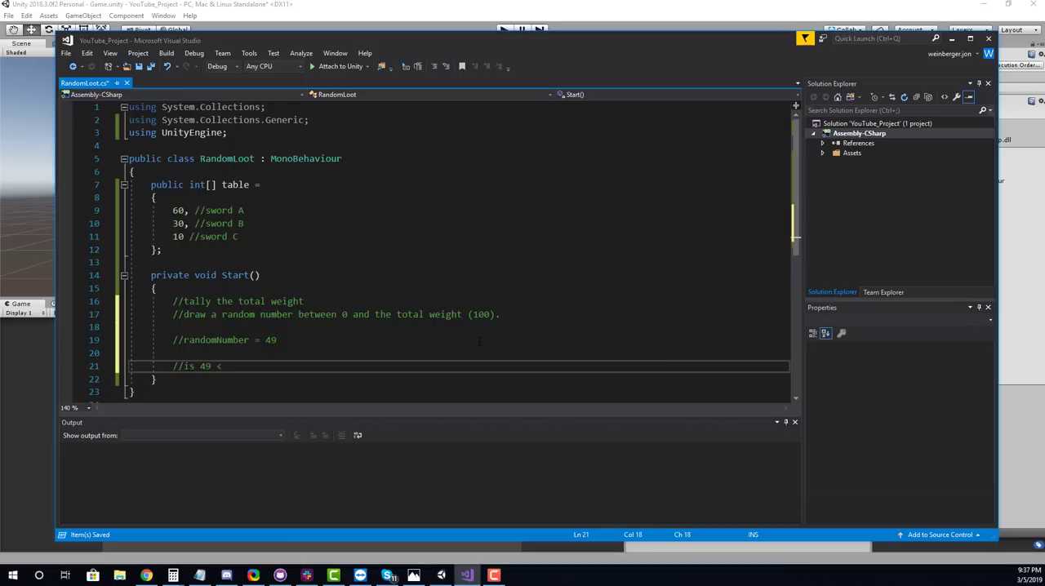
{"action": "type", "text": "60"}
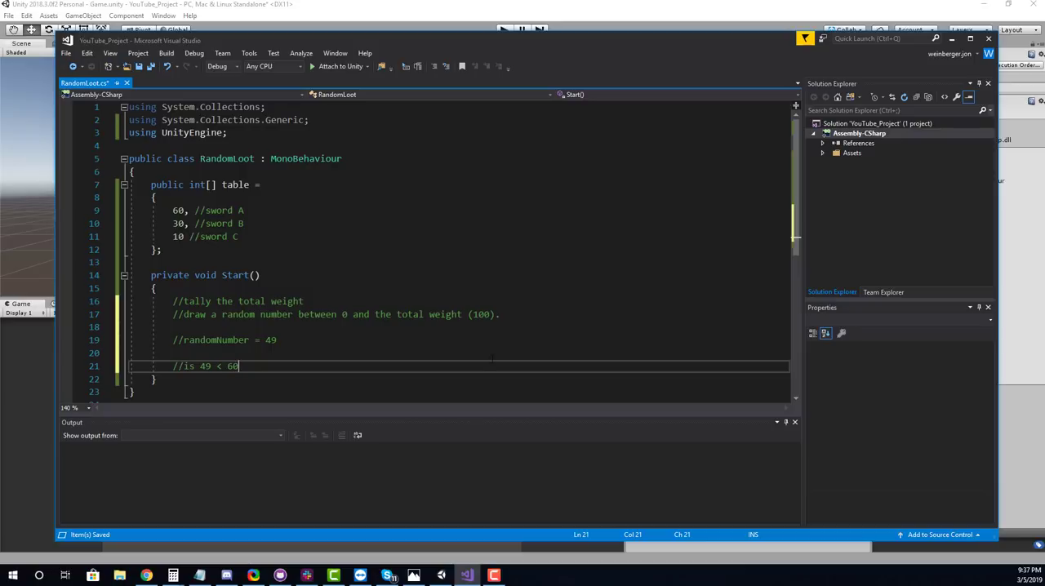
{"action": "type", "text": "//sword A"}
{"action": "type", "text": "="}
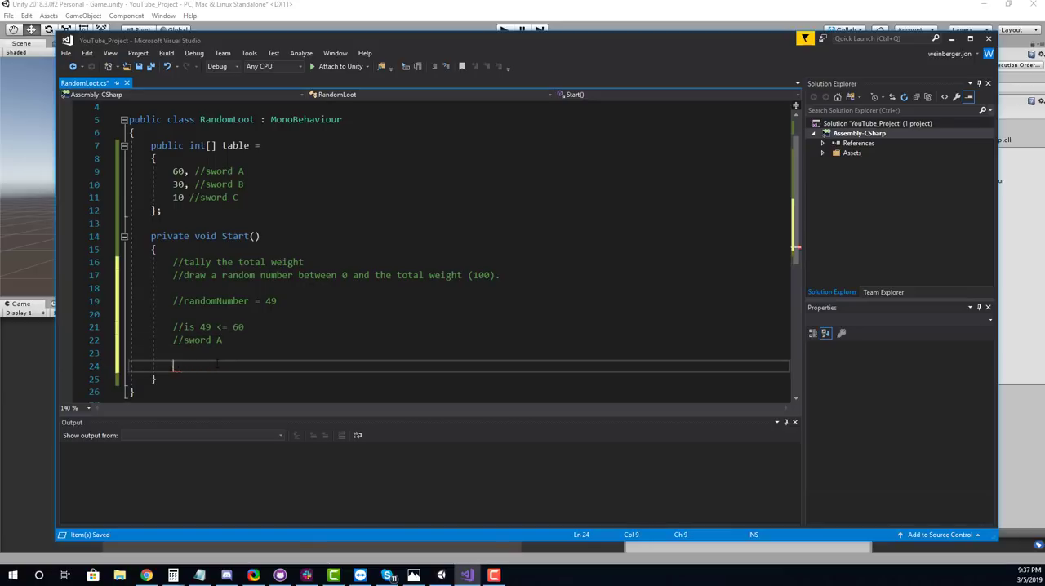
Step: Comment a walkthrough for randomNumber = 61: not under 60, so check 1 against 30 for sword B
{"action": "type", "text": "//rand"}
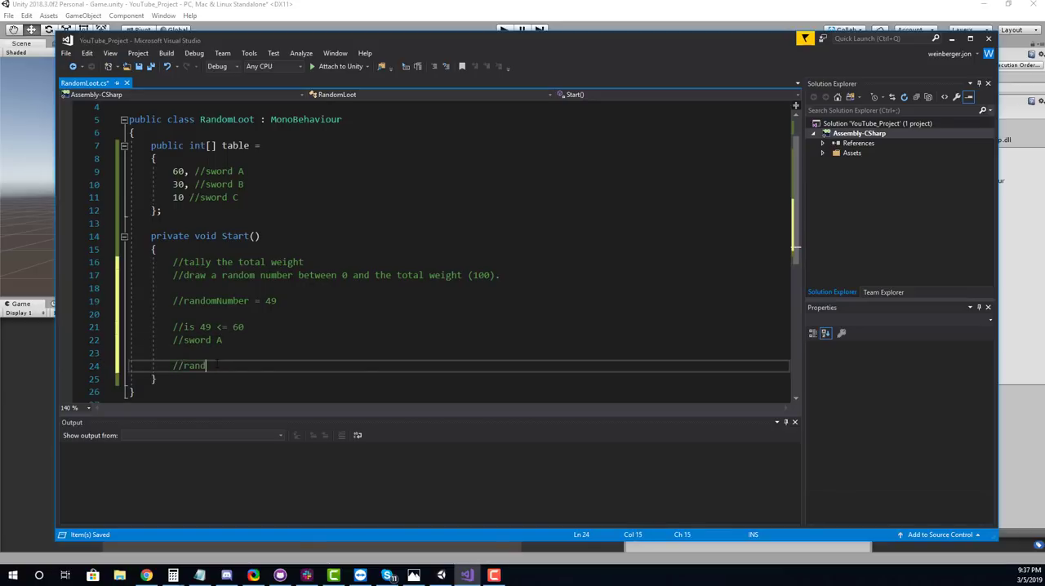
{"action": "type", "text": "omNumb"}
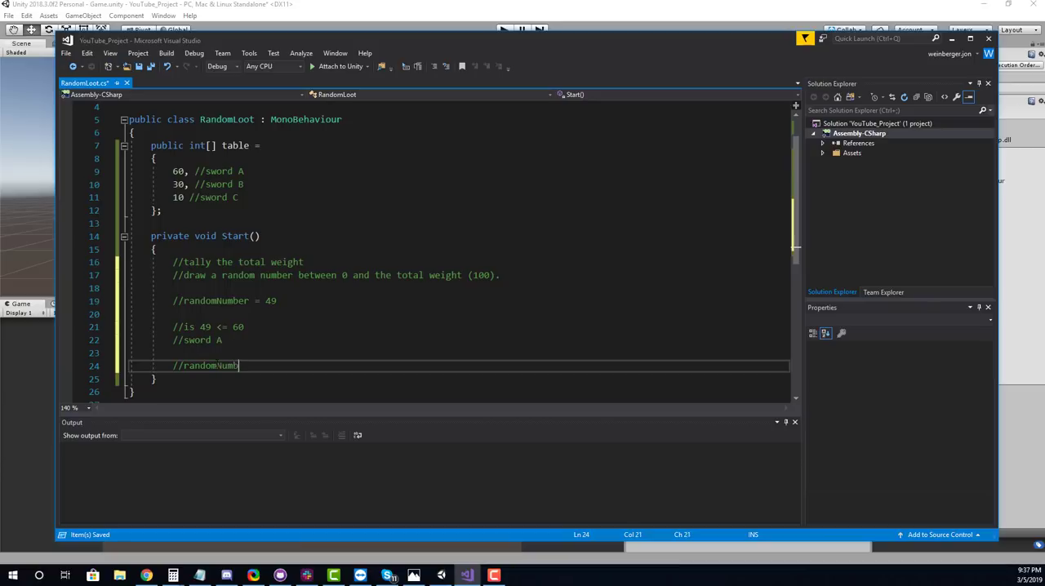
{"action": "type", "text": "= 61"}
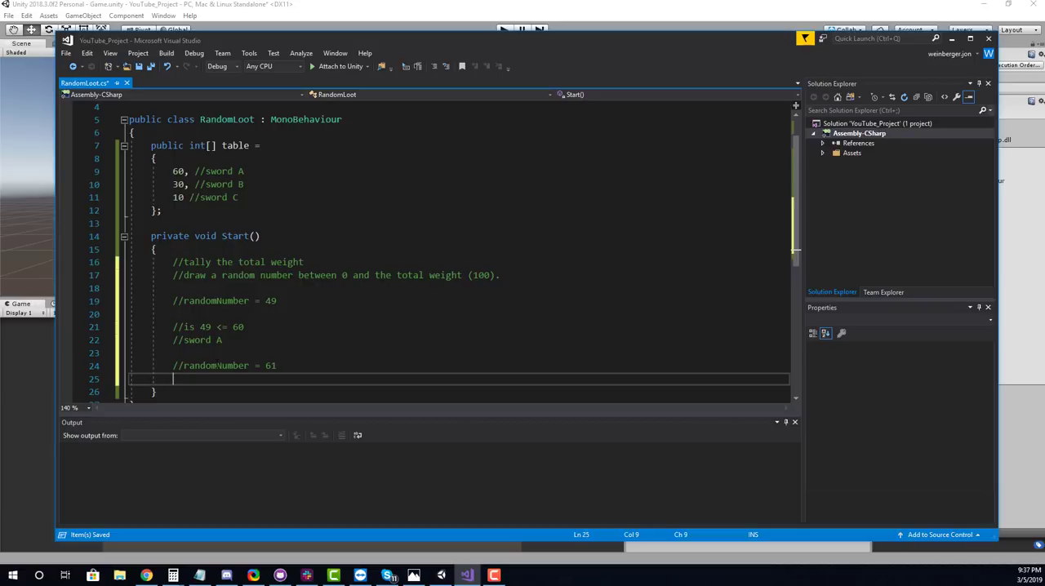
{"action": "type", "text": "//is"}
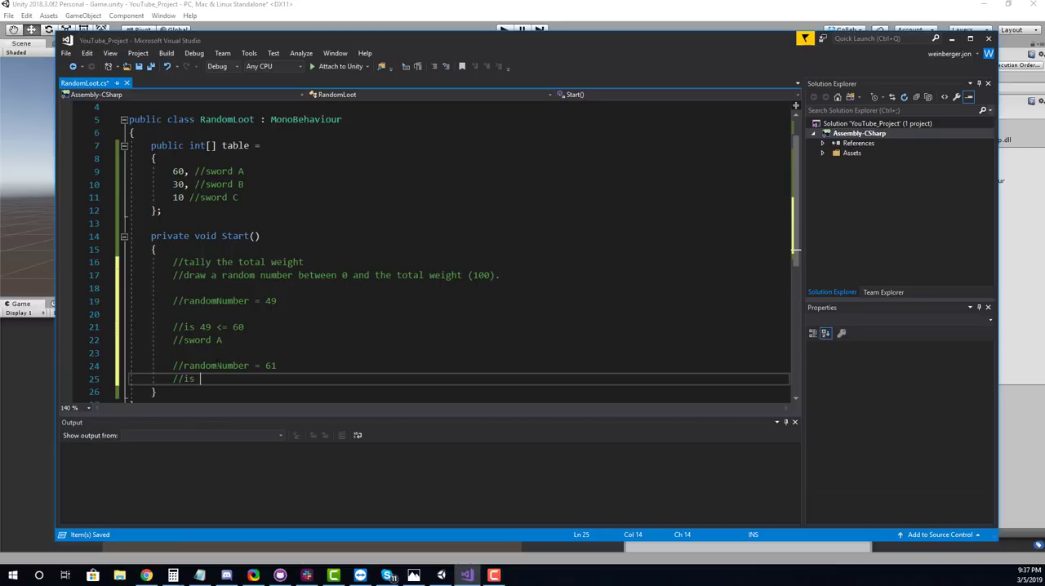
{"action": "type", "text": "61 <"}
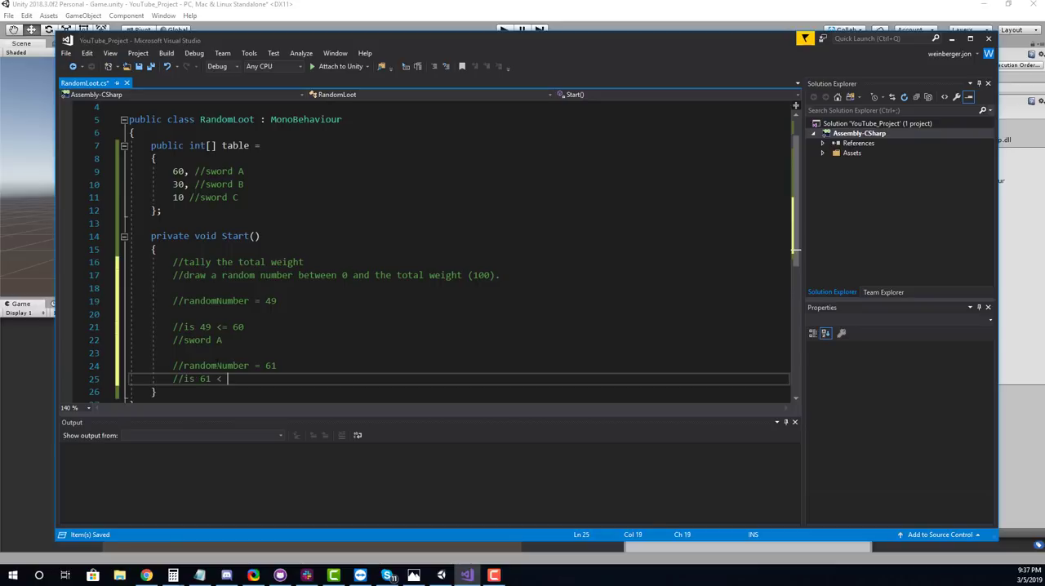
{"action": "type", "text": "60"}
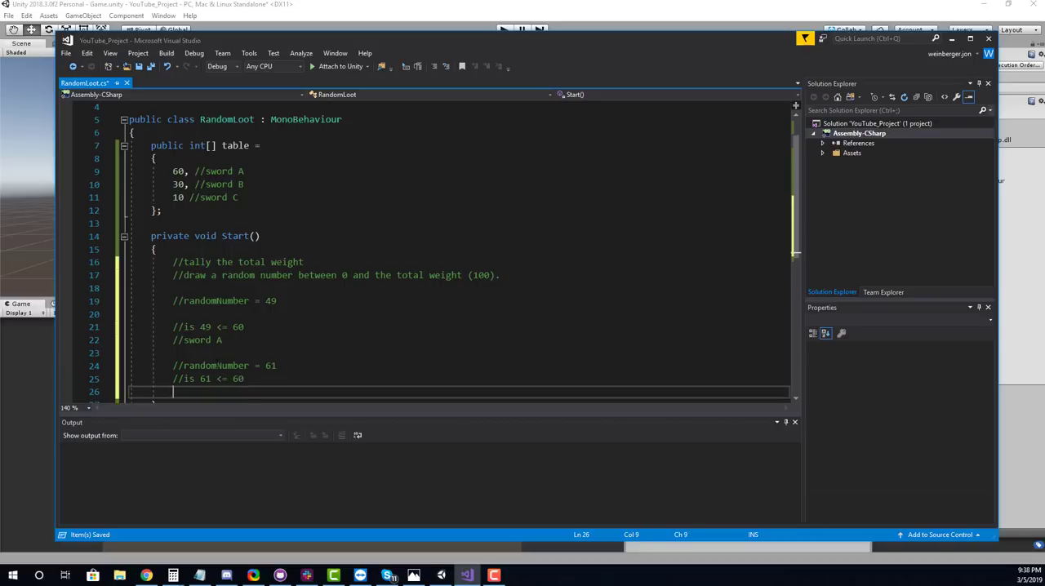
{"action": "type", "text": "//no"}
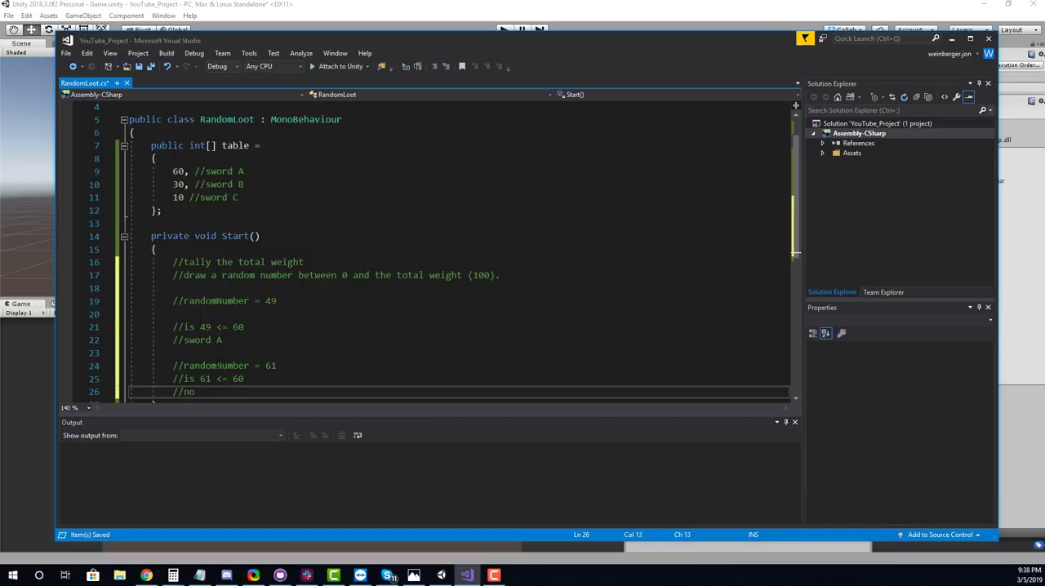
{"action": "type", "text": "= ??"}
{"action": "type", "text": "//61 - 60 = 1"}
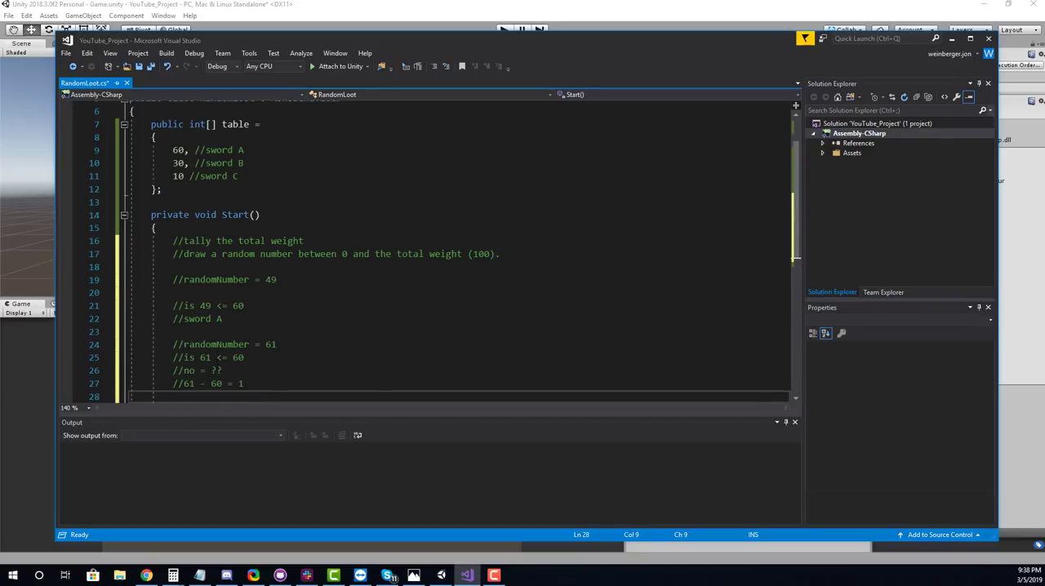
{"action": "type", "text": "//1 <"}
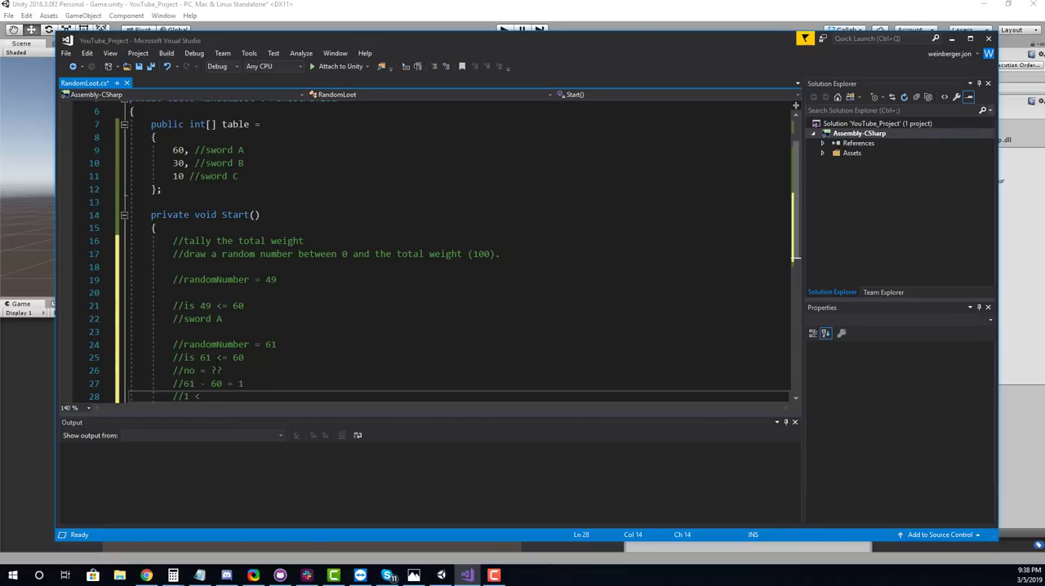
{"action": "type", "text": "= 30?"}
{"action": "type", "text": "//yes = that's your"}
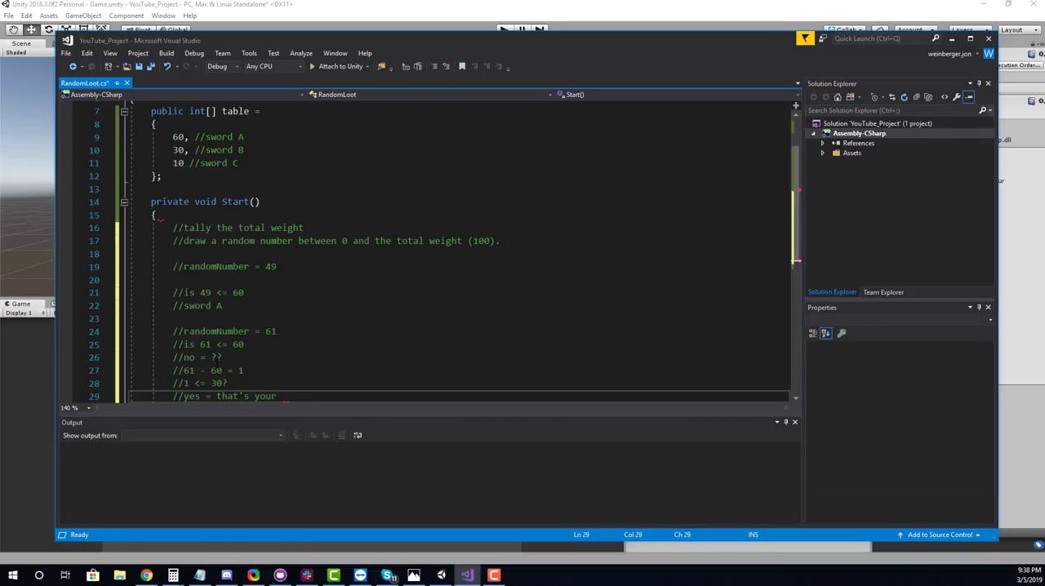
{"action": "type", "text": "weapon"}
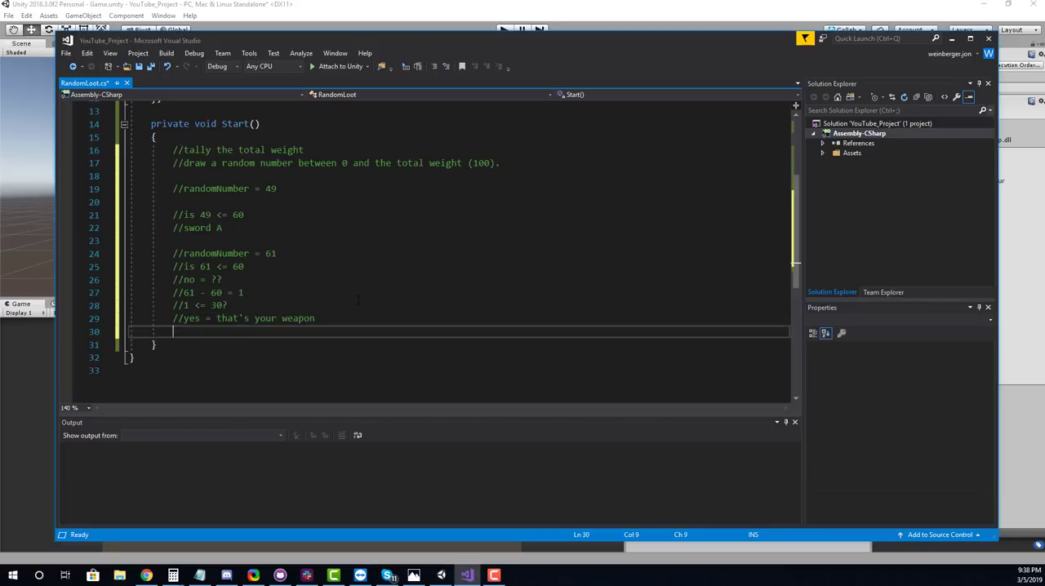
Step: Start a walkthrough for randomNumber = 92, checking it against 60 and then 32 against 30
{"action": "type", "text": "//"}
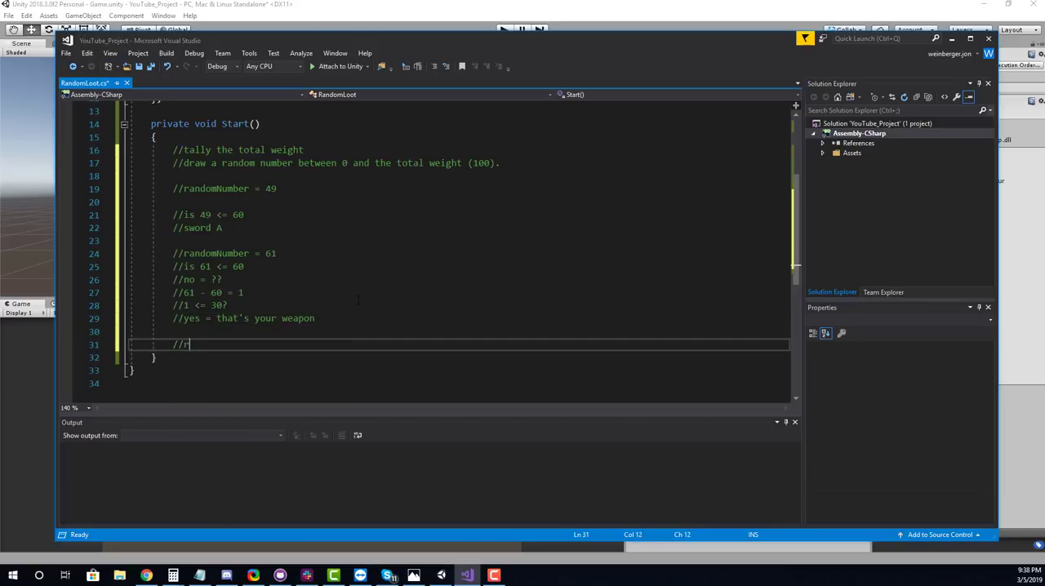
{"action": "type", "text": "randomNumber ="}
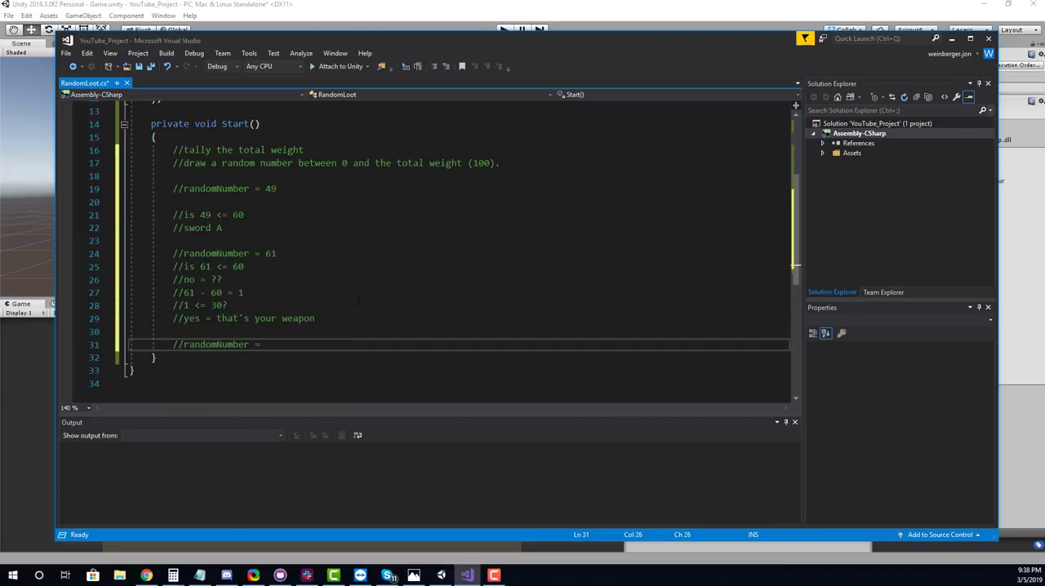
{"action": "type", "text": "92"}
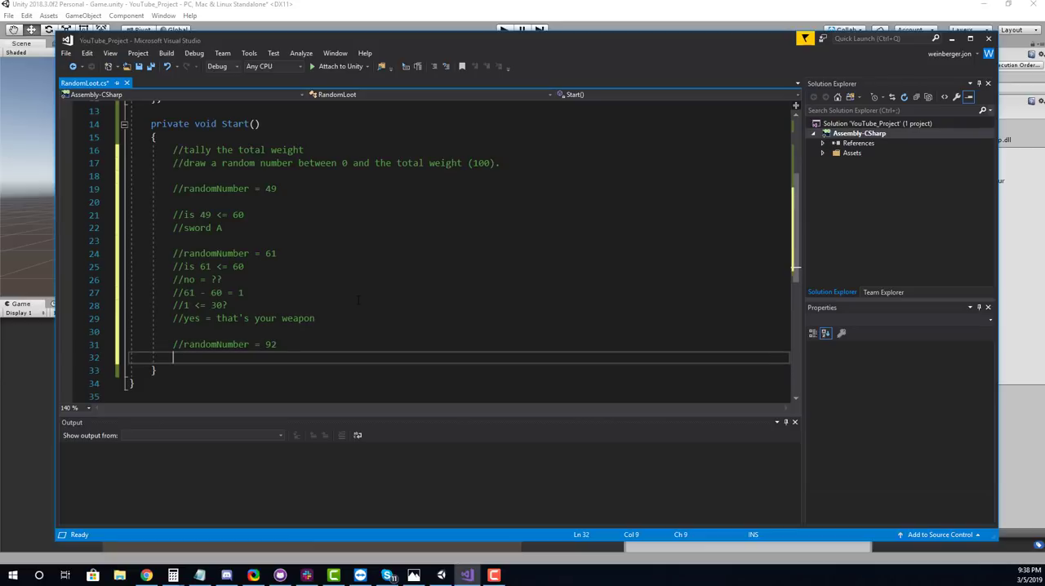
{"action": "type", "text": "//"}
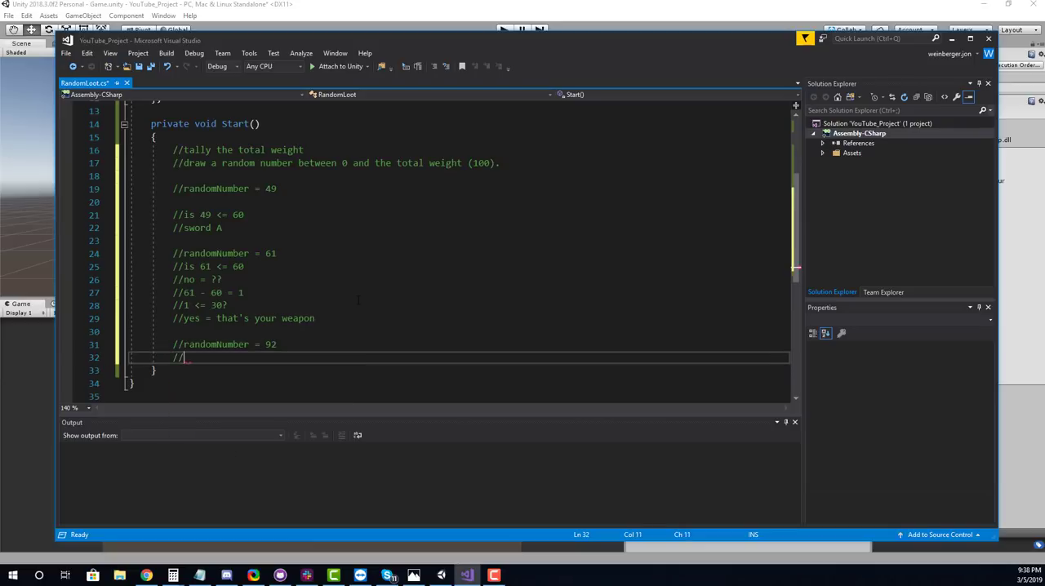
{"action": "type", "text": "is 92 <= 60"}
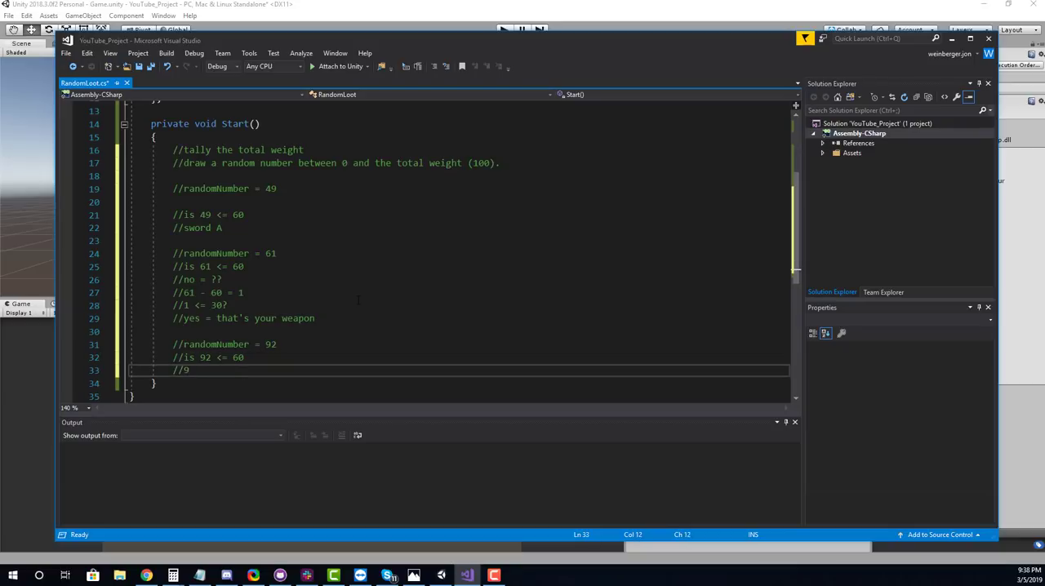
{"action": "type", "text": "92 - 60"}
{"action": "type", "text": "//"}
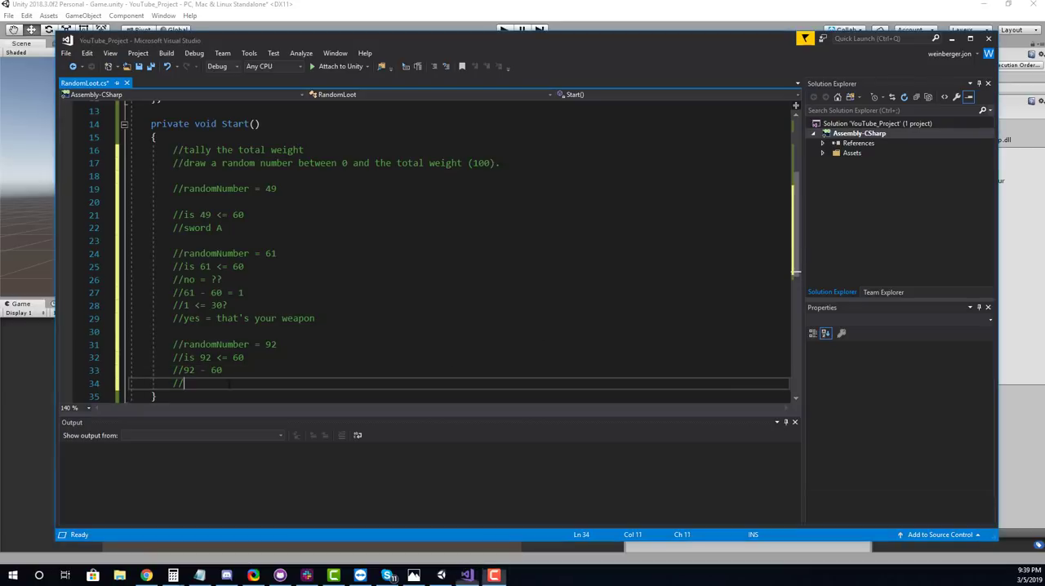
{"action": "type", "text": "32"}
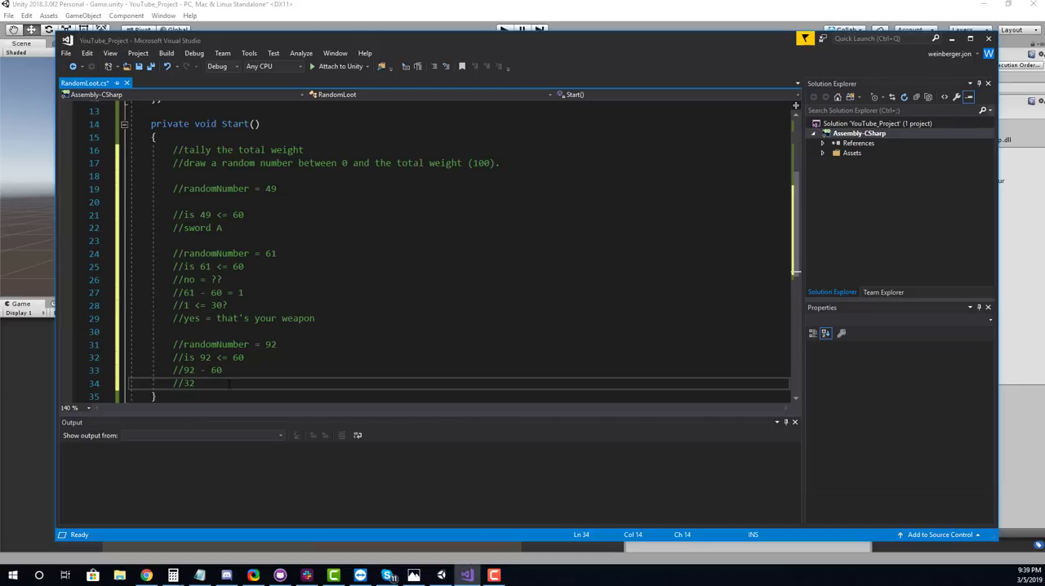
{"action": "scroll", "scroll_direction": "down", "scroll_amount": 3}
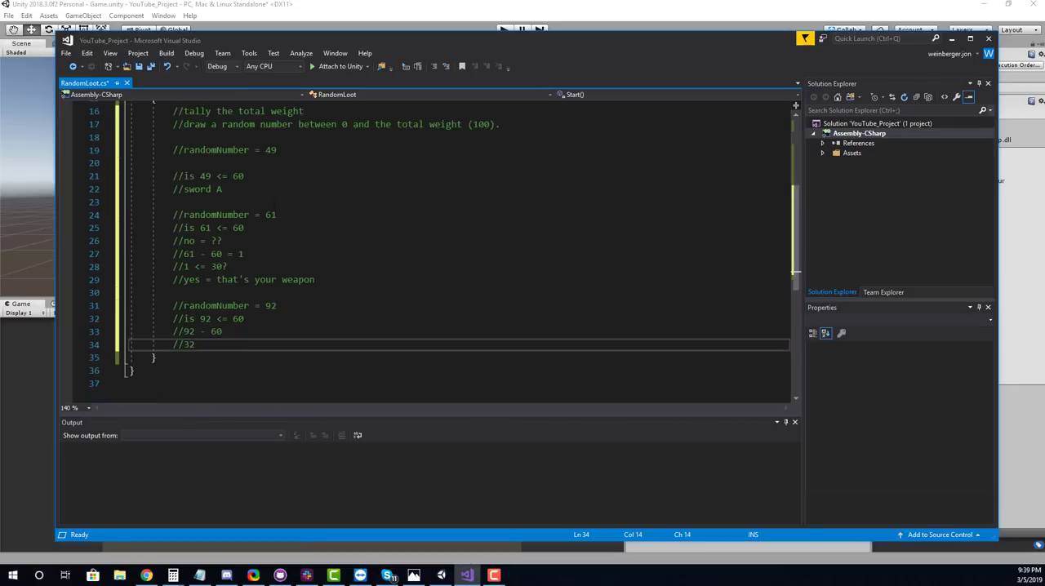
{"action": "type", "text": "<="}
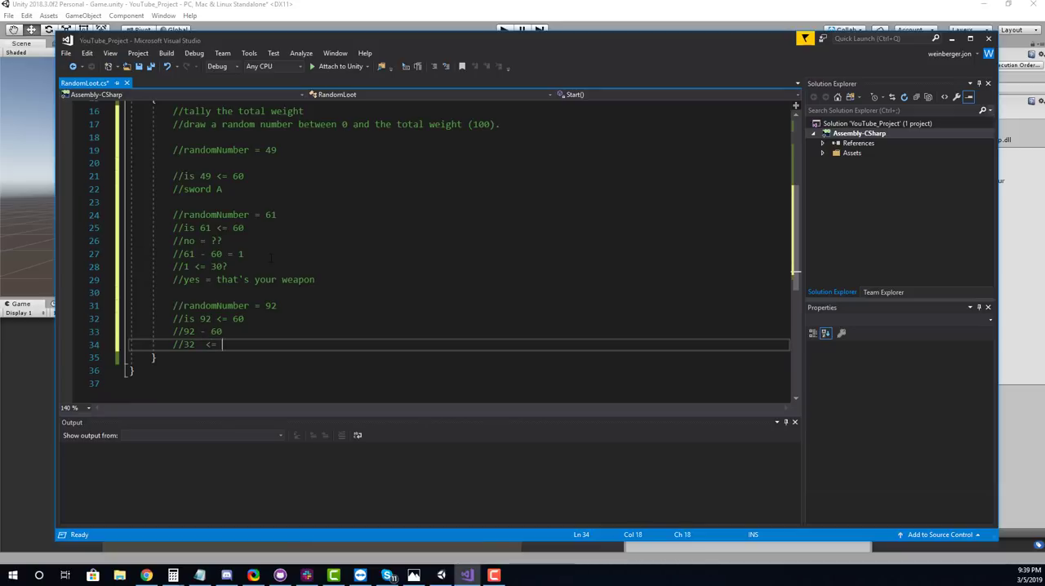
{"action": "type", "text": "30?"}
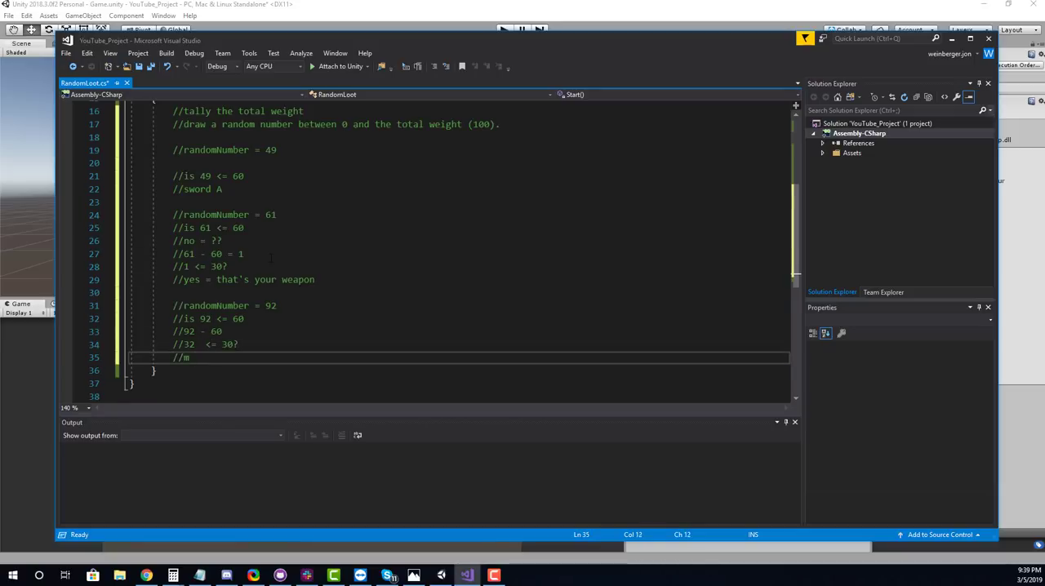
Step: Conclude 32 minus 30 leaves 2, so you get sword C, and save RandomLoot.cs
{"action": "type", "text": "no."}
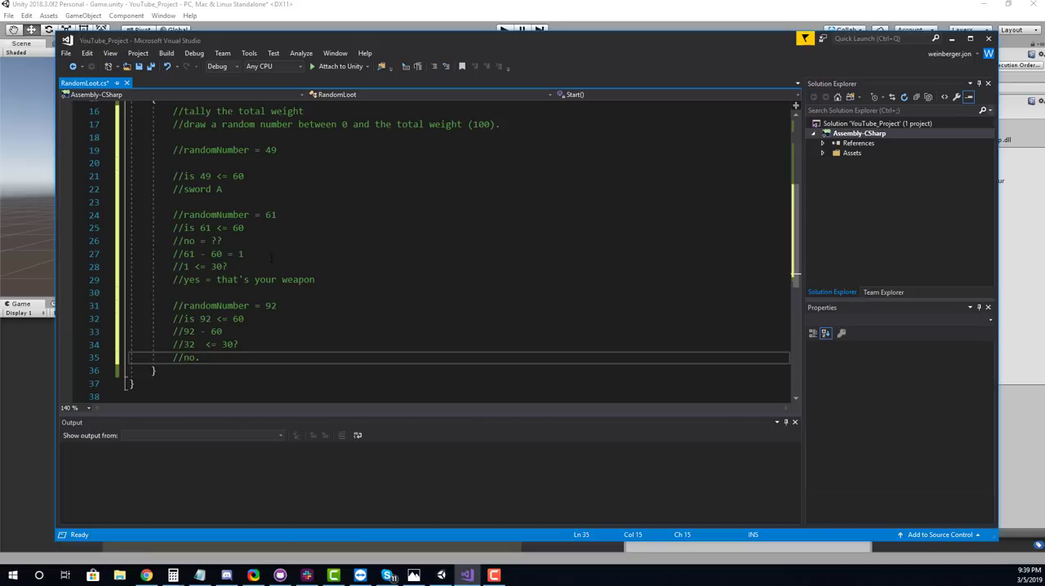
{"action": "type", "text": "32 -"}
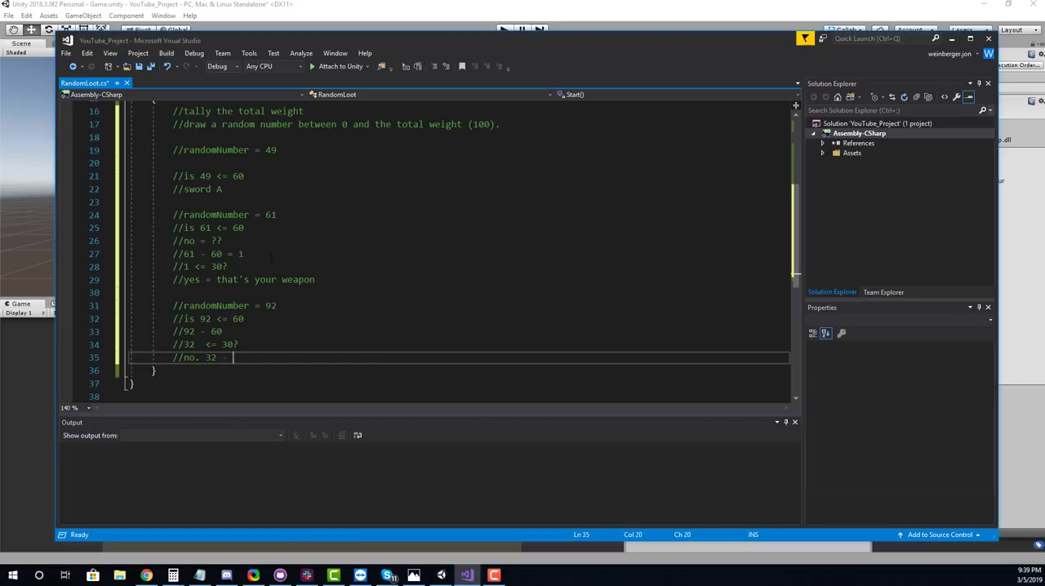
{"action": "type", "text": "3- = 2"}
{"action": "type", "text": "//2 <= 10?"}
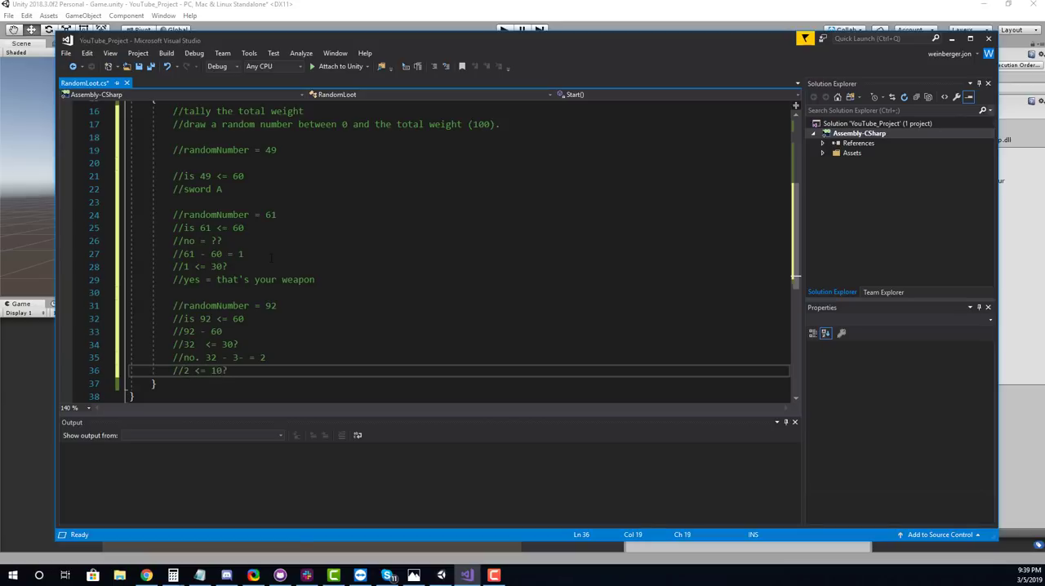
{"action": "type", "text": "//yes"}
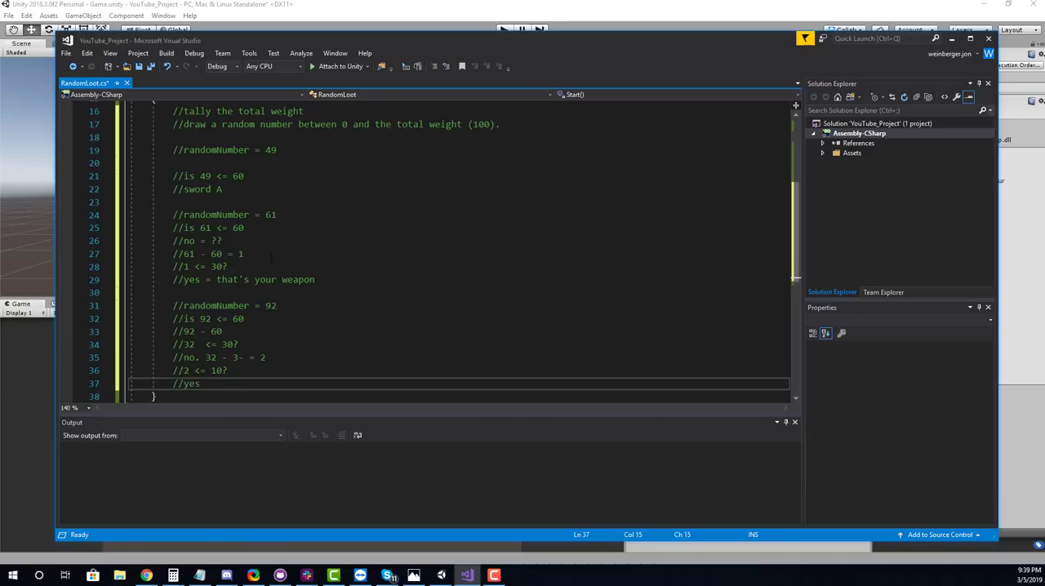
{"action": "type", "text": "= you get sword"}
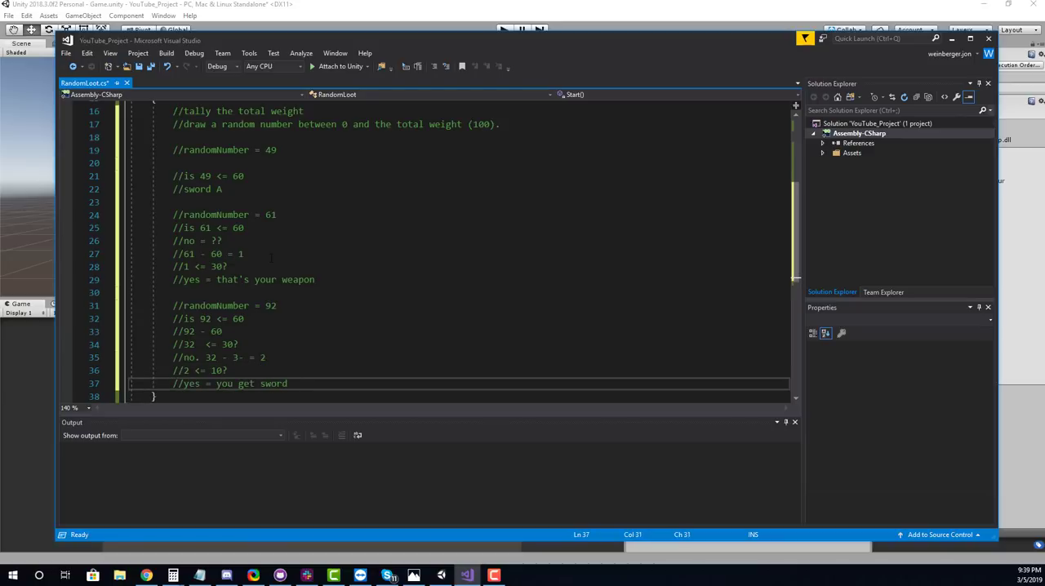
{"action": "type", "text": "C"}
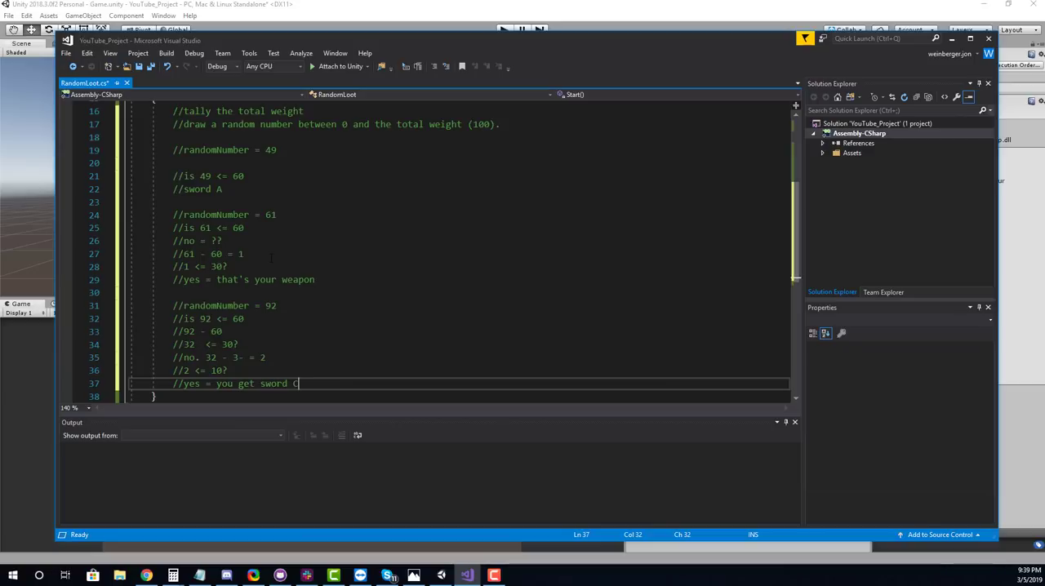
{"action": "key", "text": "ctrl+s"}
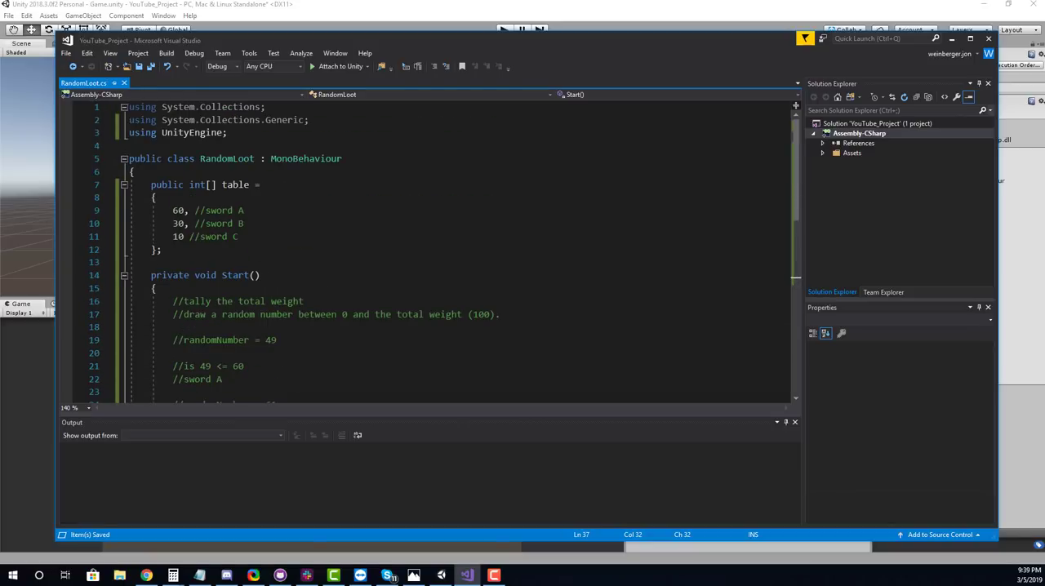
Step: Add public int total and a foreach (var item in table) loop under the tally comments
{"action": "scroll", "scroll_direction": "down", "scroll_amount": 3}
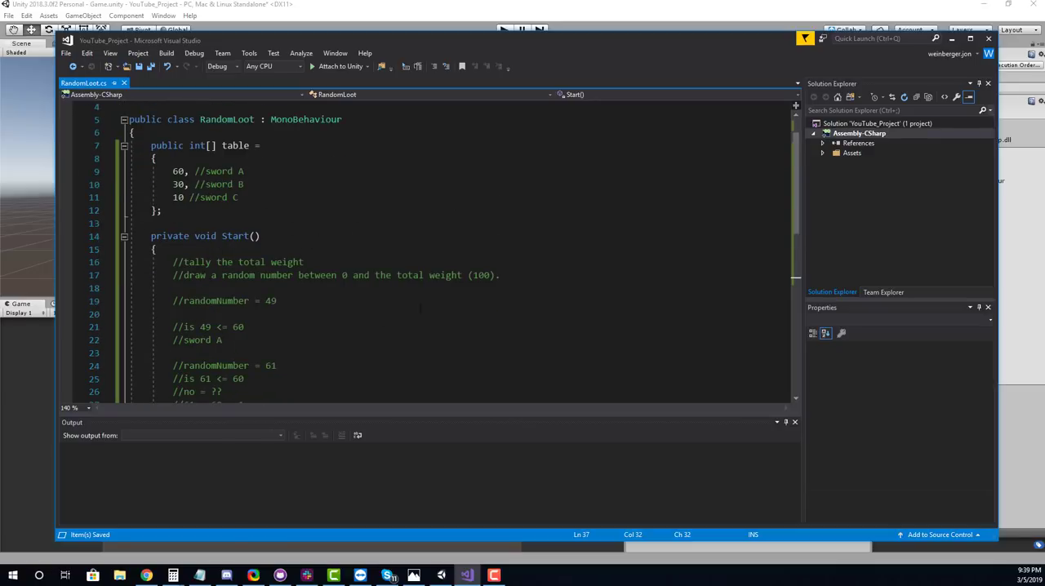
{"action": "scroll", "scroll_direction": "down", "scroll_amount": 3}
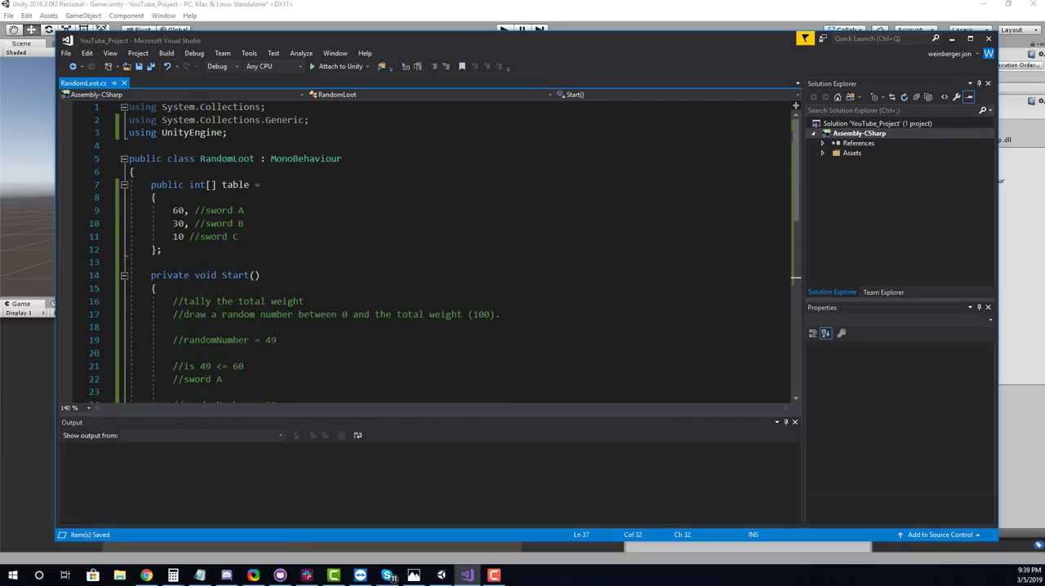
{"action": "left_click_drag", "start_coordinate": [173, 301], "coordinate": [357, 315]}
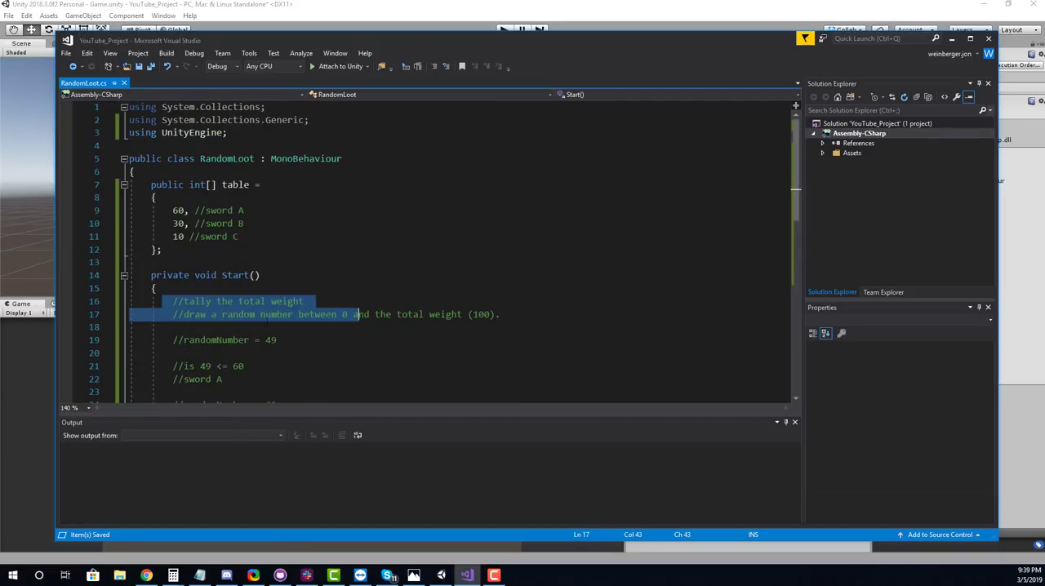
{"action": "type", "text": "public int total;"}
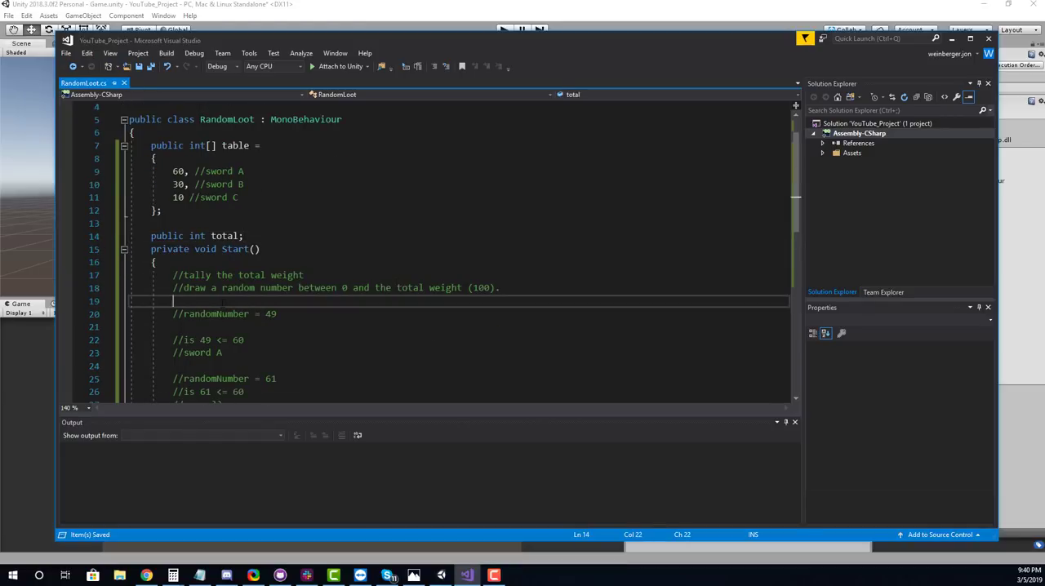
{"action": "type", "text": "foreach("}
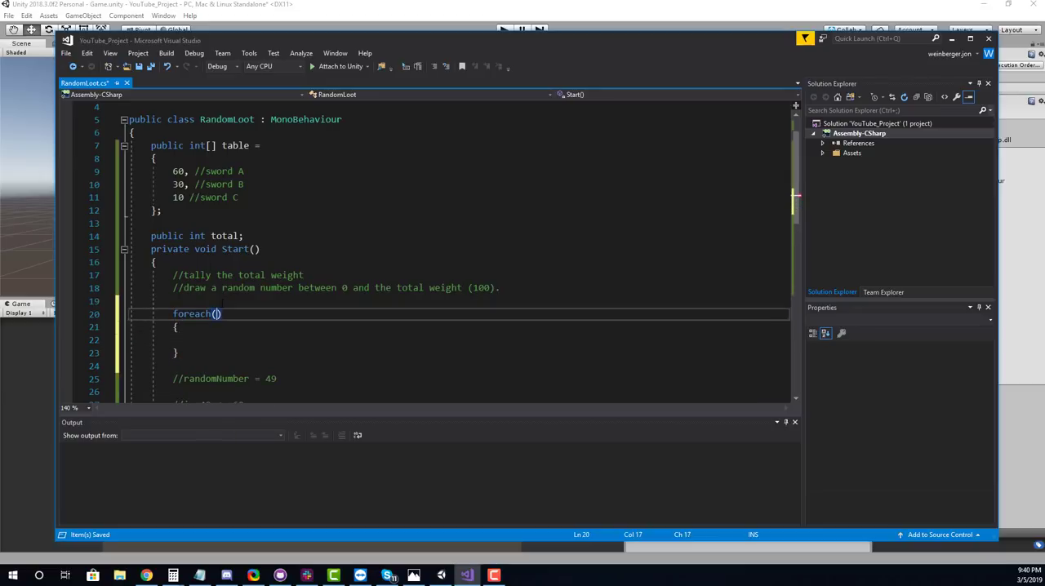
{"action": "type", "text": "var"}
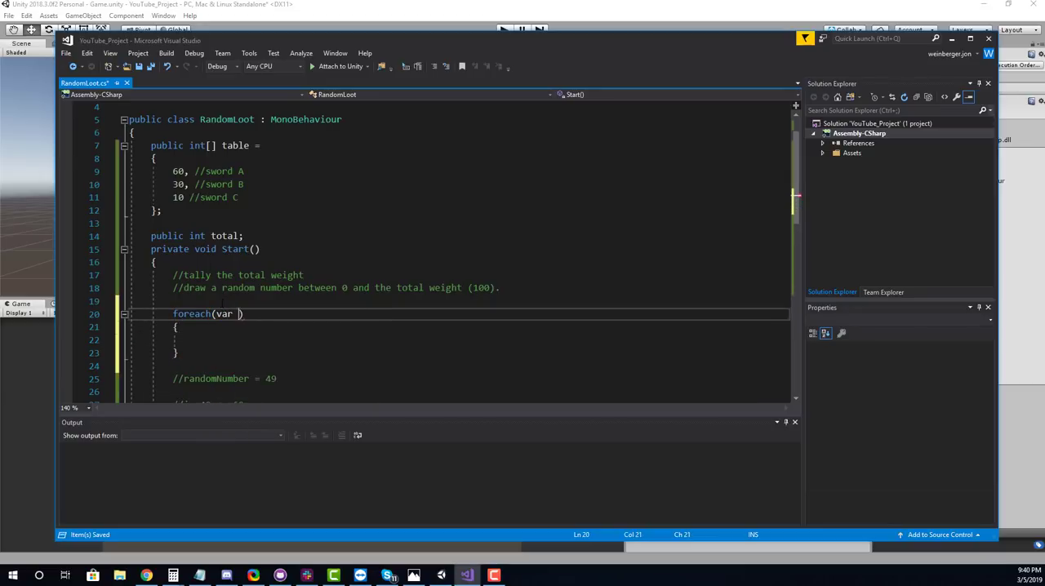
{"action": "type", "text": "item in table)"}
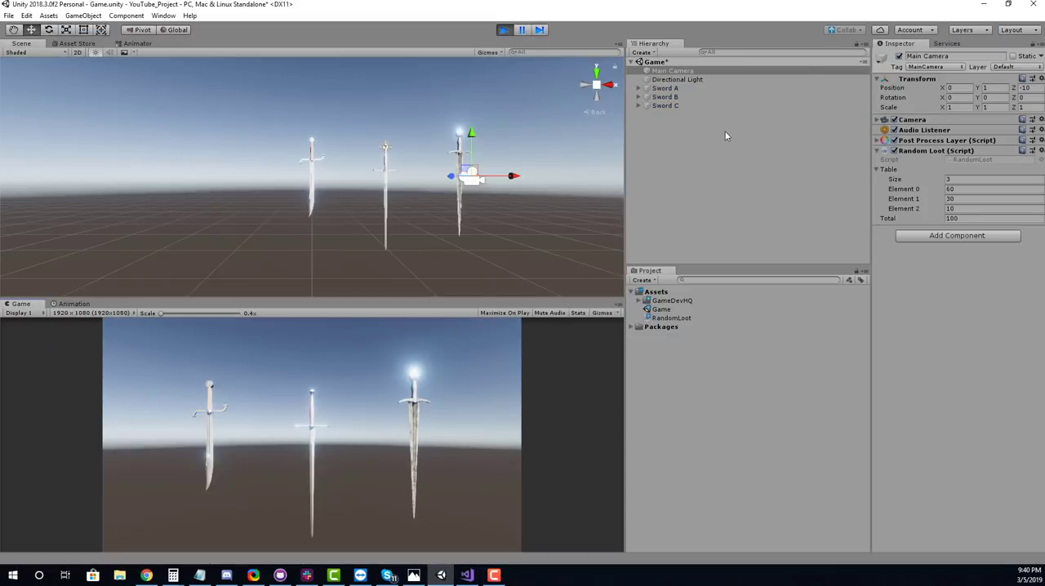
Step: Stop Play mode, set weights to 600/300/100, and replay to confirm Total is 1000
{"action": "left_click", "coordinate": [503, 30]}
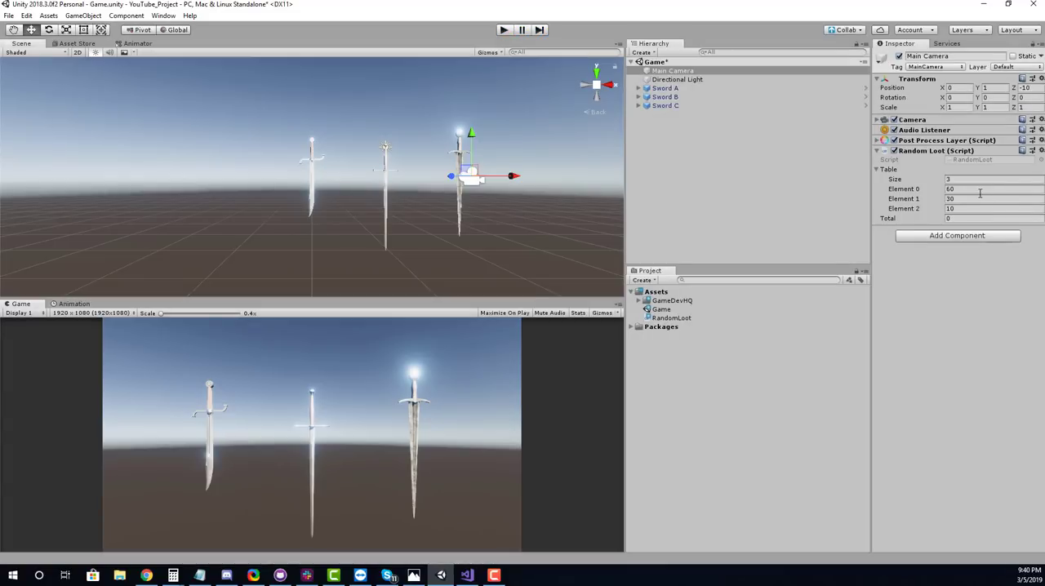
{"action": "mouse_move", "coordinate": [878, 228]}
{"action": "type", "text": "0"}
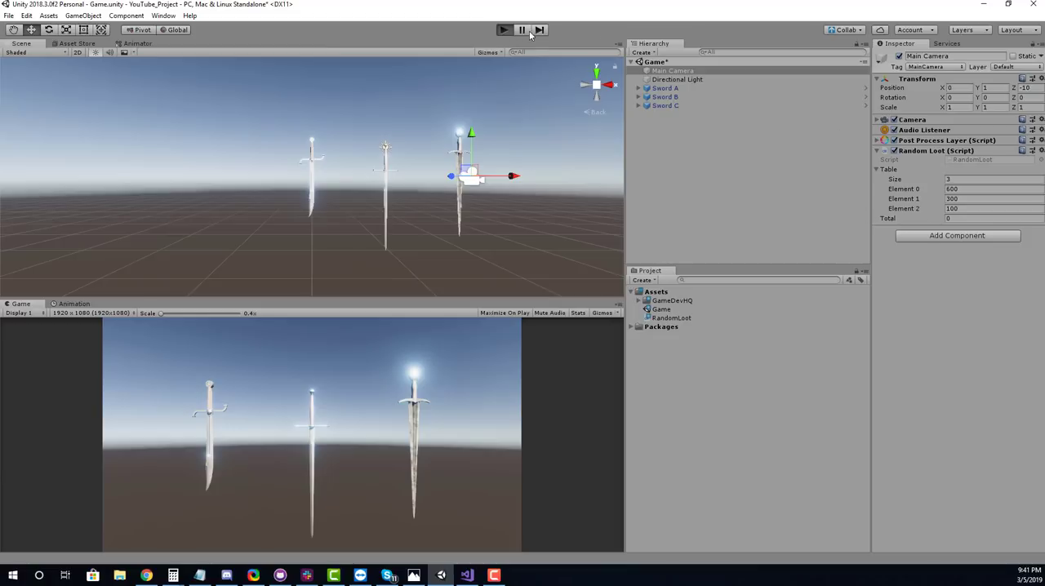
{"action": "left_click", "coordinate": [503, 30]}
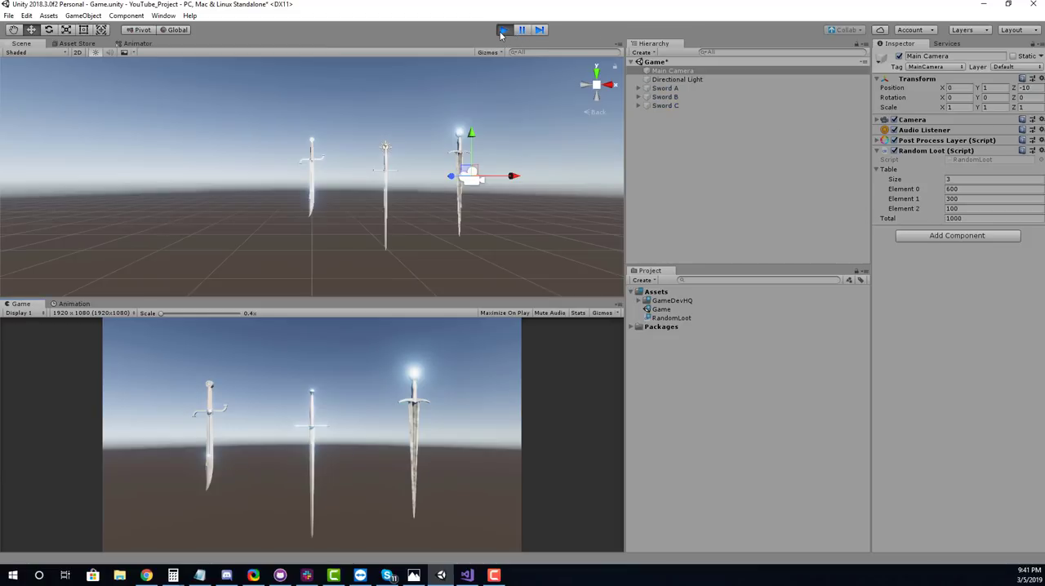
{"action": "left_click", "coordinate": [504, 31]}
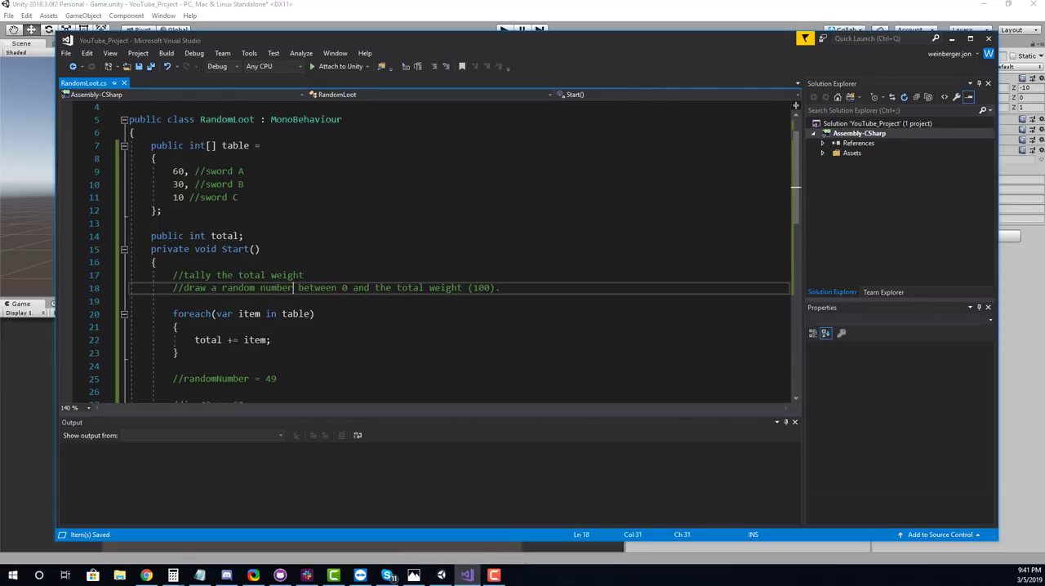
Step: Declare public int randomNumber and assign it Random.Range(0, total) in Start
{"action": "scroll", "scroll_direction": "down", "scroll_amount": 3}
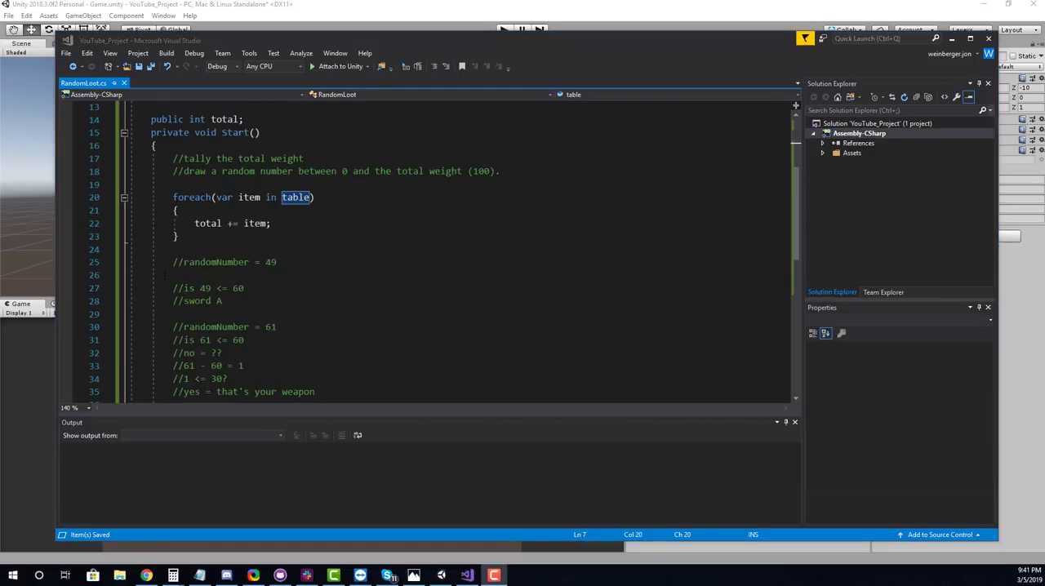
{"action": "triple_click", "coordinate": [212, 262]}
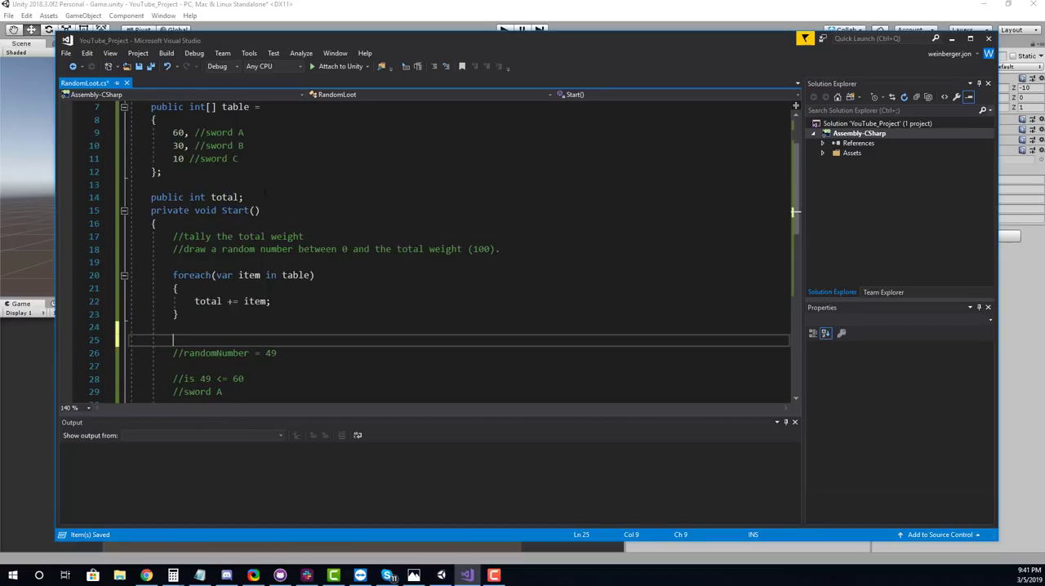
{"action": "type", "text": "public"}
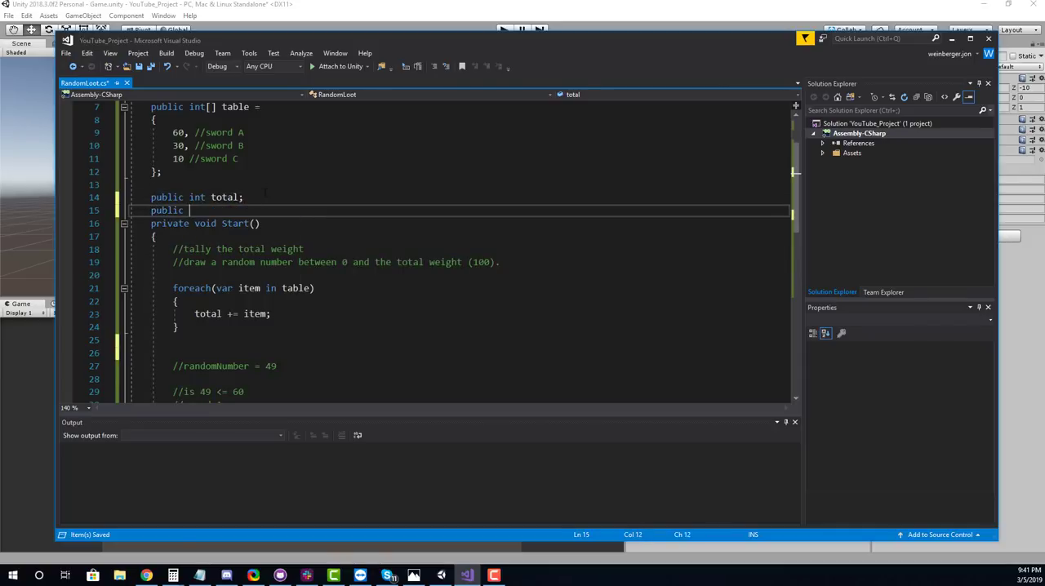
{"action": "type", "text": "int randomNumber;"}
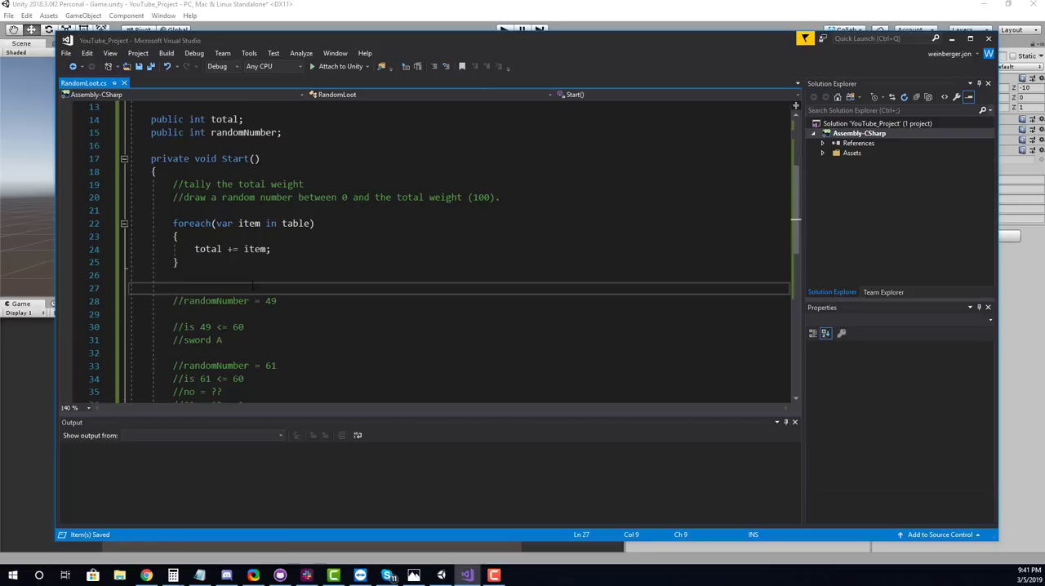
{"action": "type", "text": "randomNumber"}
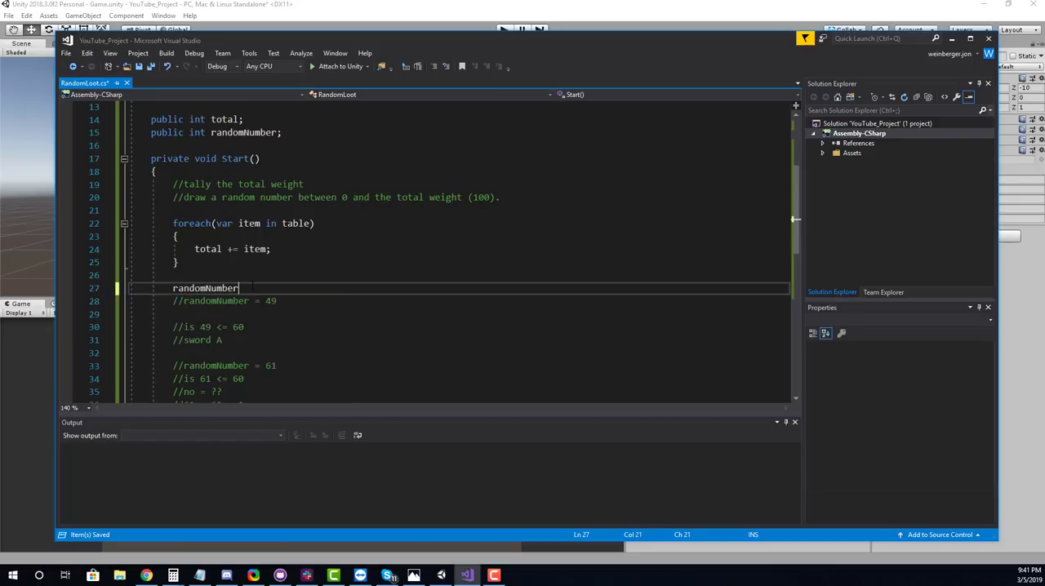
{"action": "type", "text": "= Random.ra"}
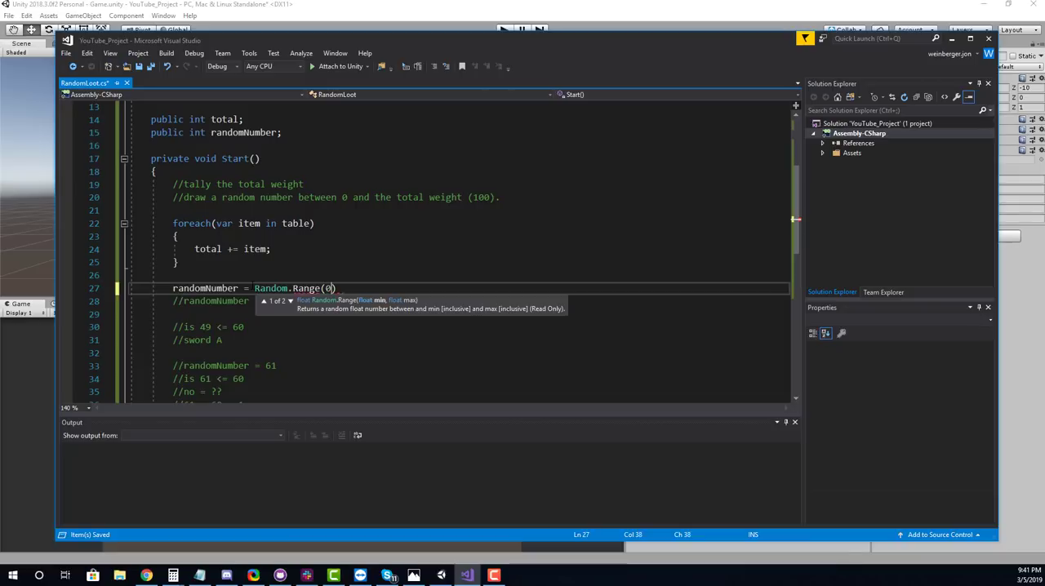
{"action": "type", "text": ", total"}
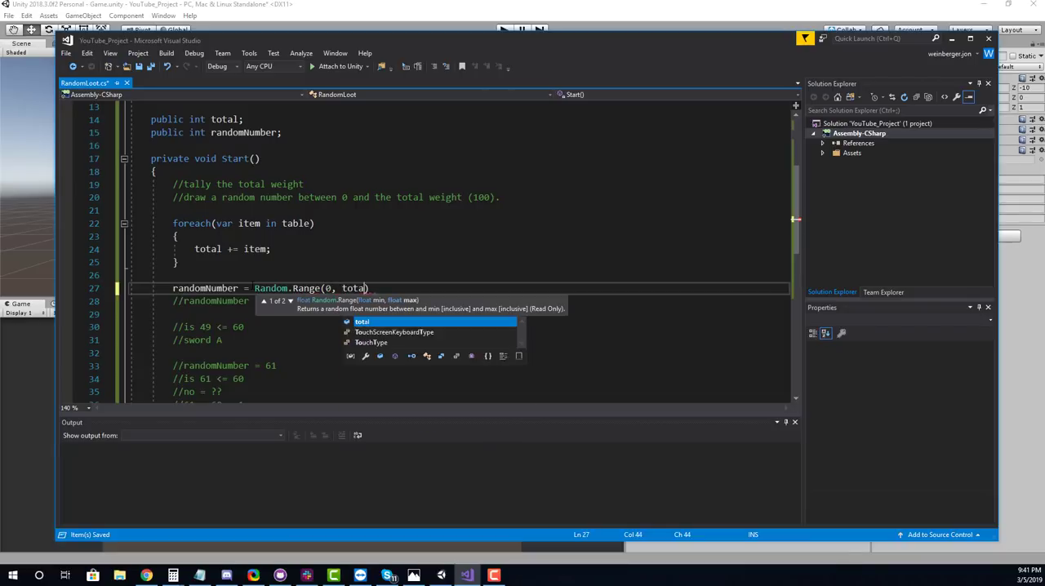
{"action": "type", "text": ");"}
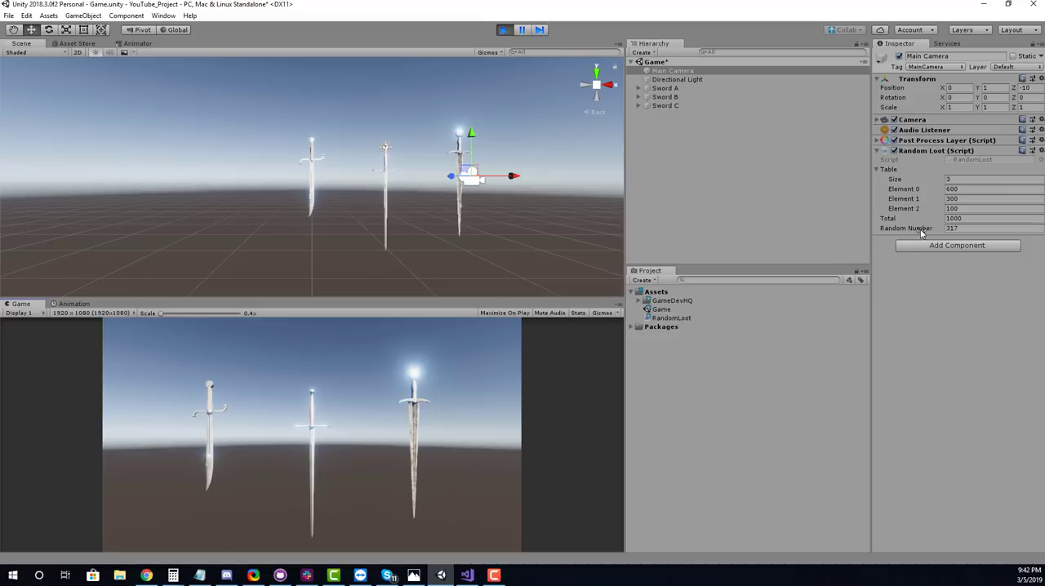
{"action": "mouse_move", "coordinate": [997, 390]}
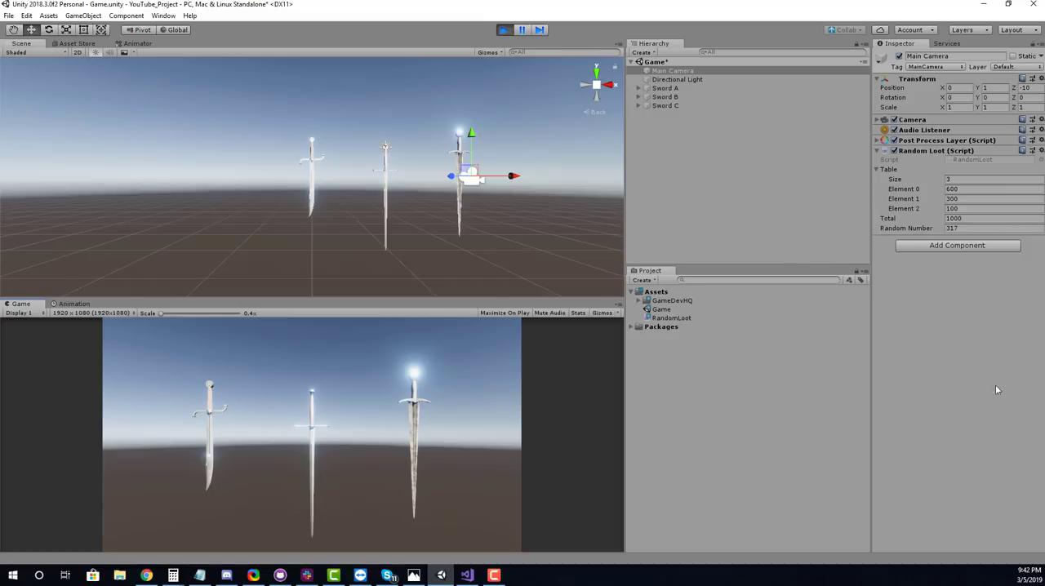
{"action": "mouse_move", "coordinate": [945, 229]}
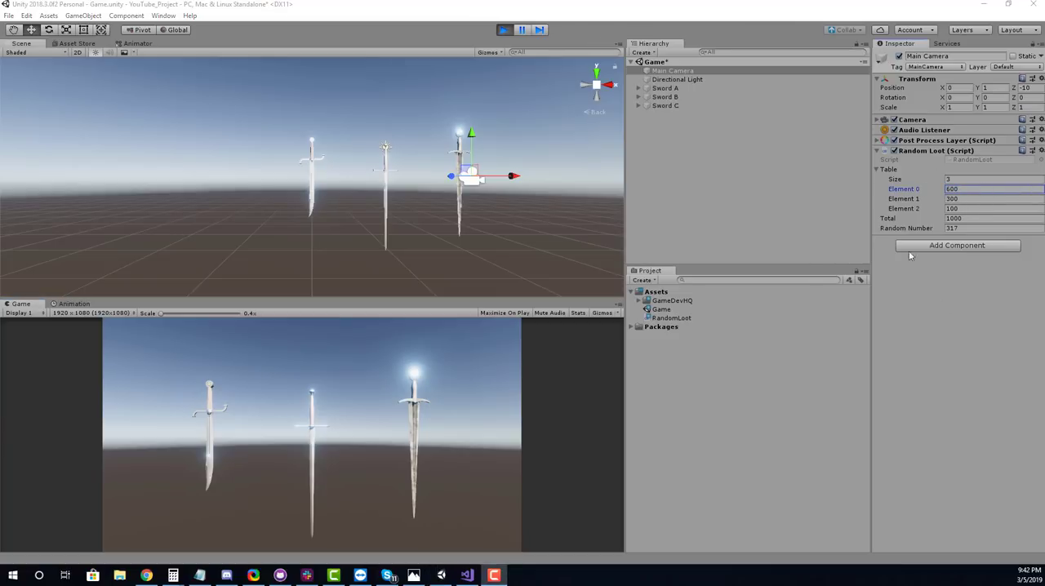
Step: Overwrite Random Number with a test value of 52 and highlight Element 1's weight of 300
{"action": "left_click", "coordinate": [988, 228]}
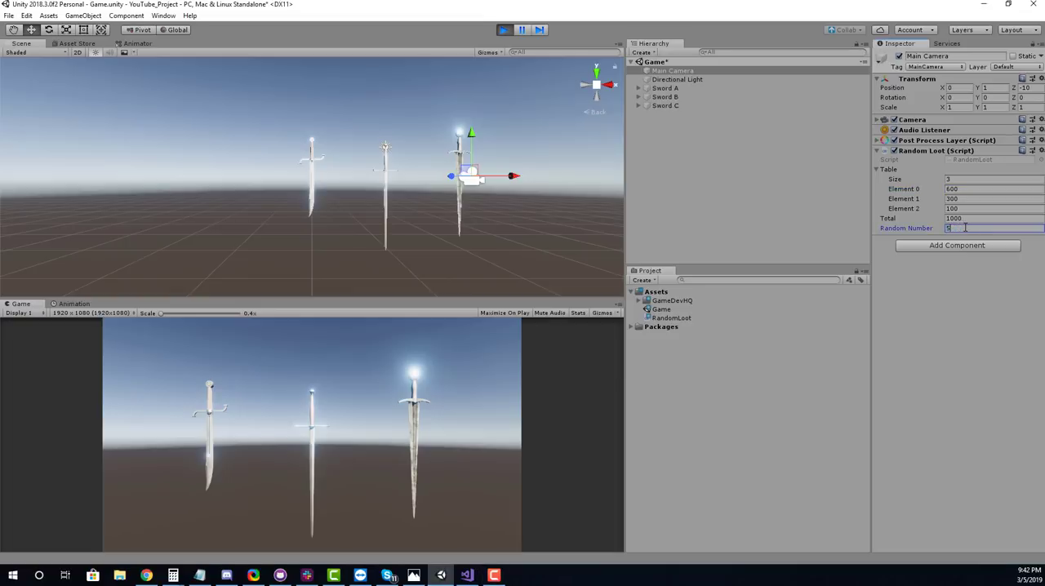
{"action": "type", "text": "52"}
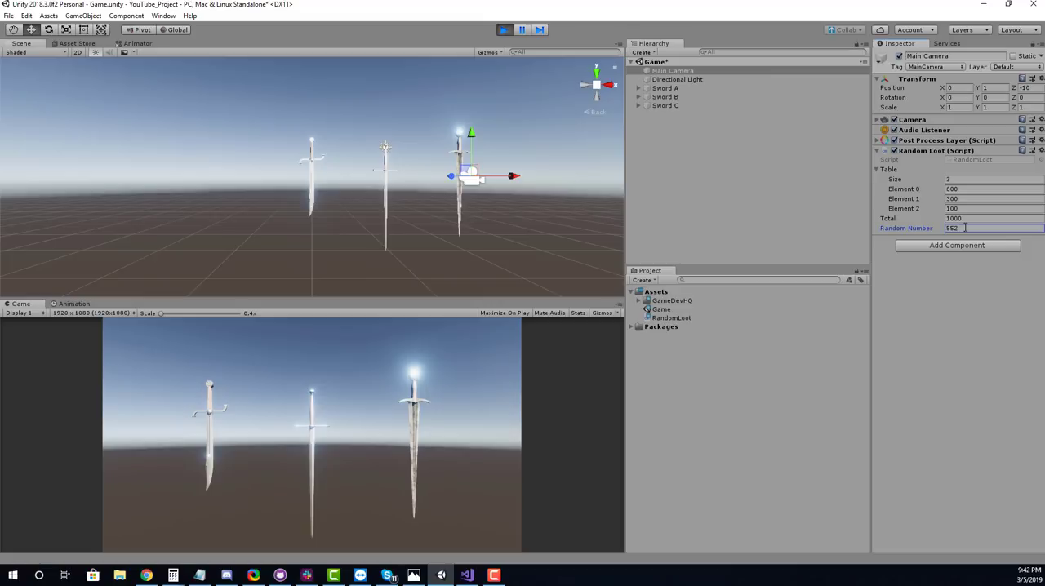
{"action": "double_click", "coordinate": [952, 228]}
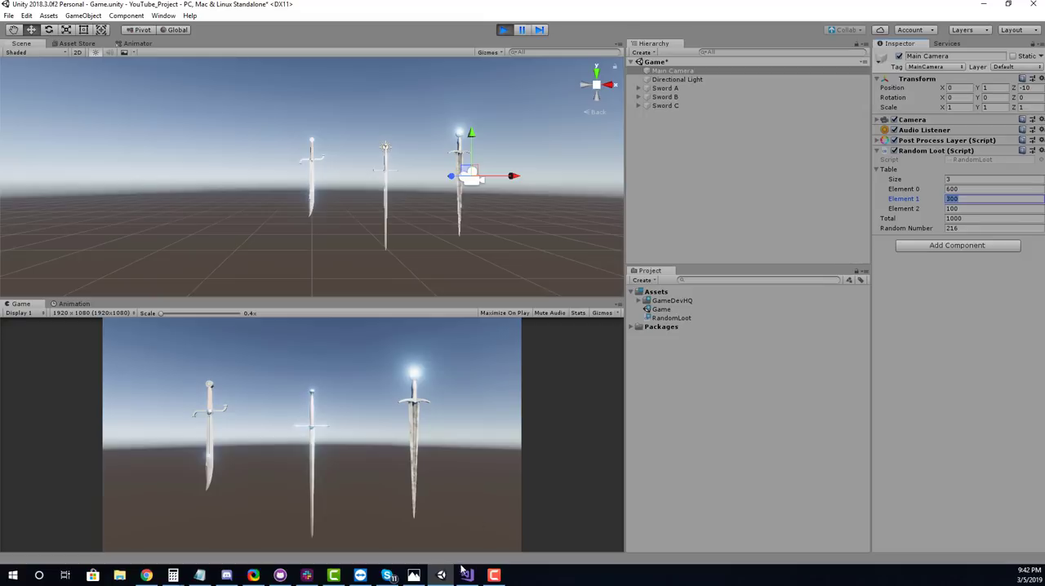
Step: Add a foreach (var weight in table) loop below the random draw, with a comparison comment
{"action": "left_click", "coordinate": [466, 575]}
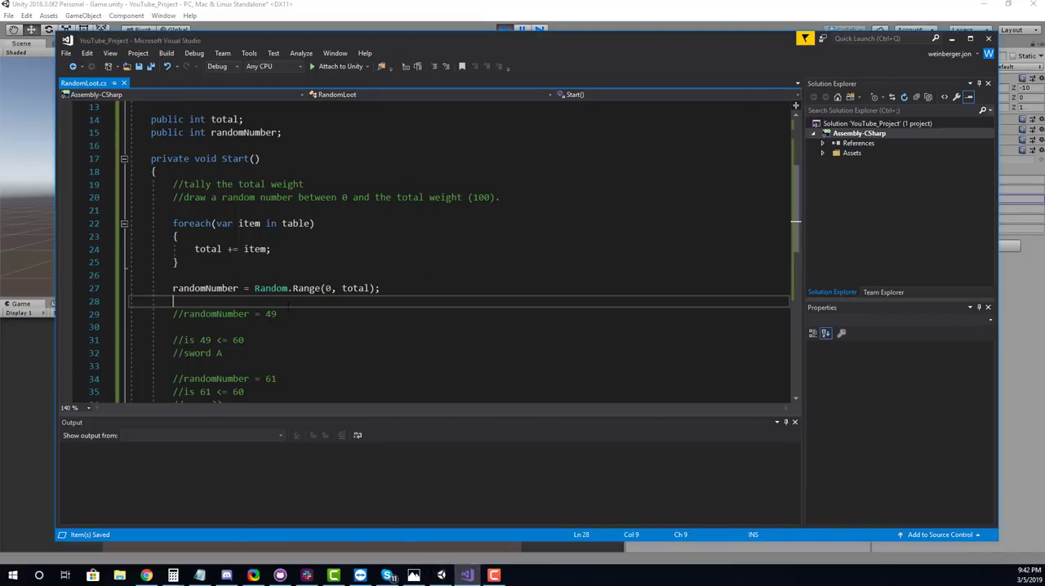
{"action": "scroll", "scroll_direction": "down", "scroll_amount": 3}
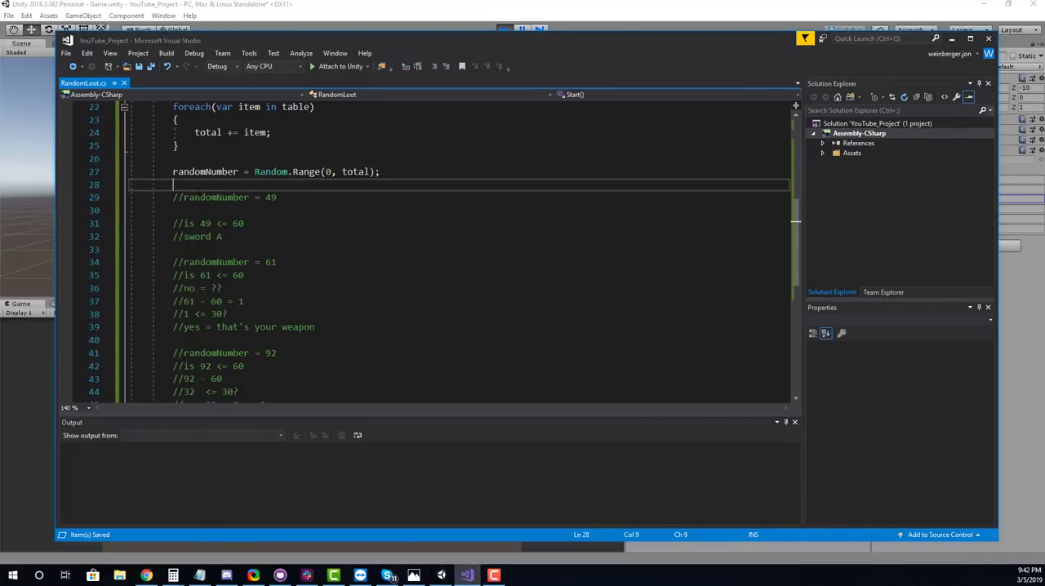
{"action": "key", "text": "enter"}
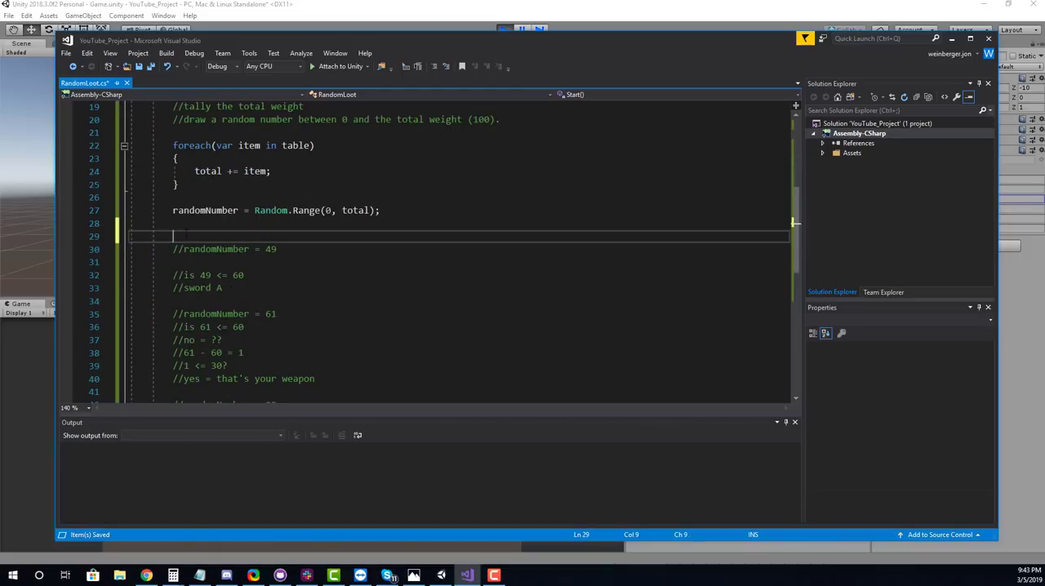
{"action": "type", "text": "foreach(var weig)"}
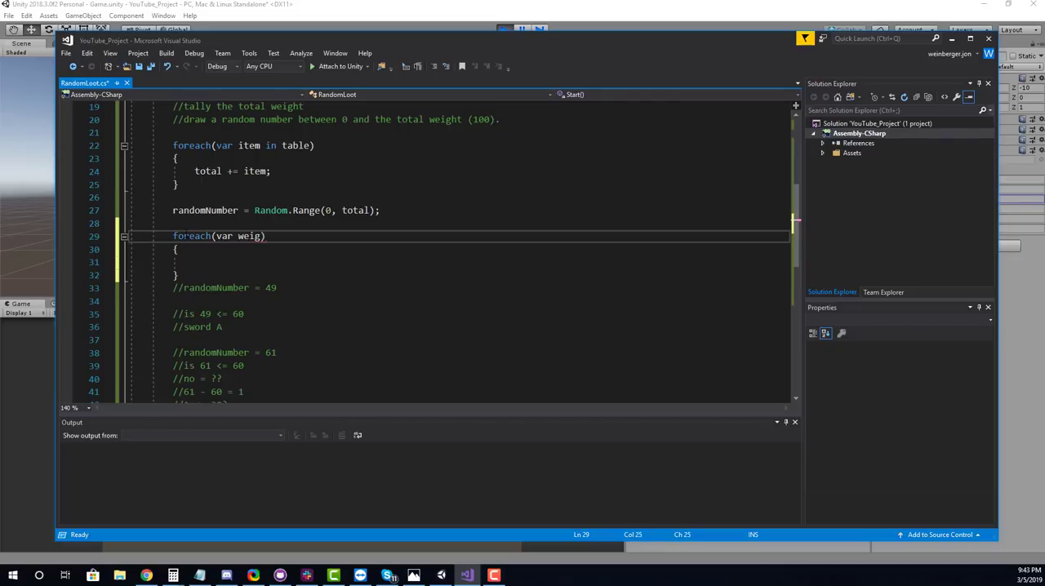
{"action": "type", "text": "ht in table"}
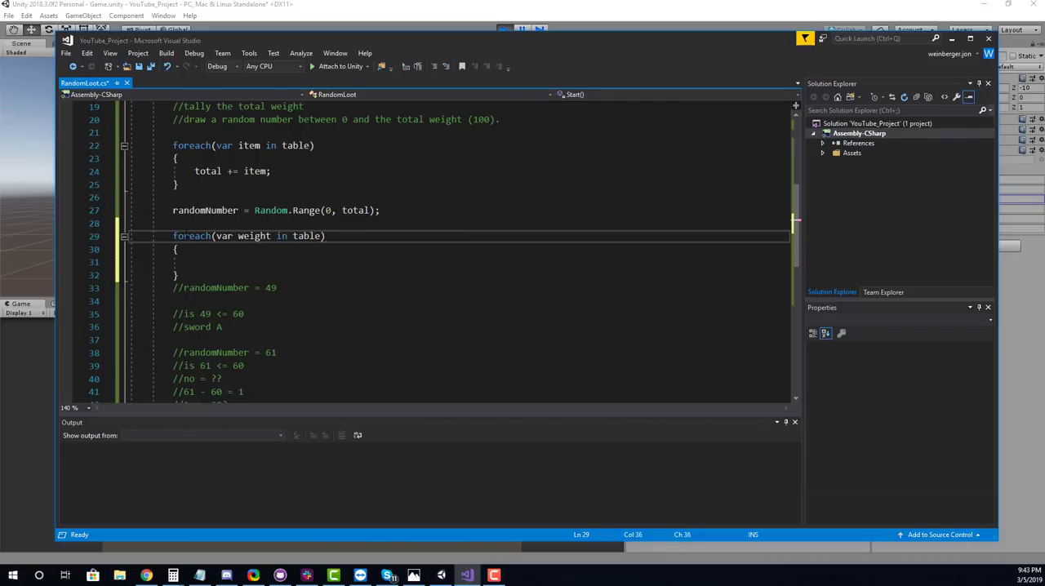
{"action": "type", "text": "//compare is my random number <"}
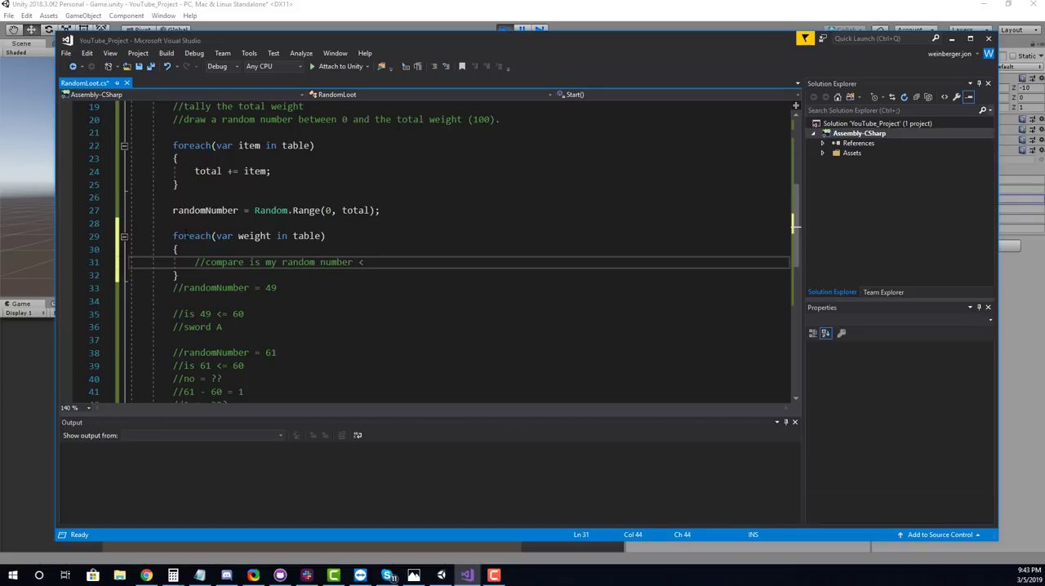
{"action": "type", "text": "= to the current weight?"}
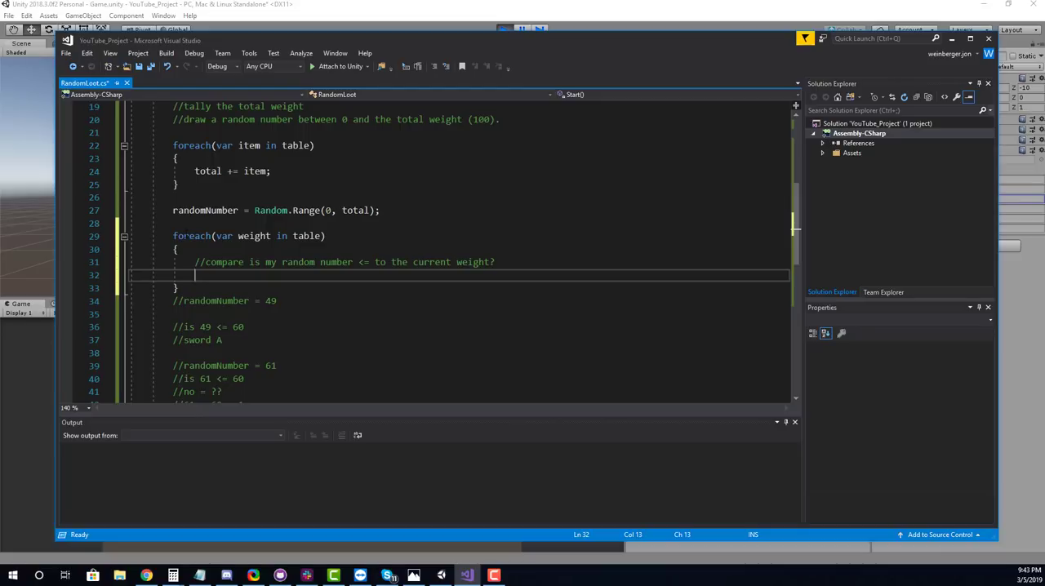
Step: Inside the loop, award the item if randomNumber fits, otherwise subtract the weight from randomNumber
{"action": "type", "text": "if ()"}
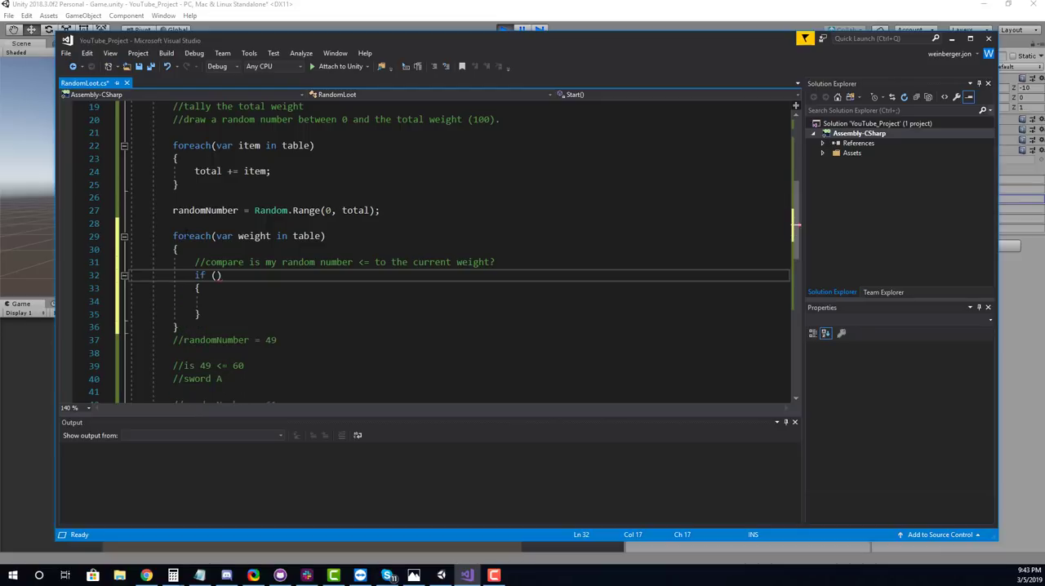
{"action": "type", "text": "randomNumber)"}
{"action": "left_click", "coordinate": [460, 301]}
{"action": "type", "text": "//"}
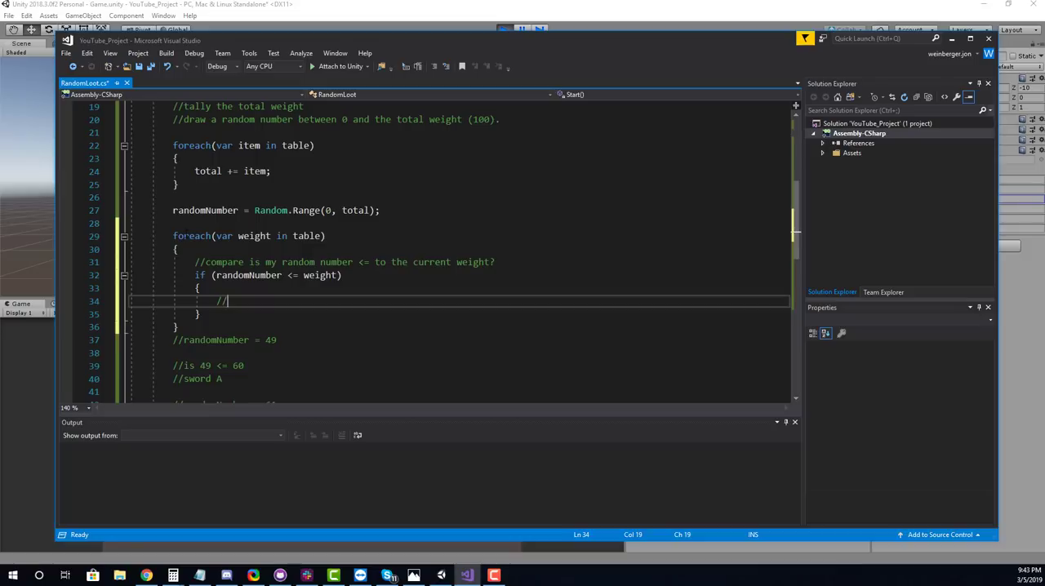
{"action": "type", "text": "Award IT"}
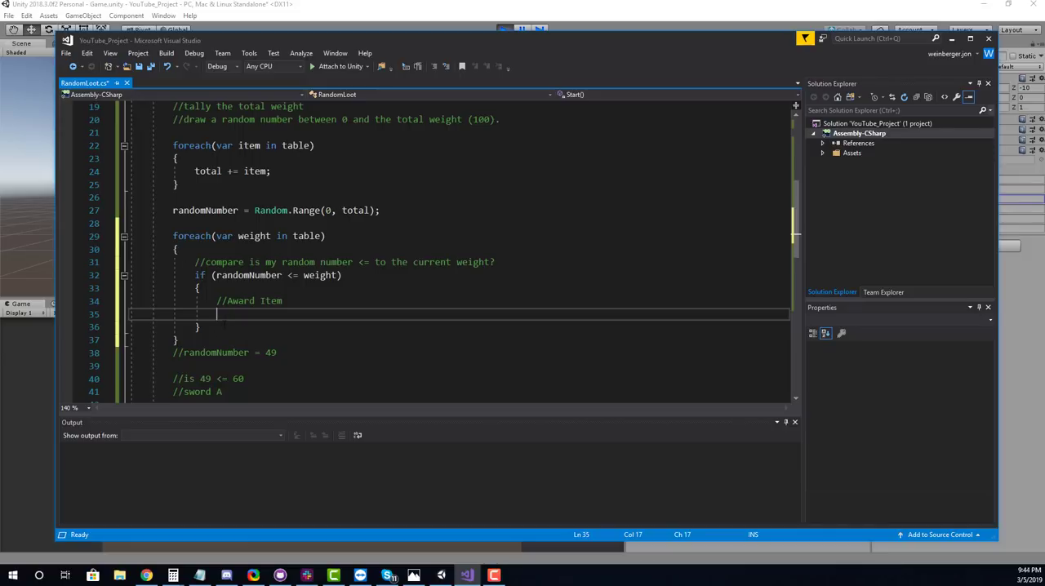
{"action": "key", "text": "Return"}
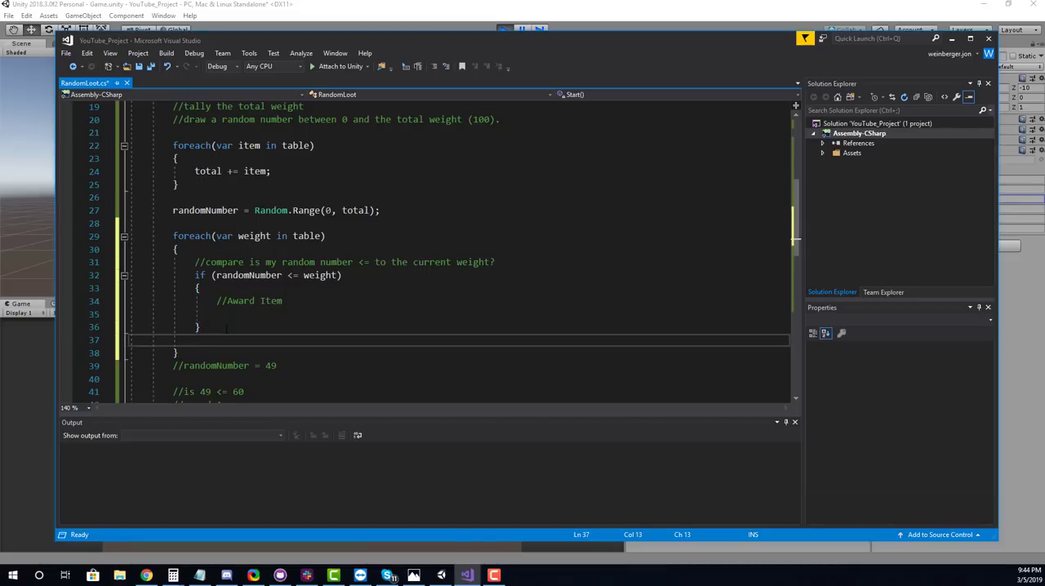
{"action": "type", "text": "else"}
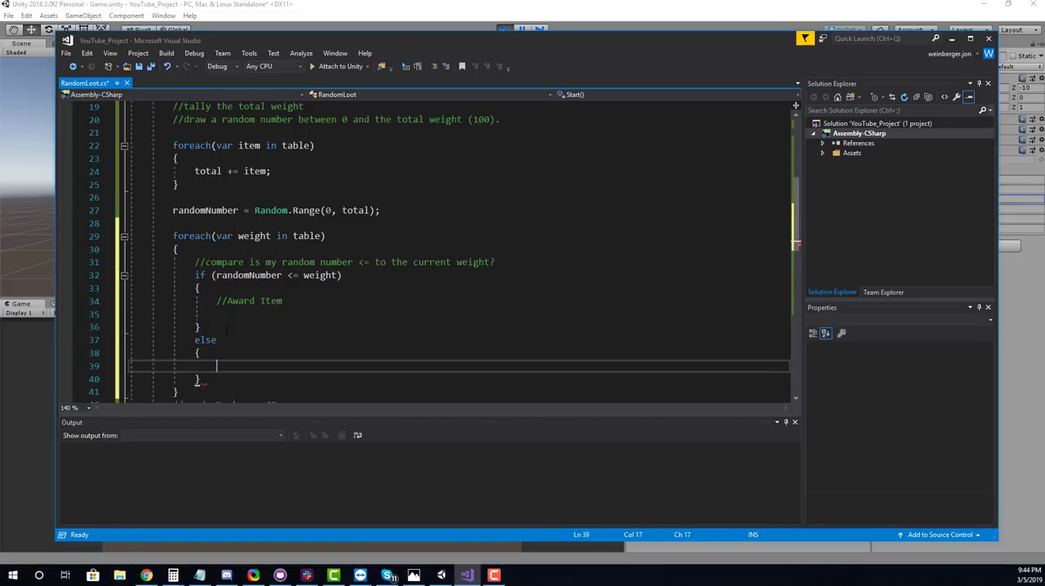
{"action": "type", "text": "randomNumber -="}
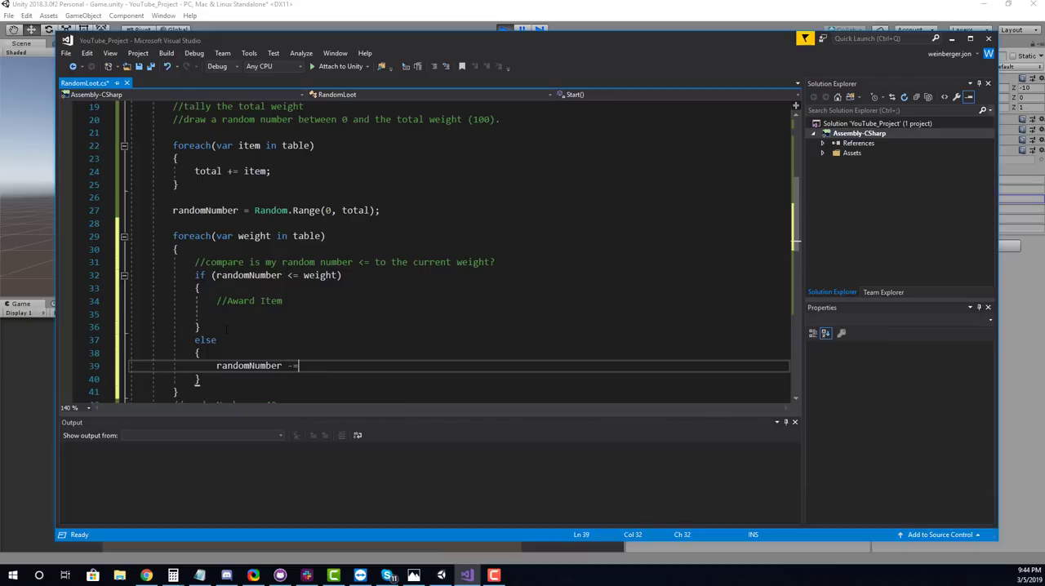
{"action": "type", "text": "weight;"}
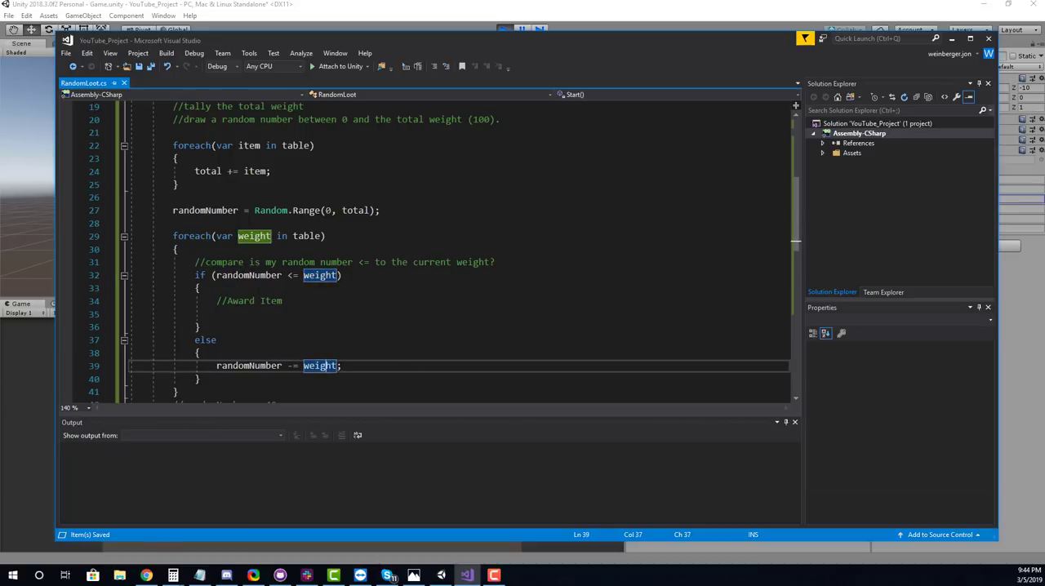
Step: Log the awarded weight with Debug.Log under the Award Item comment and run the scene
{"action": "left_click", "coordinate": [248, 275]}
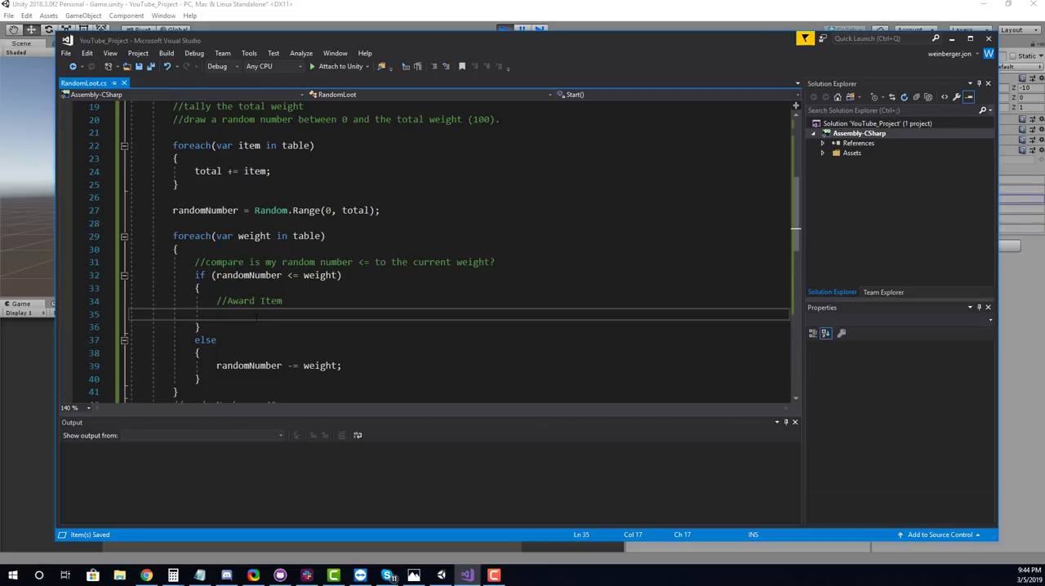
{"action": "type", "text": "Debug.lo"}
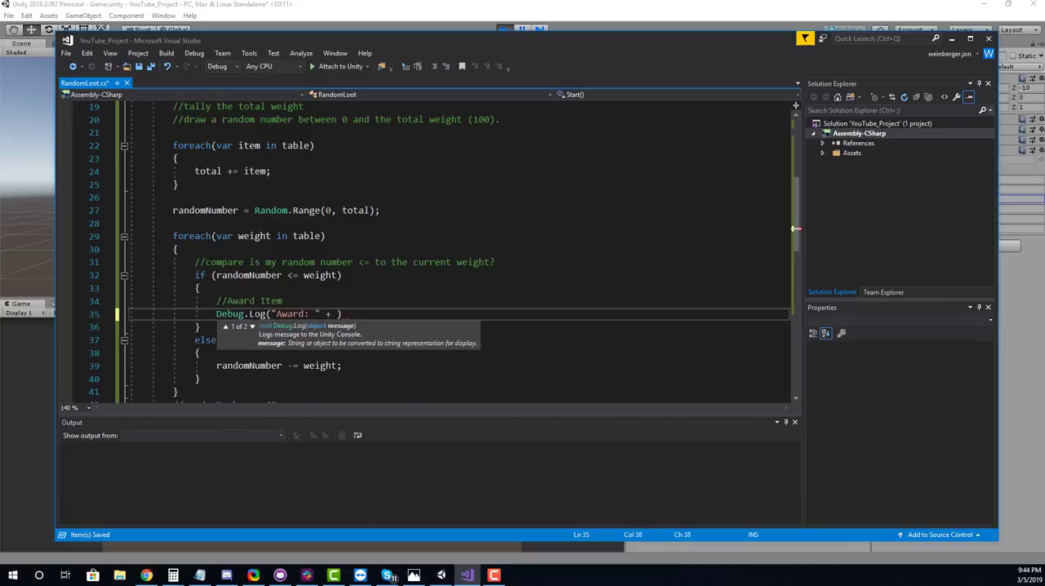
{"action": "type", "text": "weight)"}
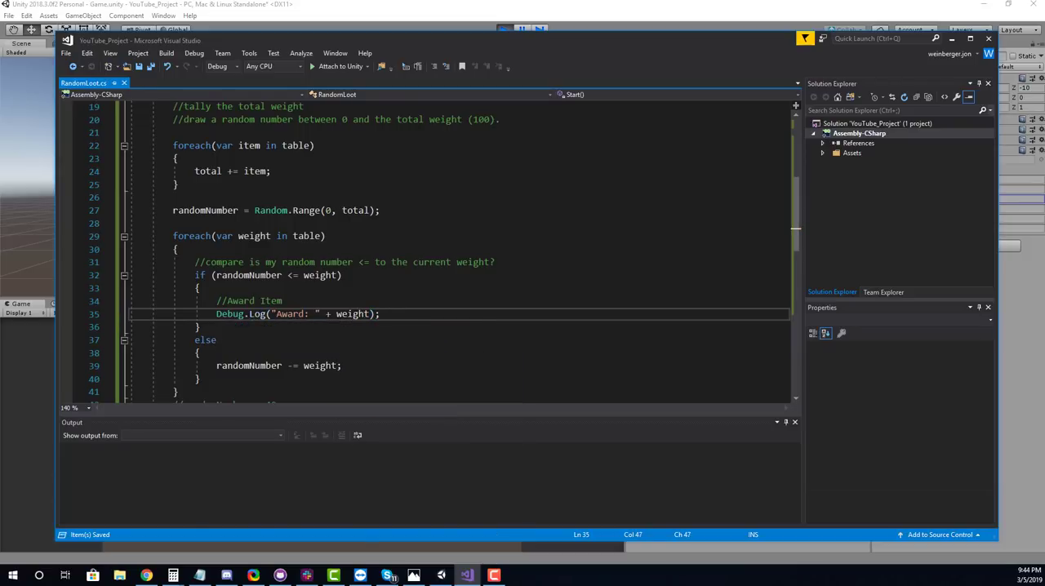
{"action": "left_click", "coordinate": [504, 31]}
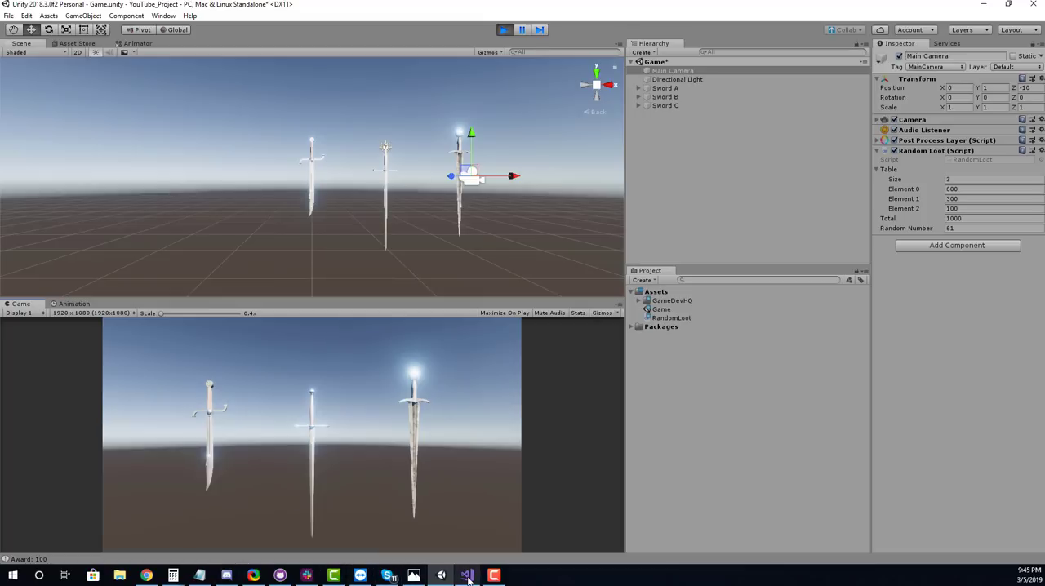
Step: Try Random Number test values 561 and 51 in the Inspector during Play mode
{"action": "left_click", "coordinate": [467, 575]}
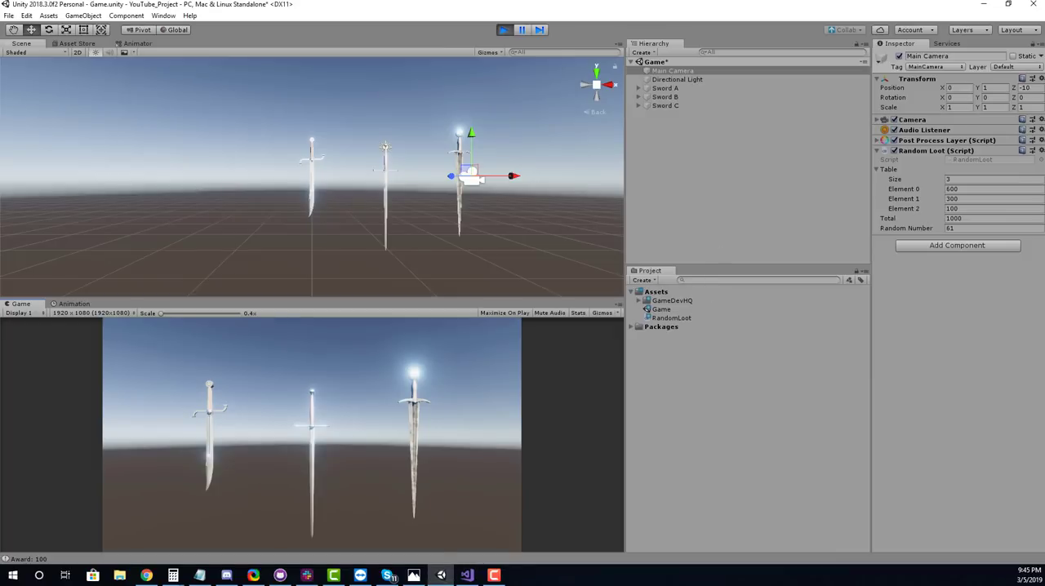
{"action": "left_click", "coordinate": [992, 228]}
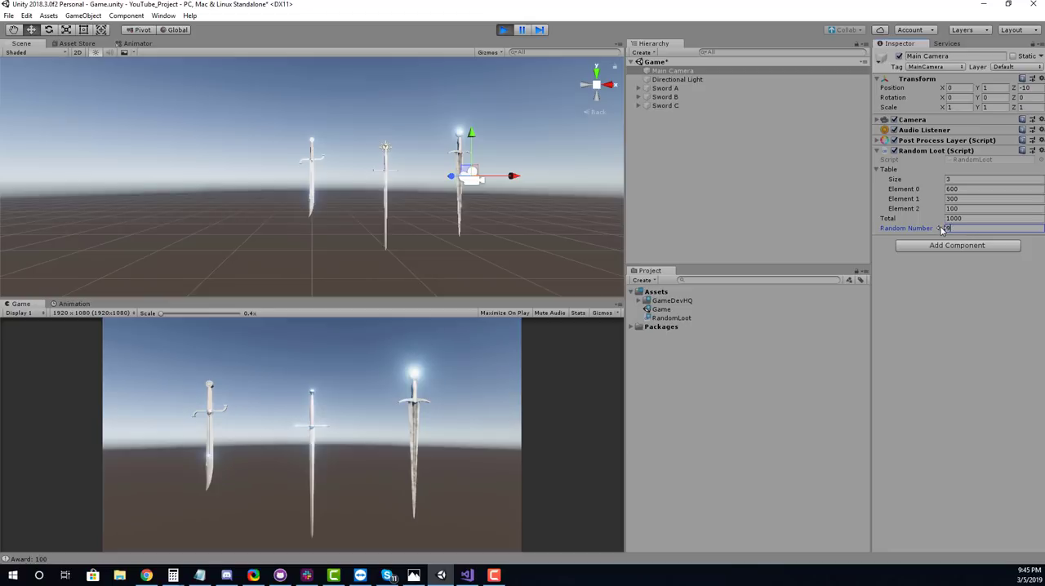
{"action": "type", "text": "561"}
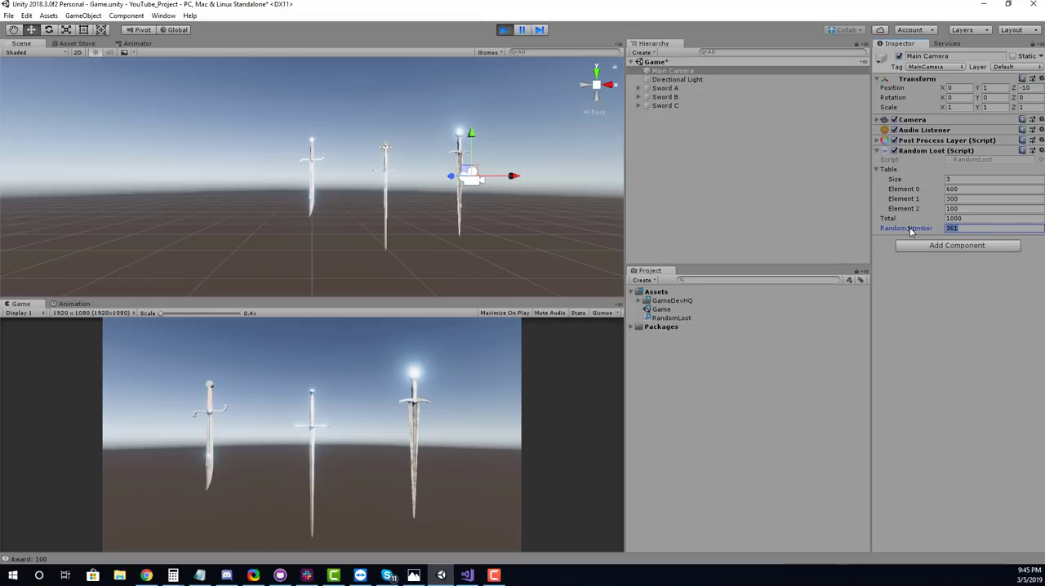
{"action": "type", "text": "51"}
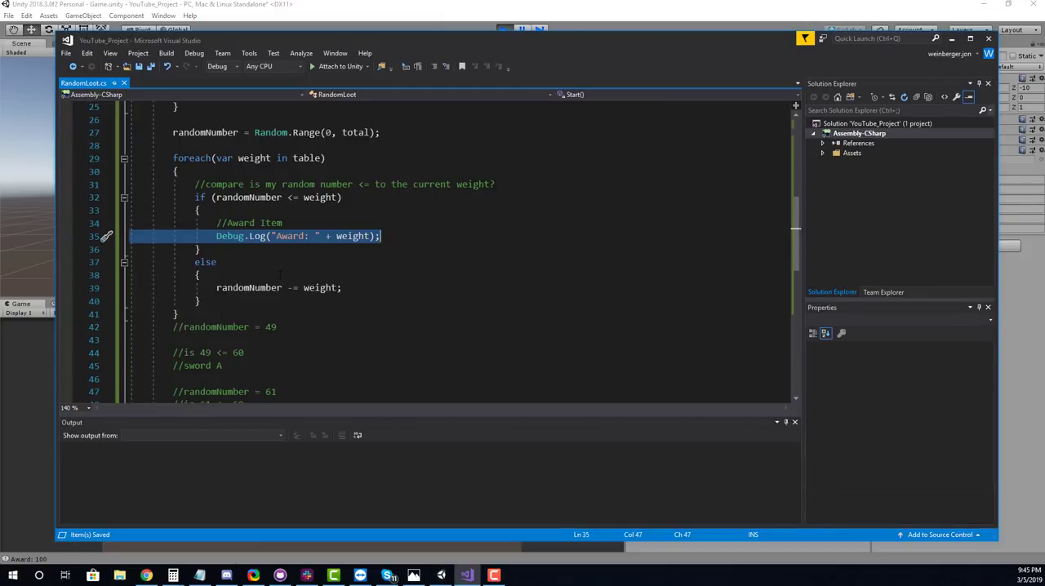
Step: Type public List<GameObject> above the weight table field in RandomLoot.cs
{"action": "left_click", "coordinate": [204, 249]}
{"action": "type", "text": "public"}
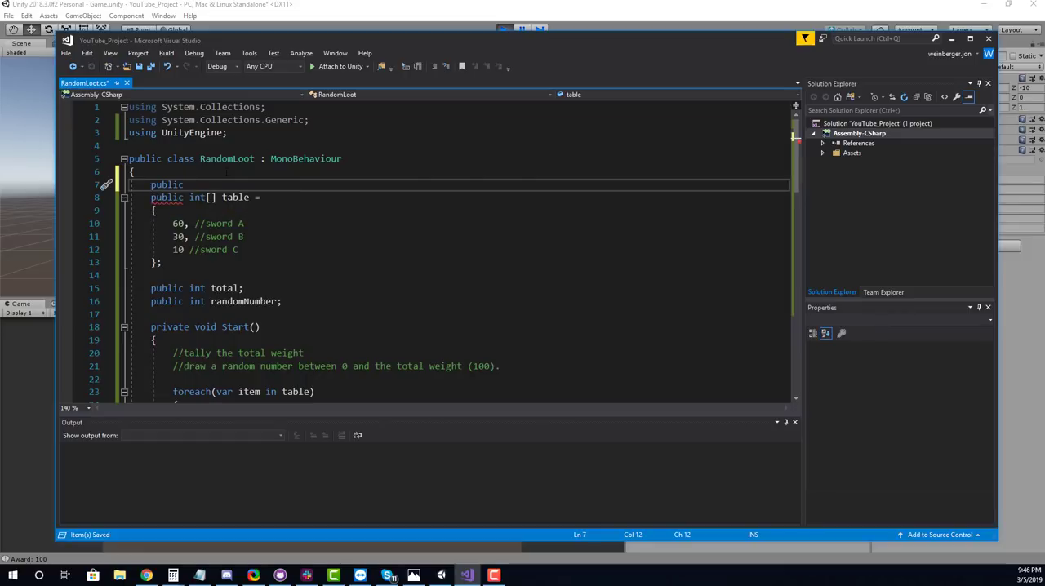
{"action": "type", "text": "List"}
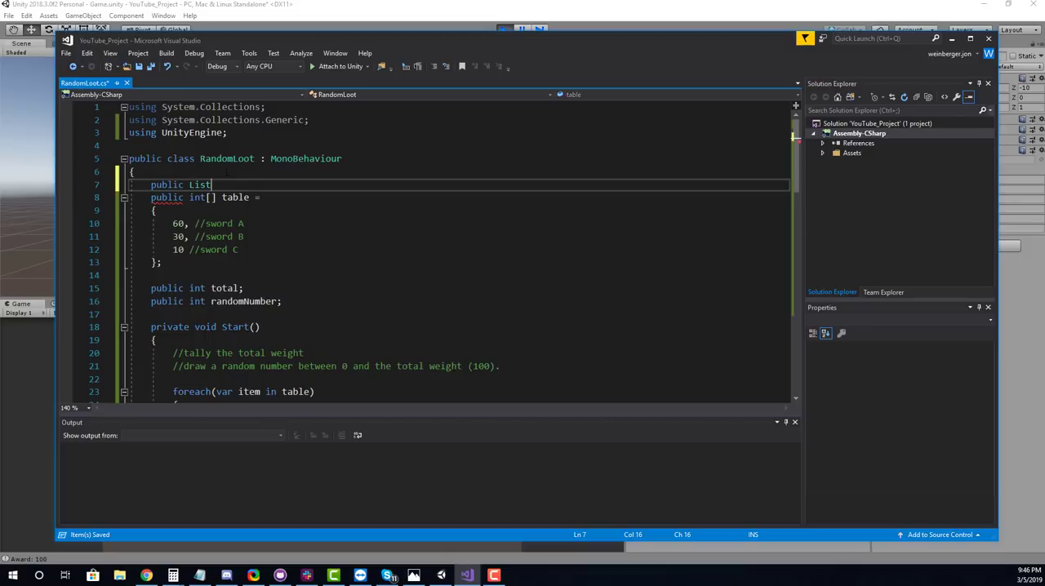
{"action": "double_click", "coordinate": [199, 184]}
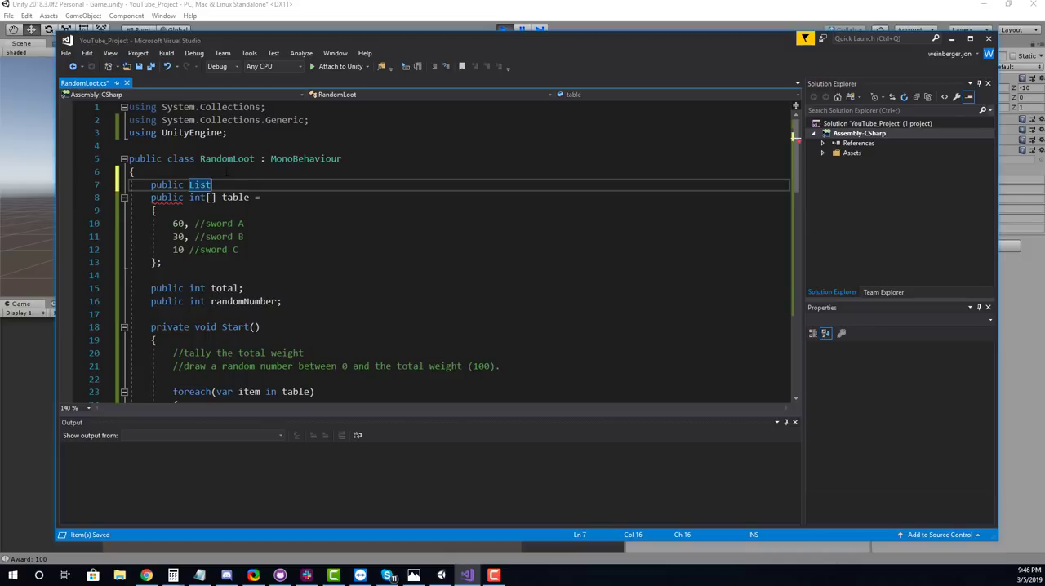
{"action": "type", "text": "<GameObject>"}
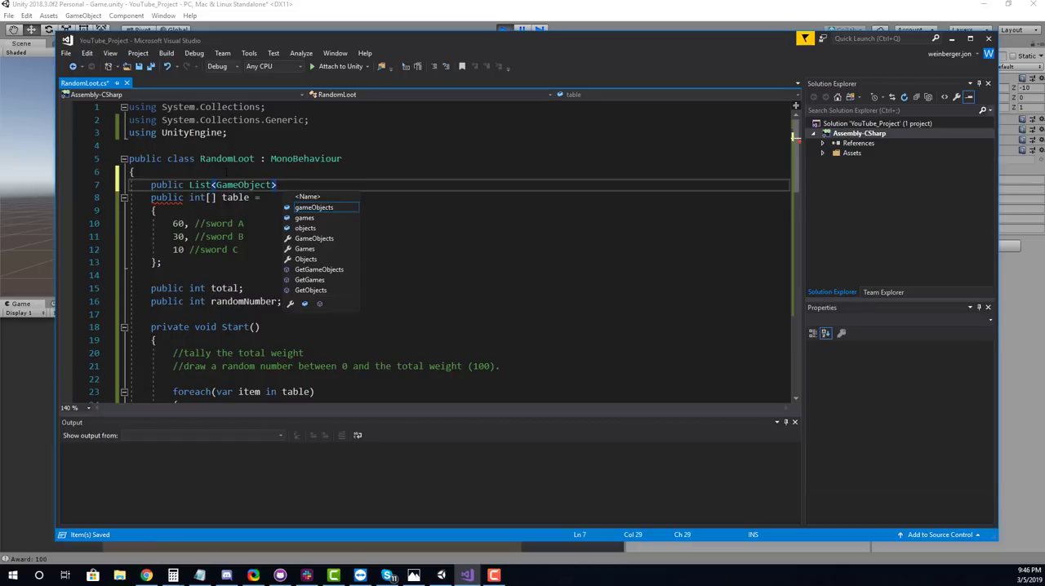
{"action": "scroll", "scroll_direction": "down", "scroll_amount": 3}
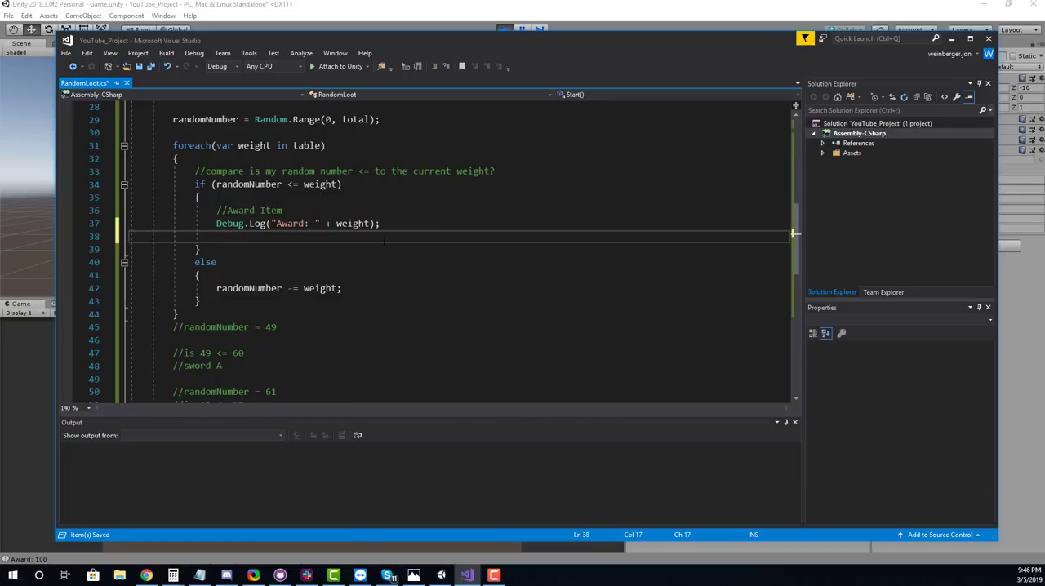
{"action": "scroll", "scroll_direction": "up", "scroll_amount": 3}
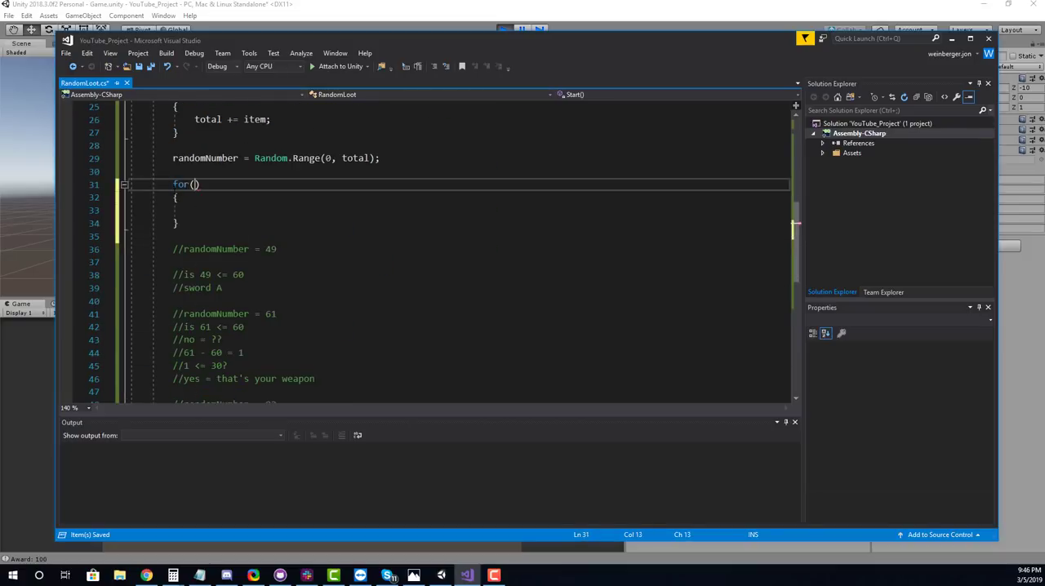
Step: Write a for loop over table.Length testing whether randomNumber <= table[i]
{"action": "type", "text": "int i = 0; i < table"}
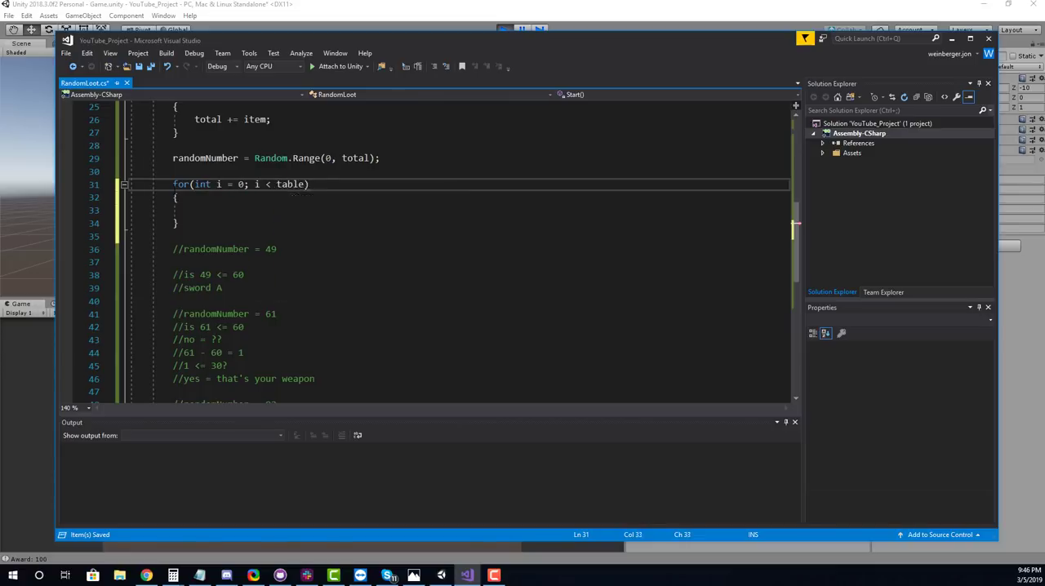
{"action": "type", "text": ".Length;"}
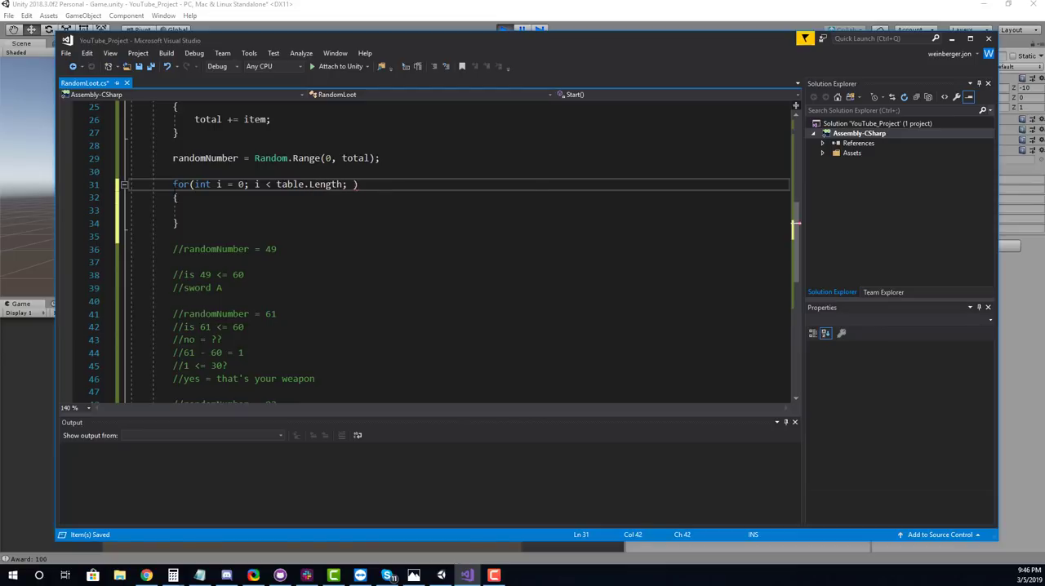
{"action": "type", "text": "i++"}
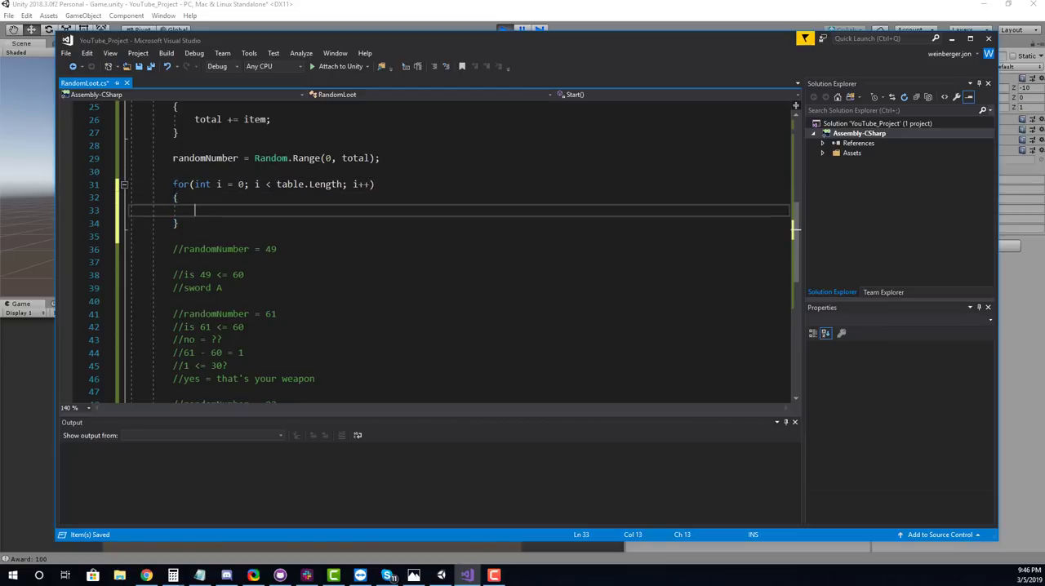
{"action": "type", "text": "if ("}
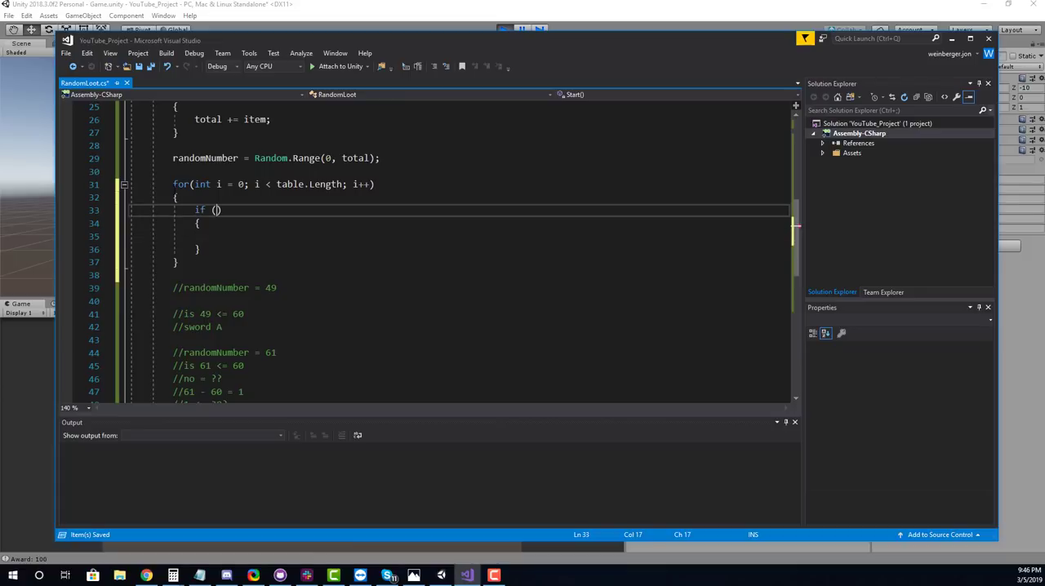
{"action": "type", "text": "randomnuy"}
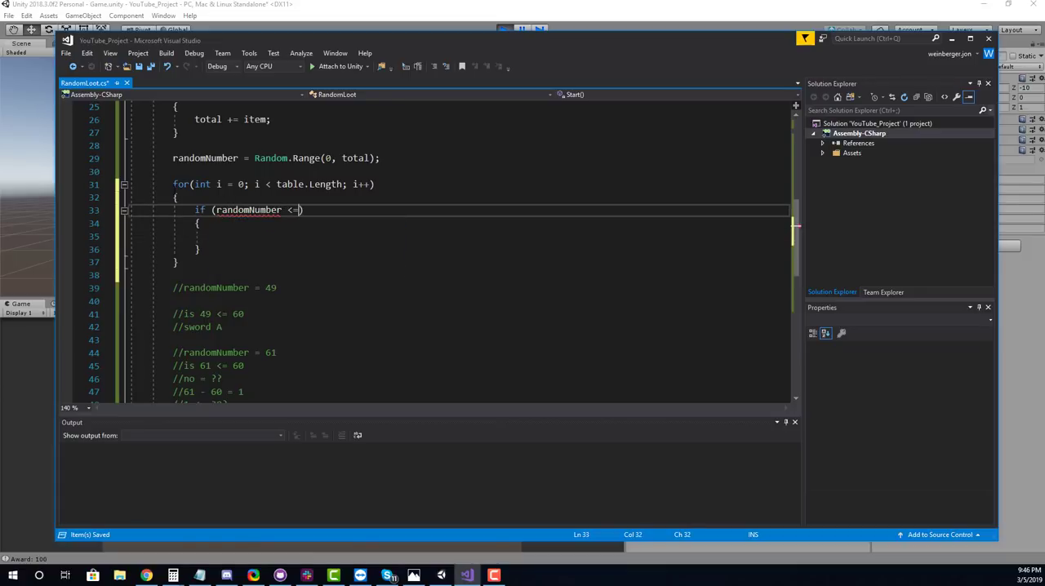
{"action": "type", "text": "table"}
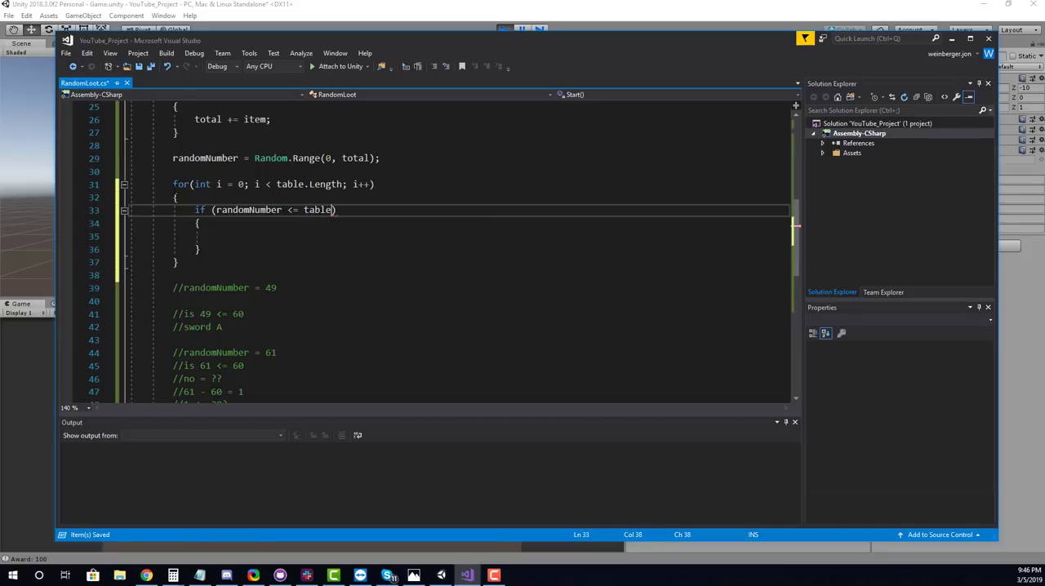
{"action": "type", "text": "[i]"}
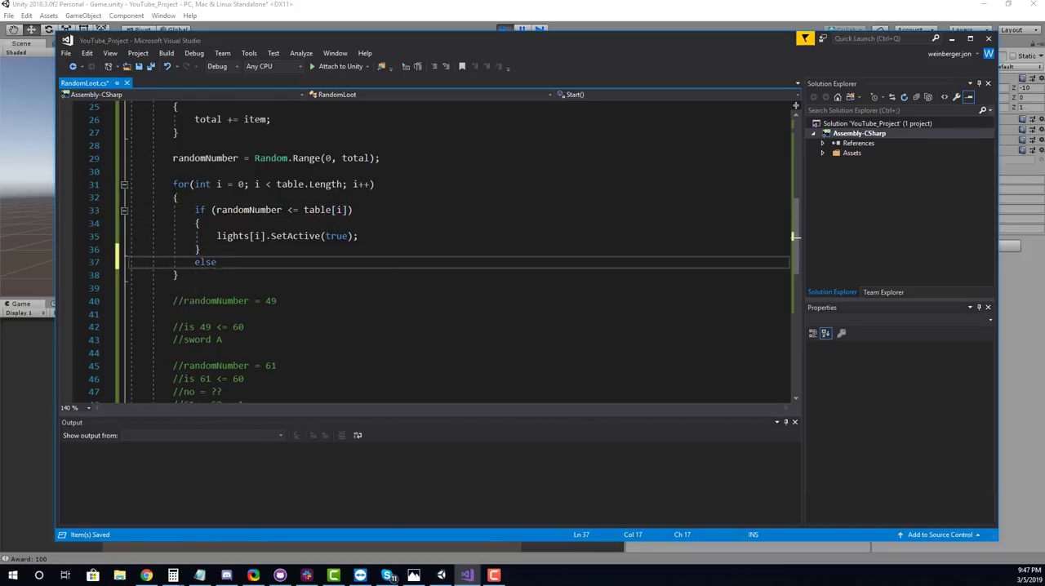
Step: Add the else branch subtracting table[i] from randomNumber
{"action": "type", "text": "{"}
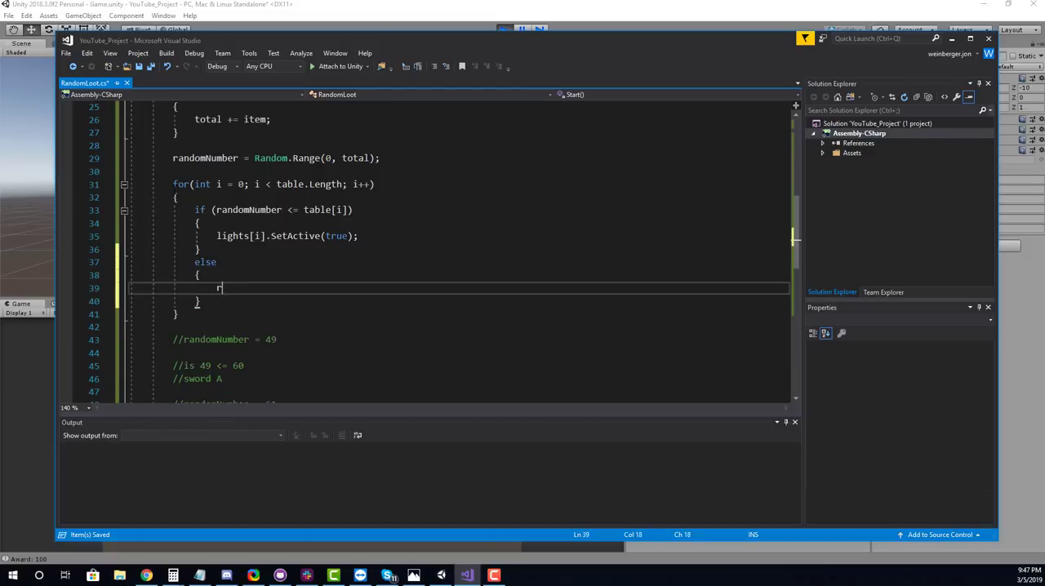
{"action": "type", "text": "andomNumber"}
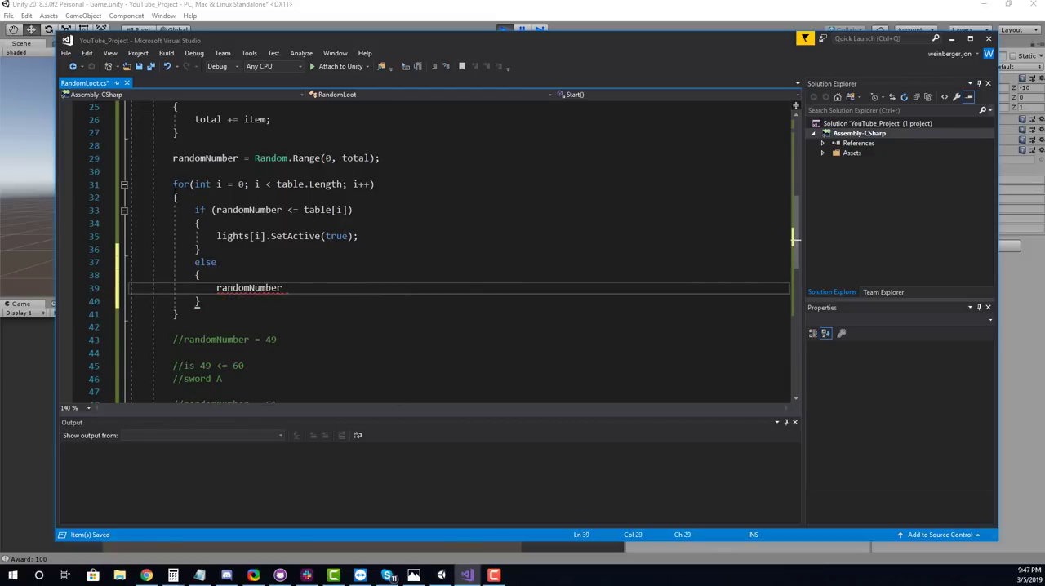
{"action": "type", "text": "-="}
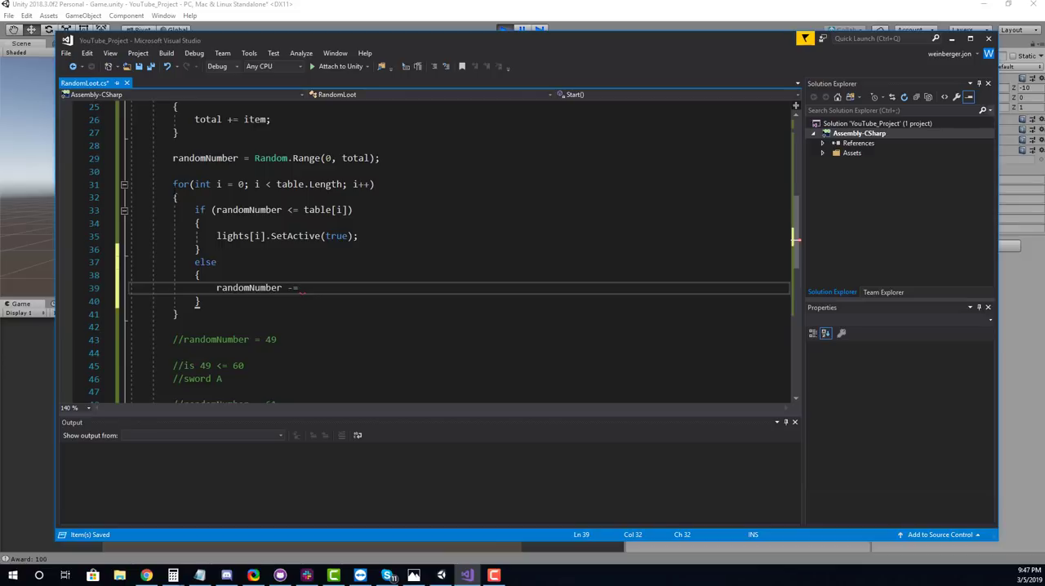
{"action": "type", "text": "table[]"}
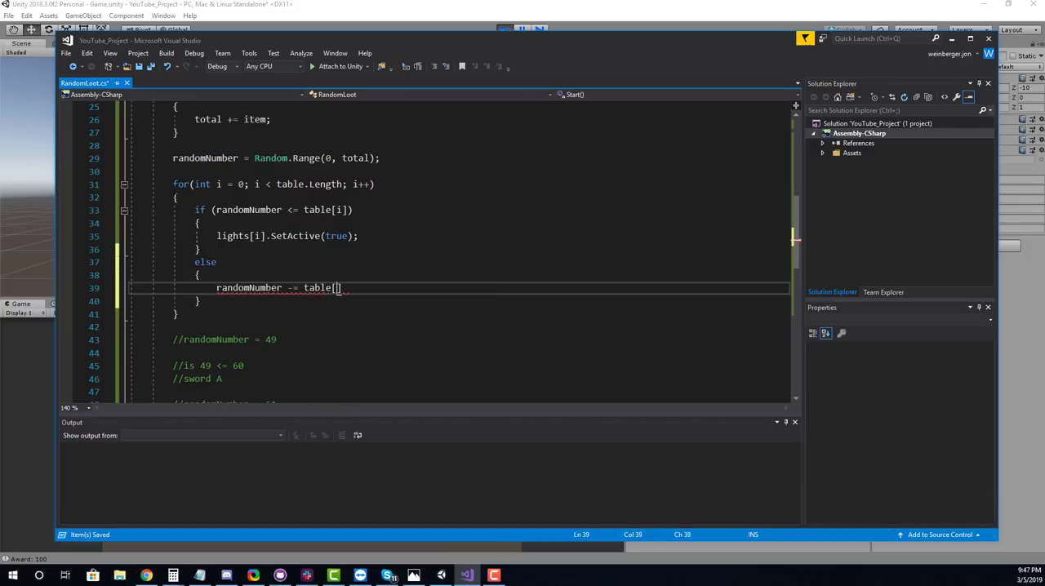
{"action": "type", "text": "i];"}
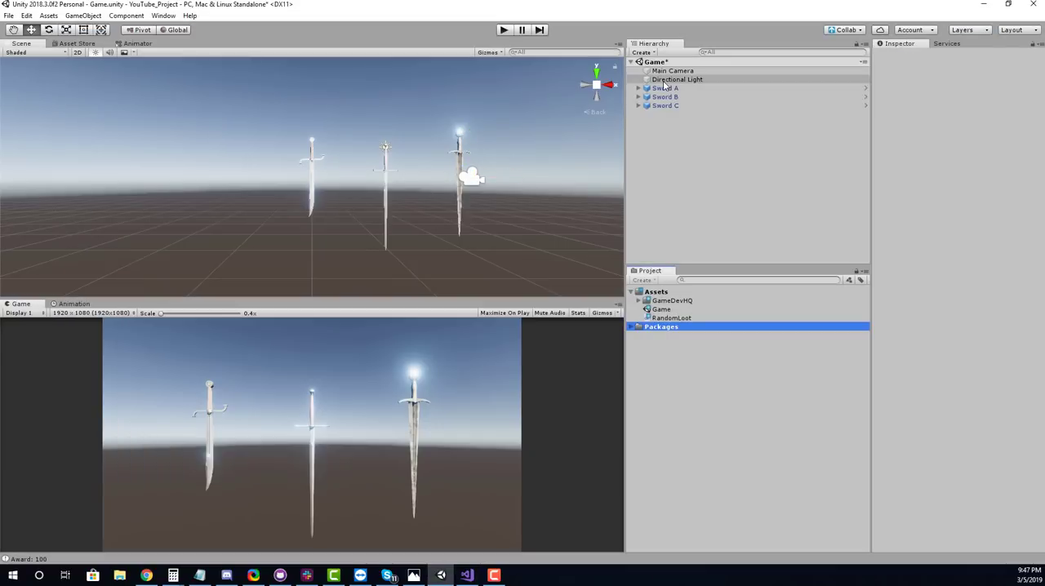
Step: Select Main Camera and assign each sword's Spot Light to the Lights array
{"action": "left_click", "coordinate": [672, 71]}
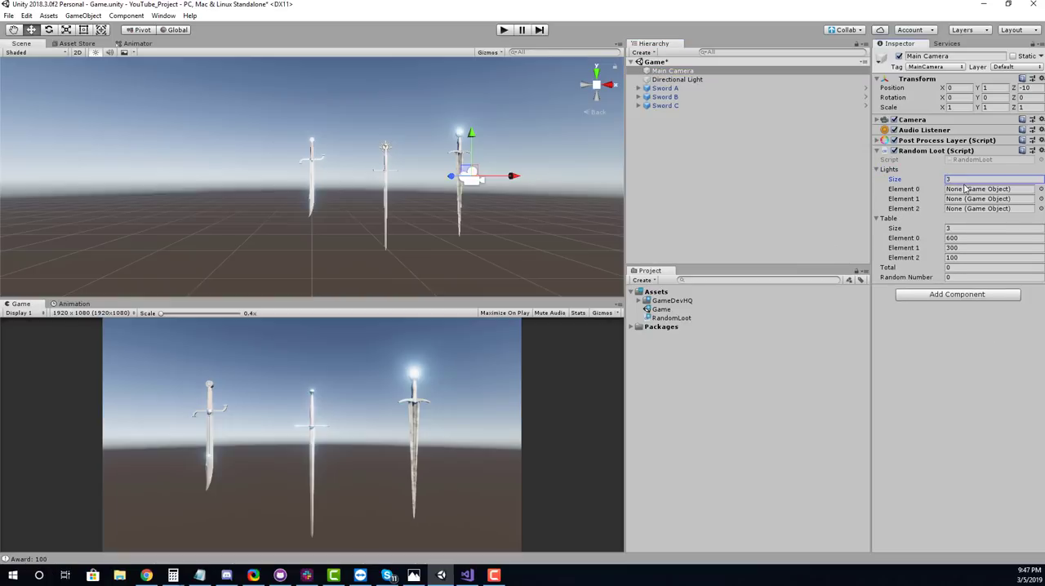
{"action": "left_click", "coordinate": [664, 88]}
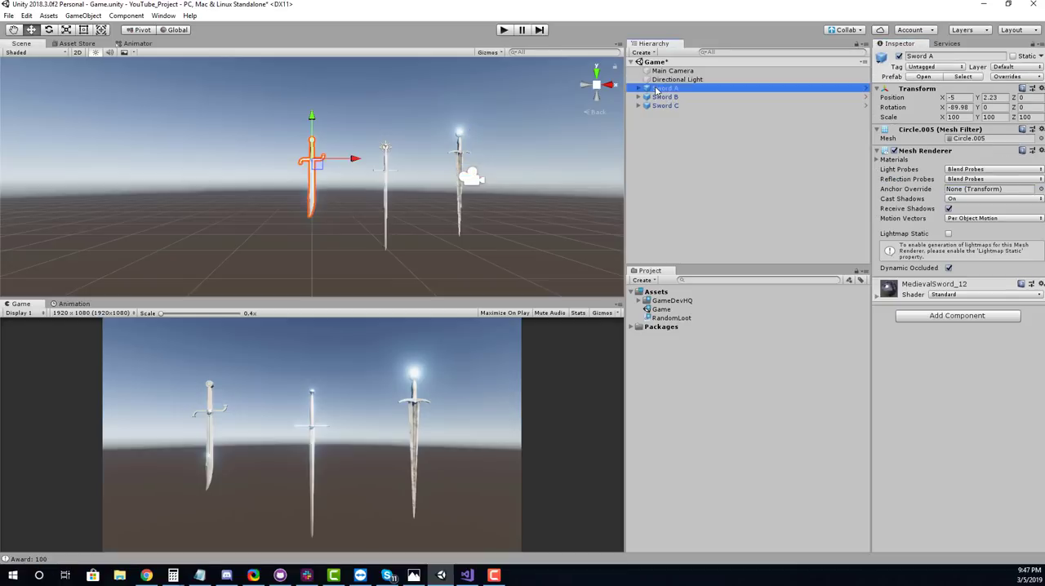
{"action": "left_click", "coordinate": [503, 30]}
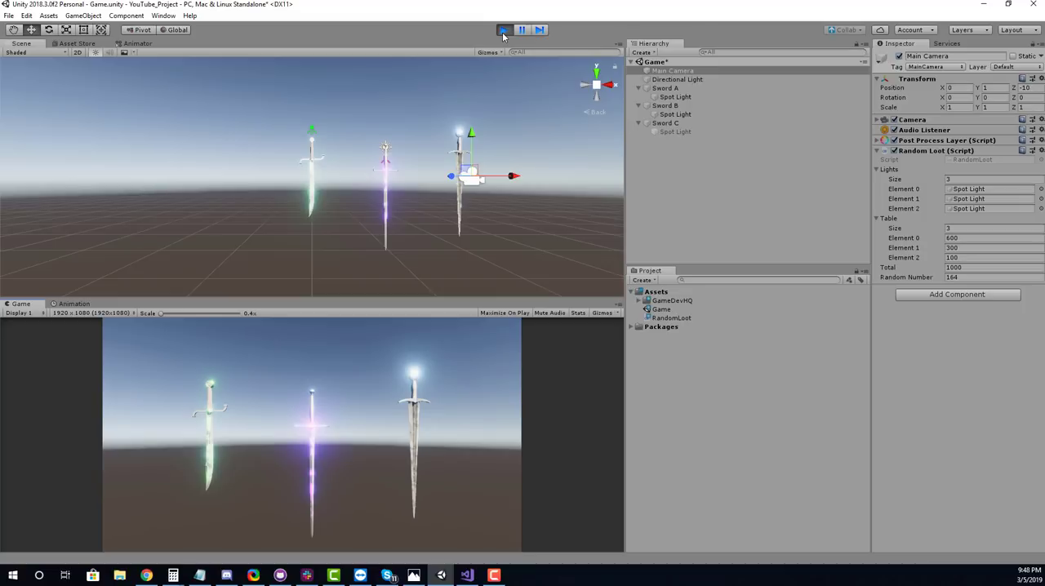
Step: Stop the scene and add return; after SetActive(true) in RandomLoot
{"action": "left_click", "coordinate": [466, 575]}
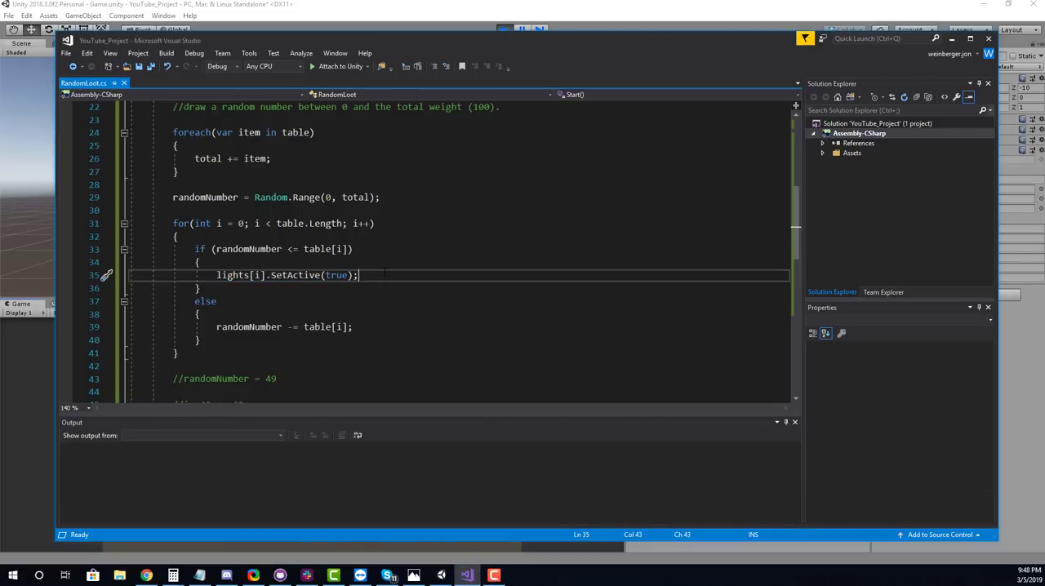
{"action": "type", "text": "return;"}
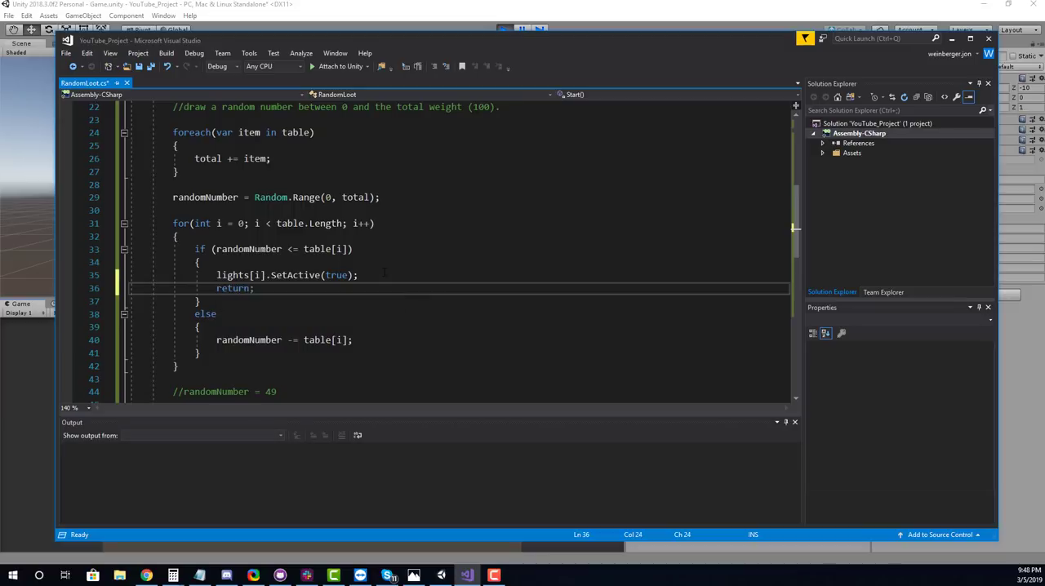
{"action": "double_click", "coordinate": [233, 289]}
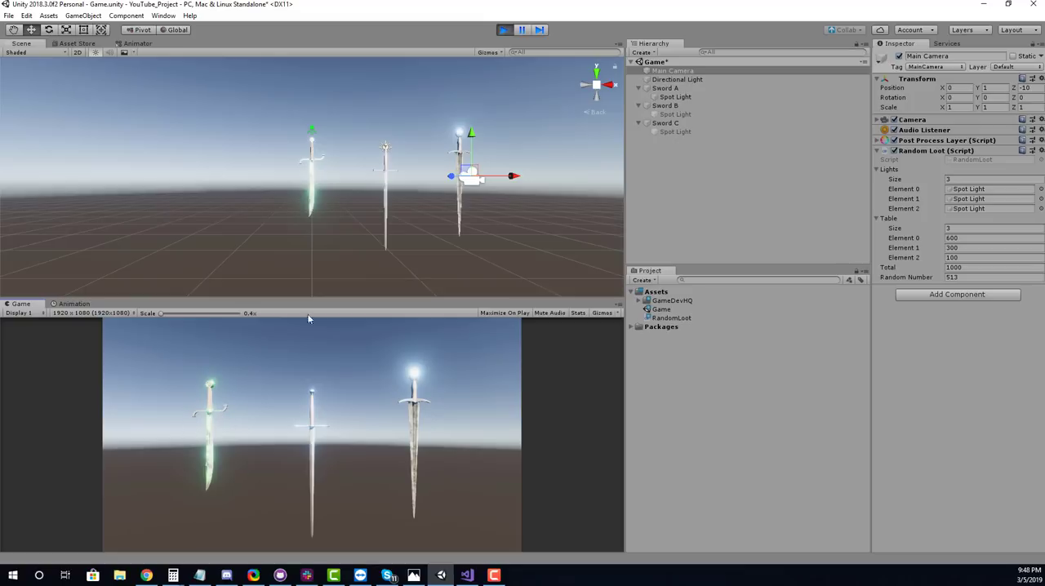
Step: Replay the scene, set a Table weight to 399, and inspect the rolled random number
{"action": "left_click", "coordinate": [503, 30]}
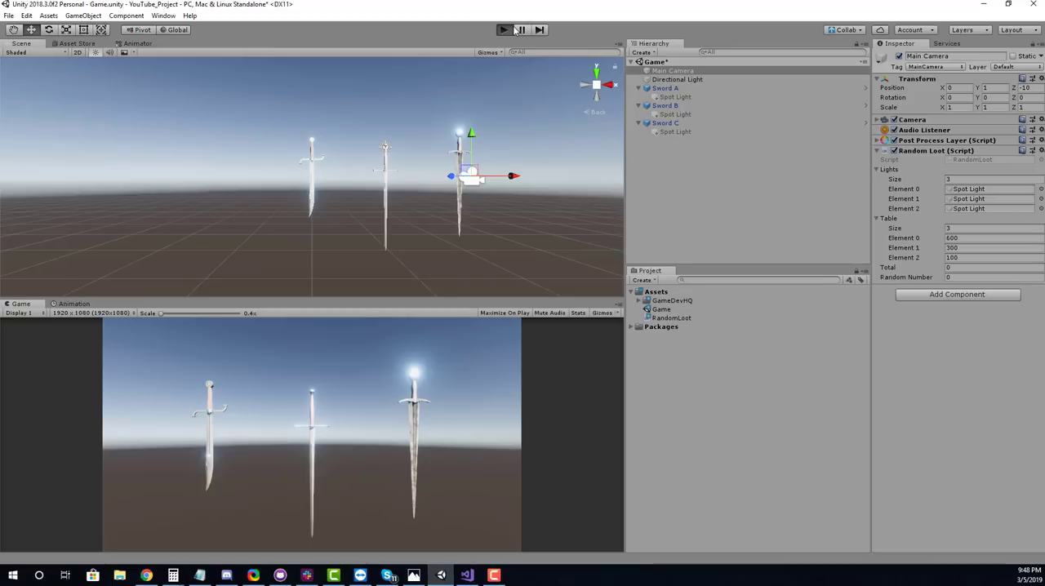
{"action": "left_click", "coordinate": [504, 30]}
{"action": "type", "text": "400"}
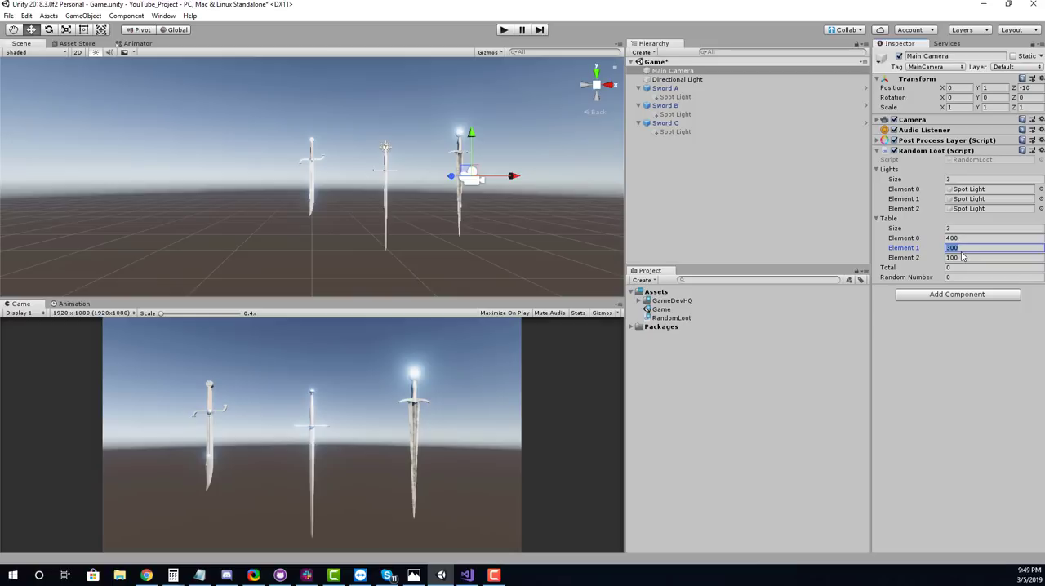
{"action": "type", "text": "399"}
{"action": "left_click", "coordinate": [993, 258]}
{"action": "type", "text": "5"}
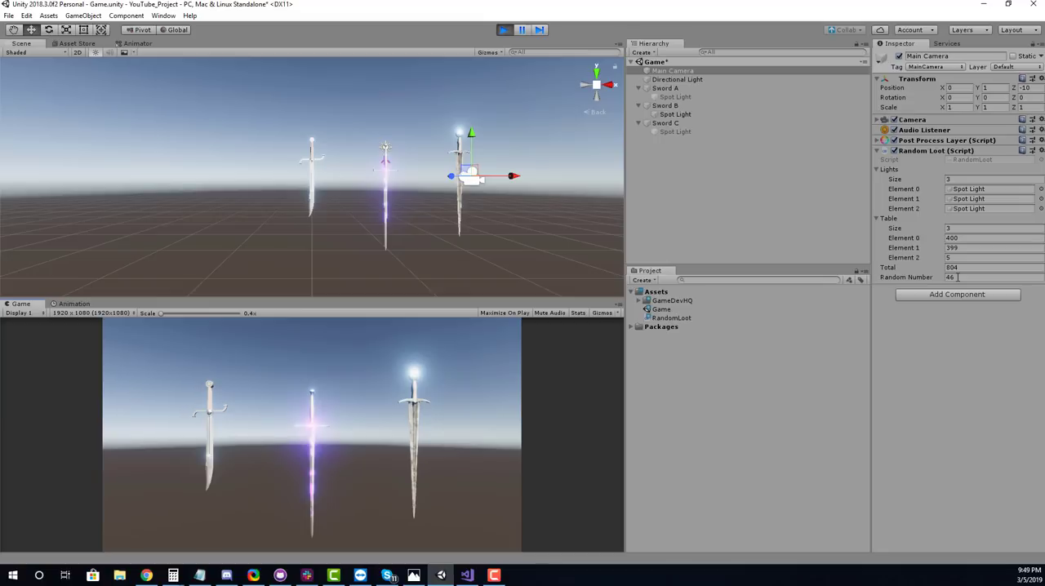
{"action": "left_click", "coordinate": [980, 277]}
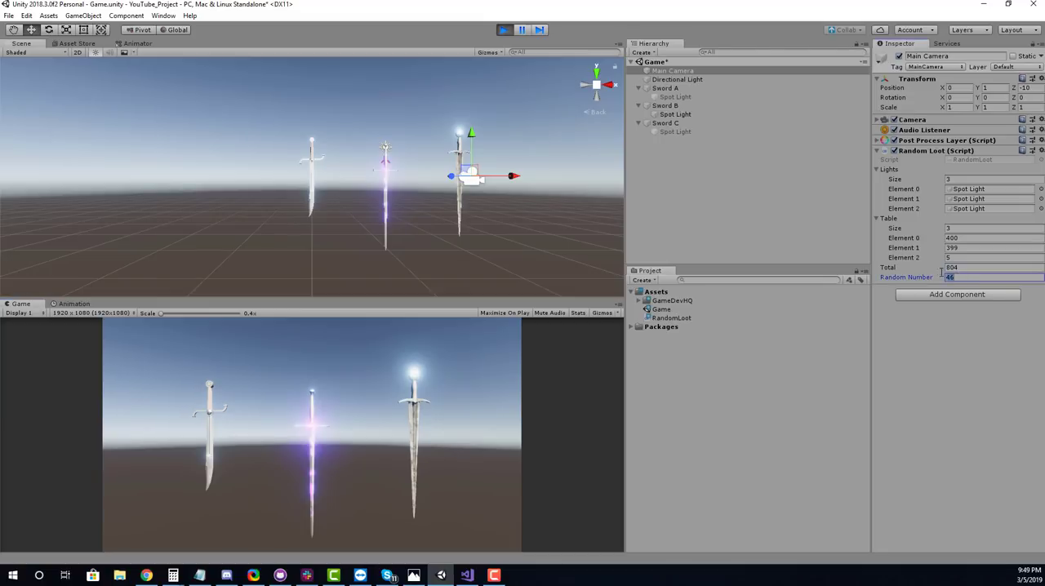
{"action": "left_click", "coordinate": [988, 267]}
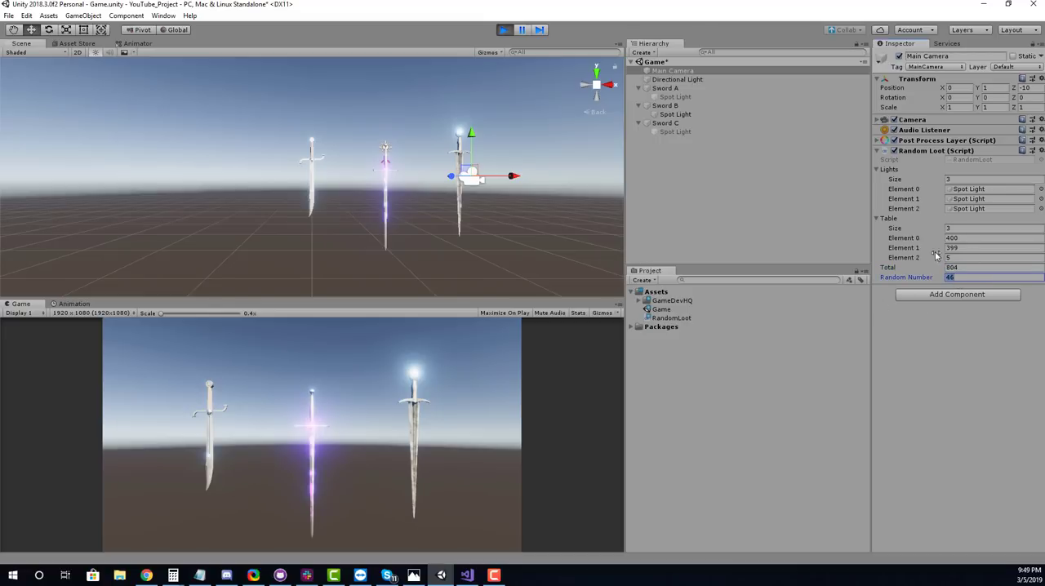
{"action": "mouse_move", "coordinate": [378, 341]}
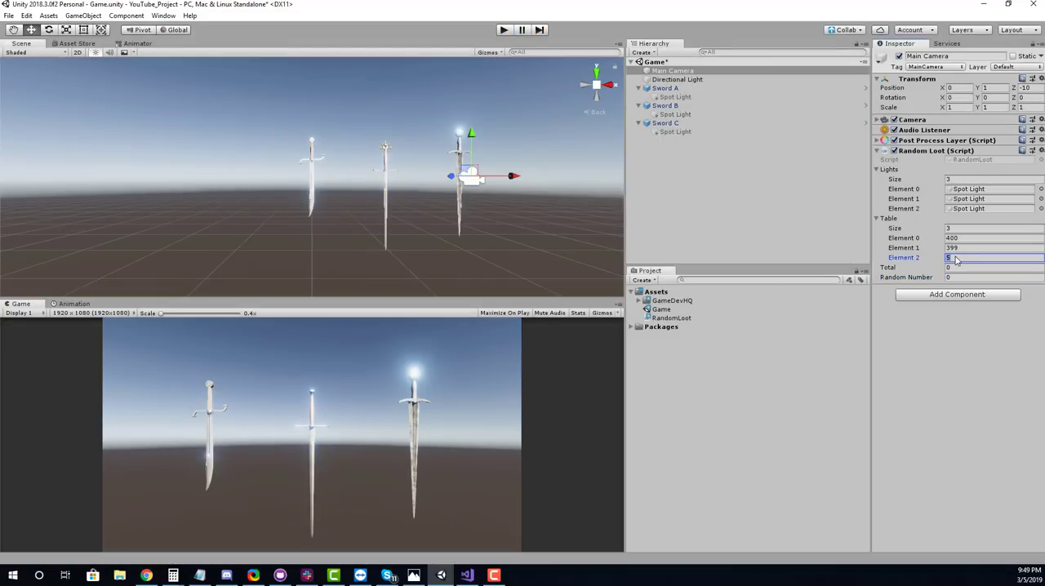
Step: Enter table weights 200 and 350, then play and stop to test them
{"action": "type", "text": "200"}
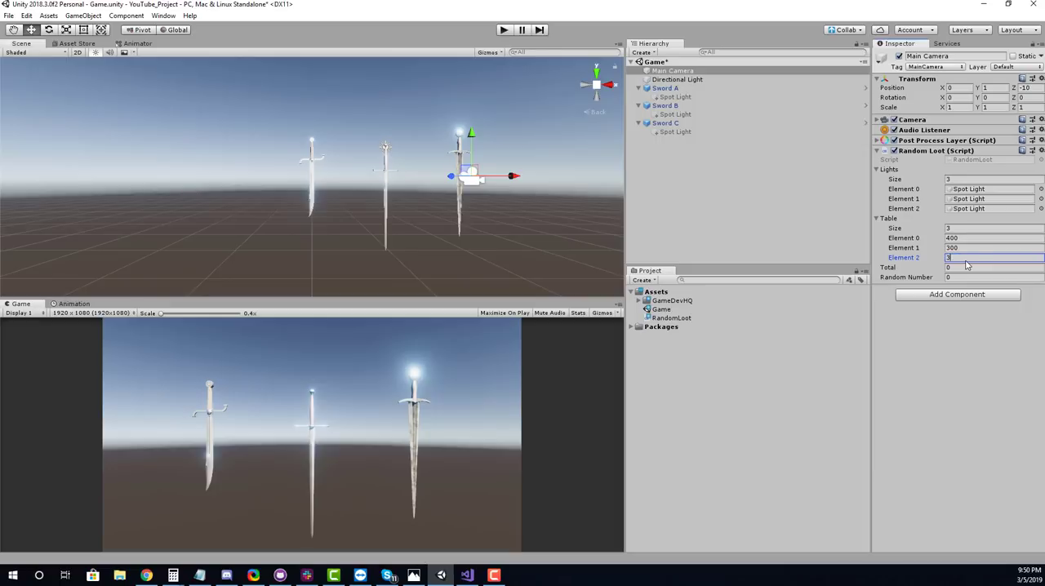
{"action": "type", "text": "350"}
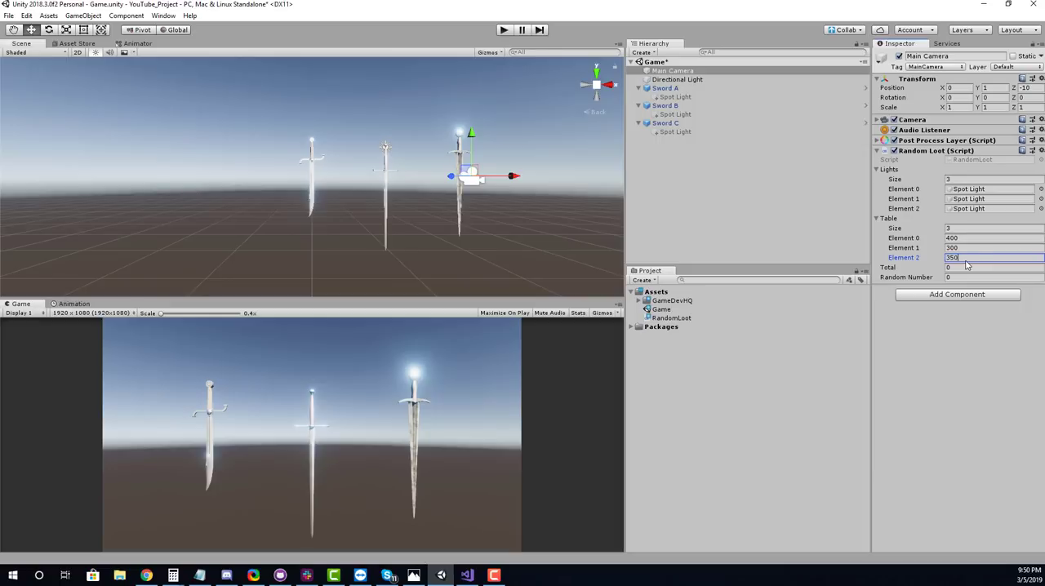
{"action": "left_click", "coordinate": [504, 30]}
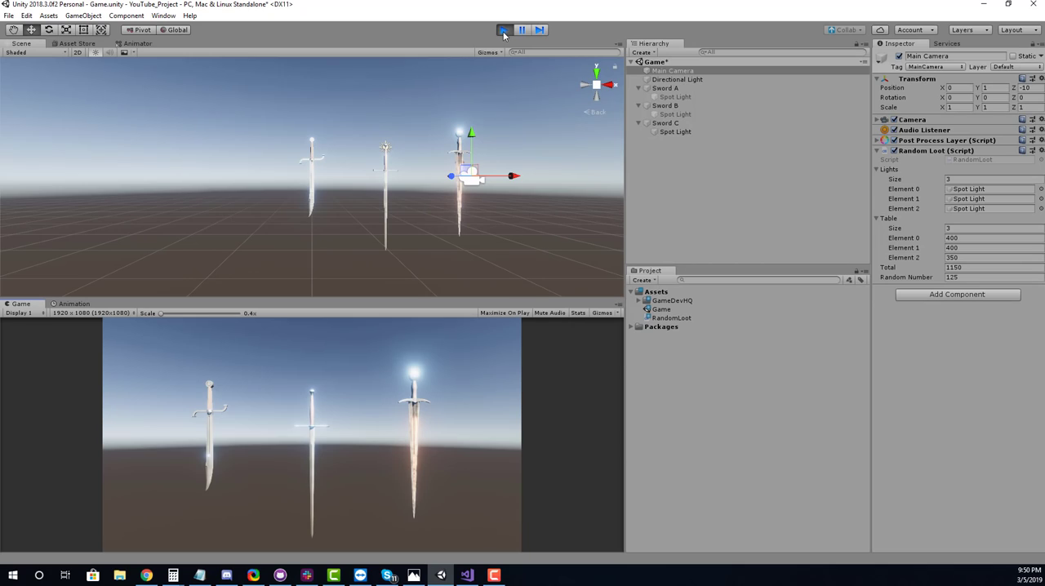
{"action": "left_click", "coordinate": [504, 30]}
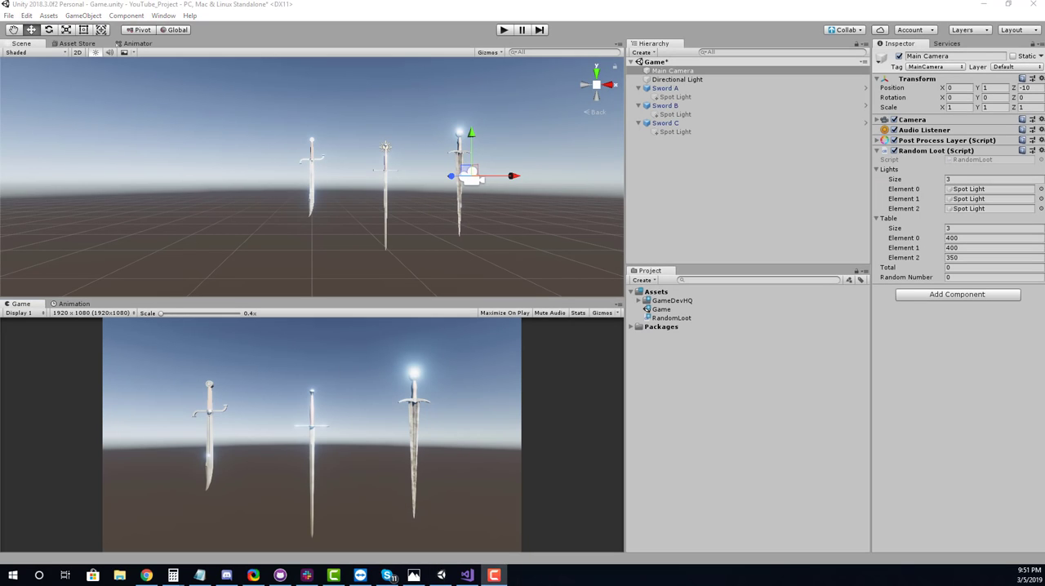